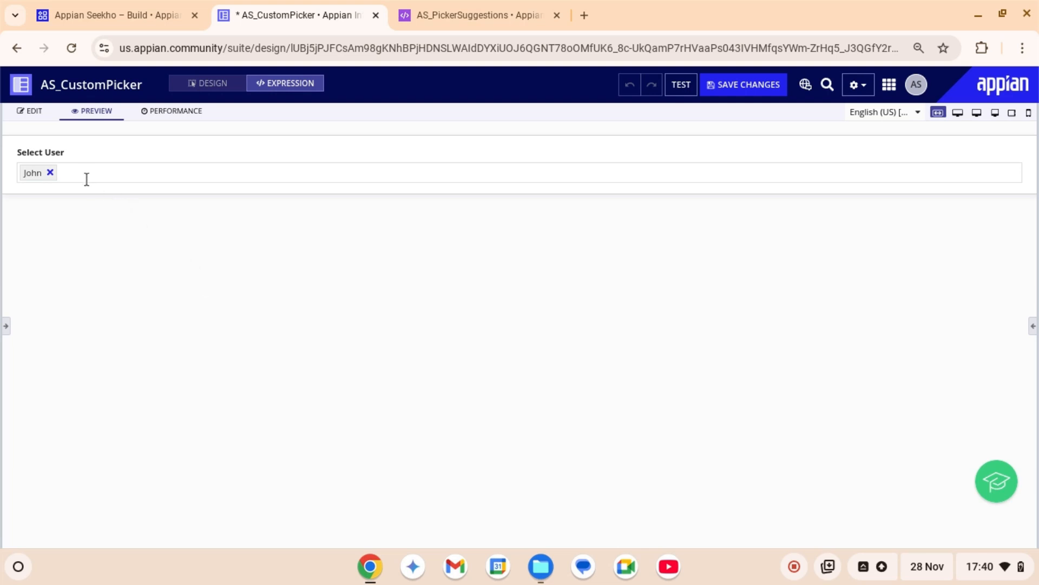
Type J in the Select User picker preview, where John is selected, and confirm only Jim is suggested
click(84, 174)
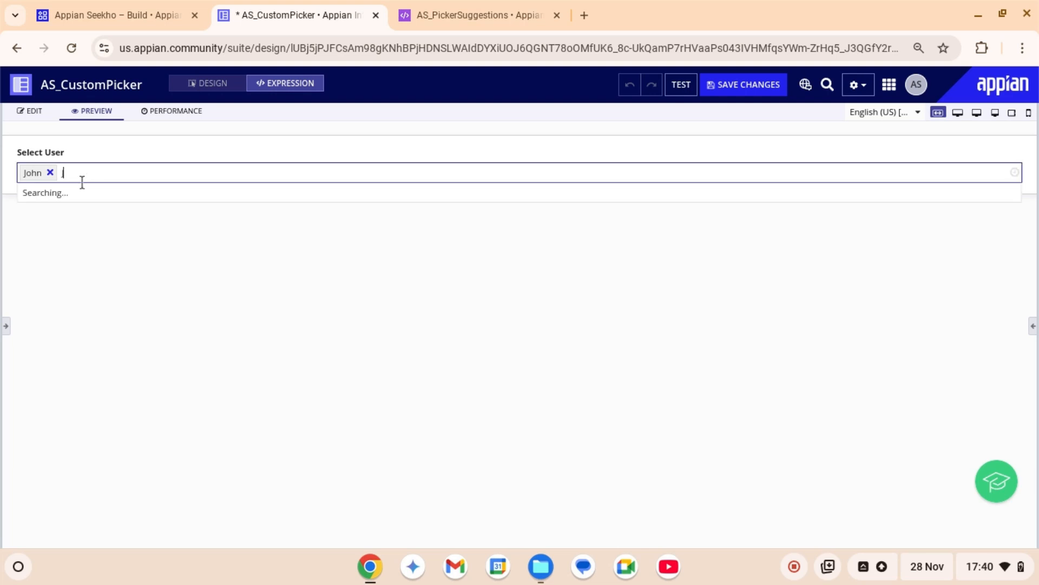
text(J)
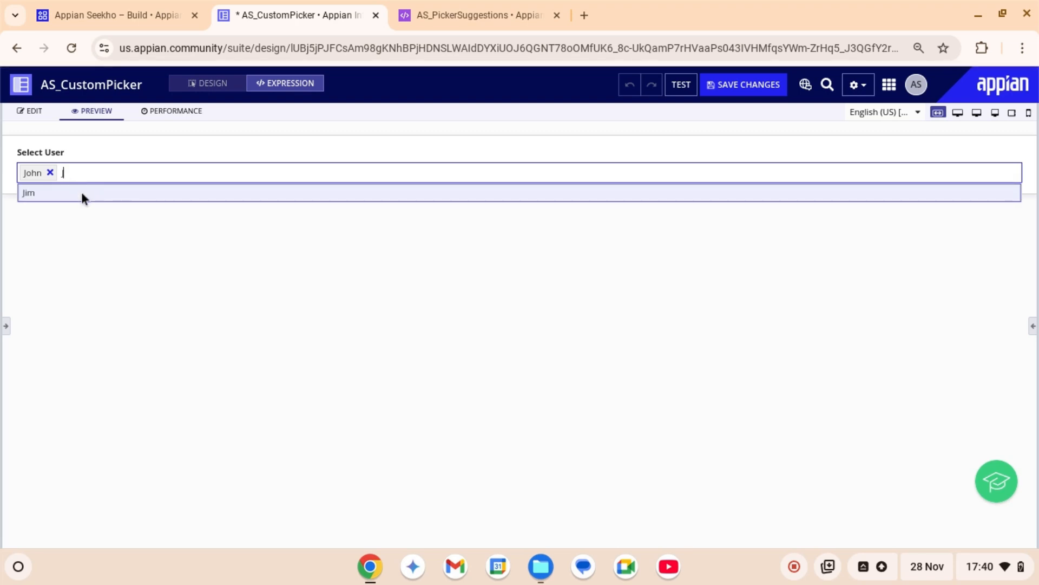
text(J)
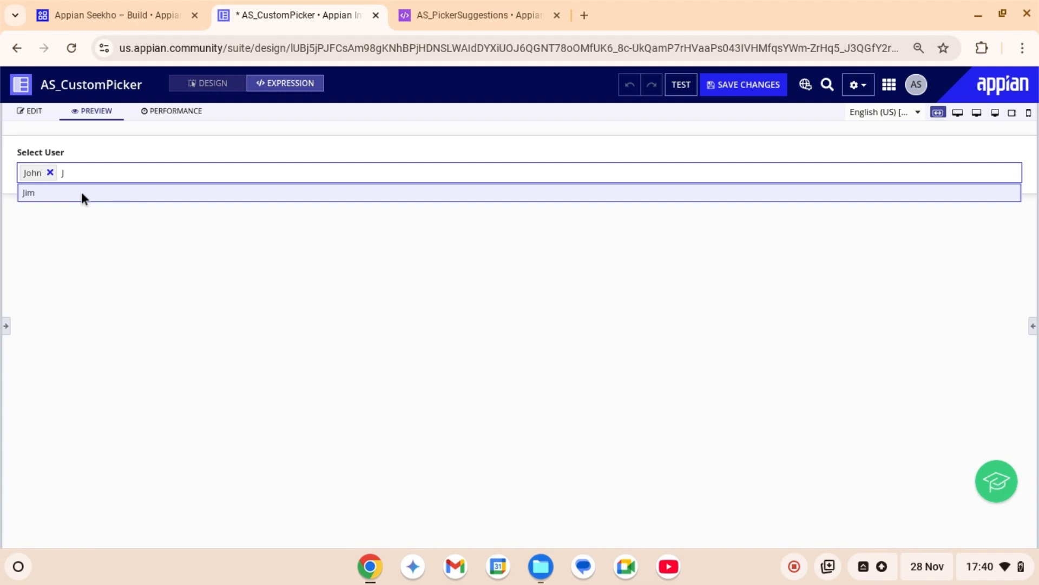
key(Backspace)
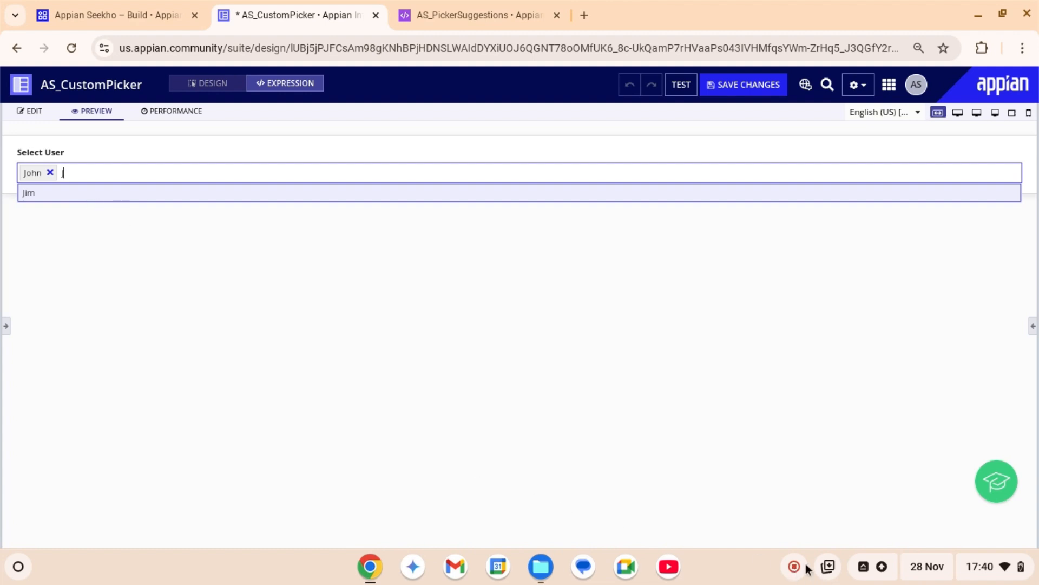
text(J)
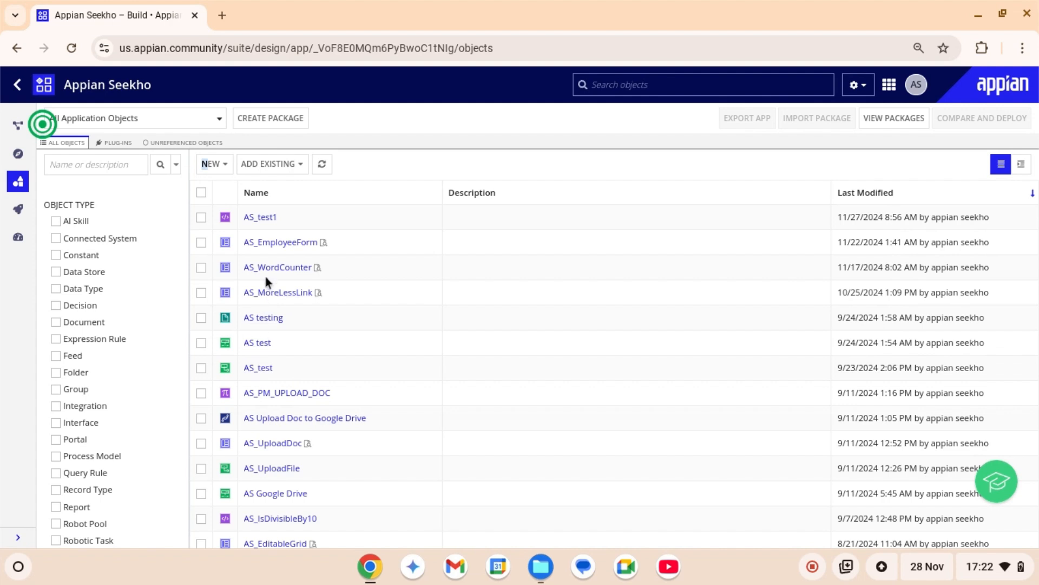
Create the AS_PickerSuggestions expression rule and retry opening it from the pop-up notice
click(210, 164)
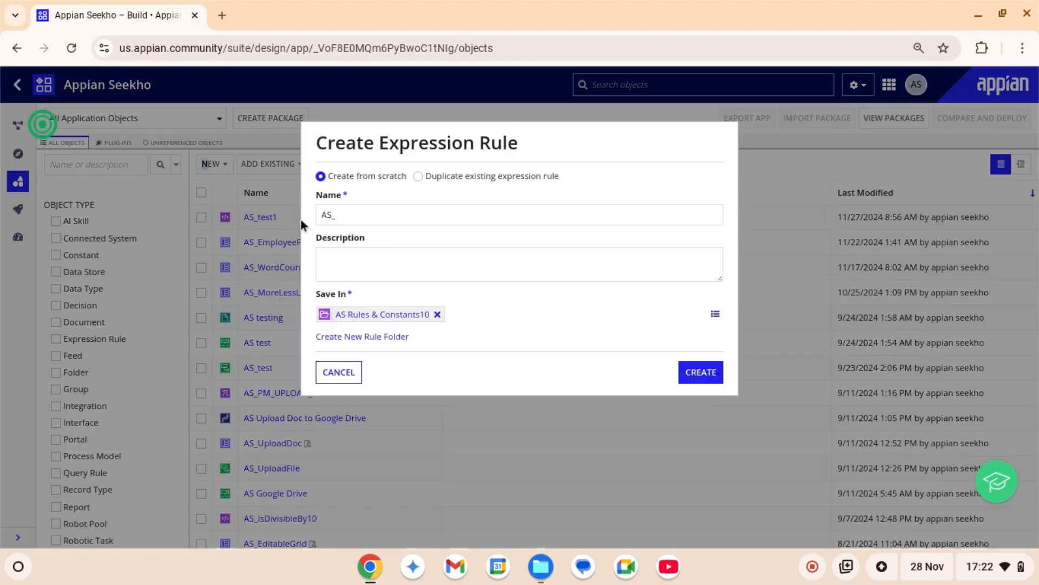
text(P)
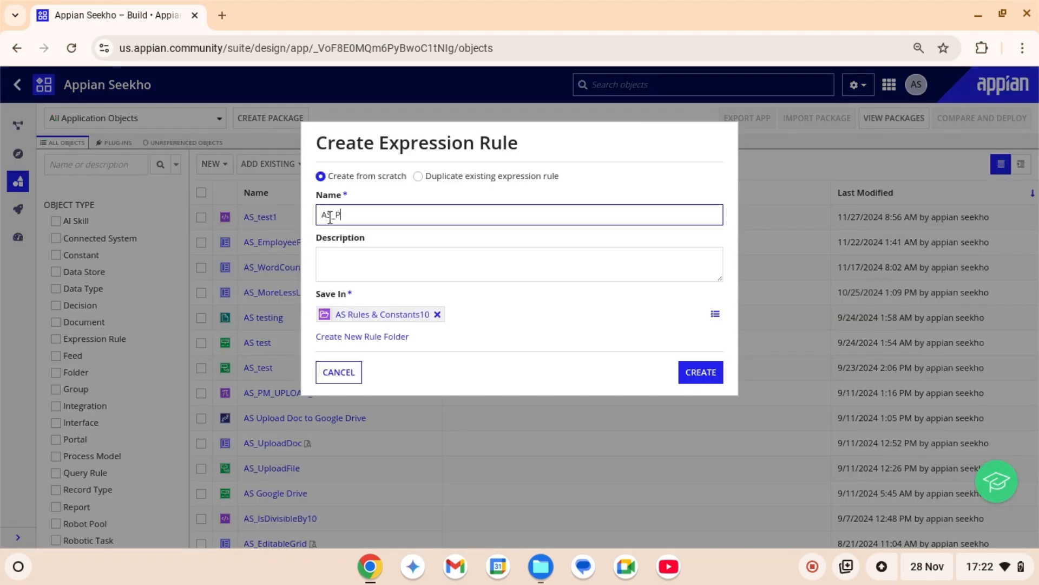
key(Backspace)
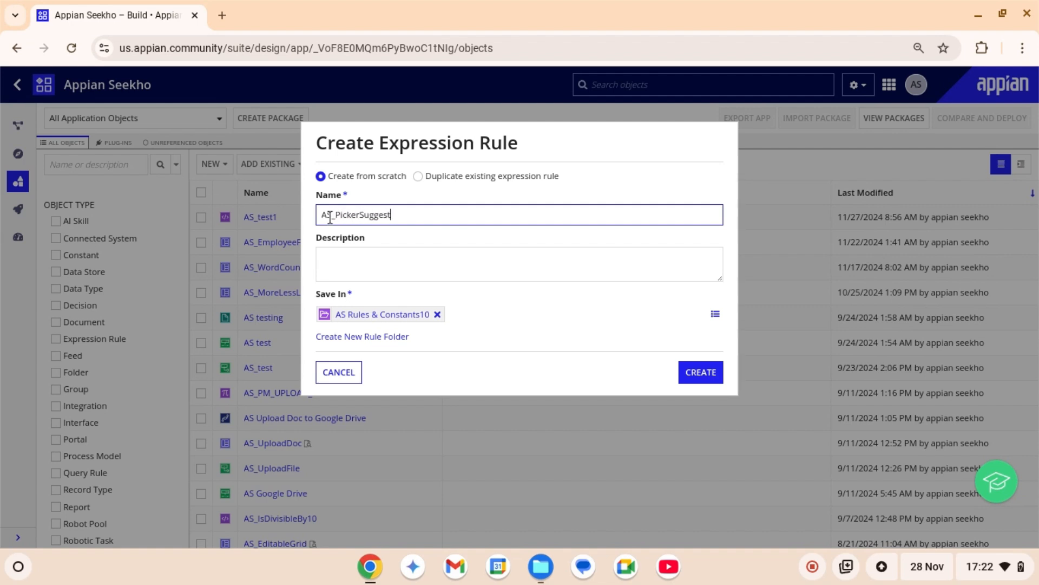
text(ions)
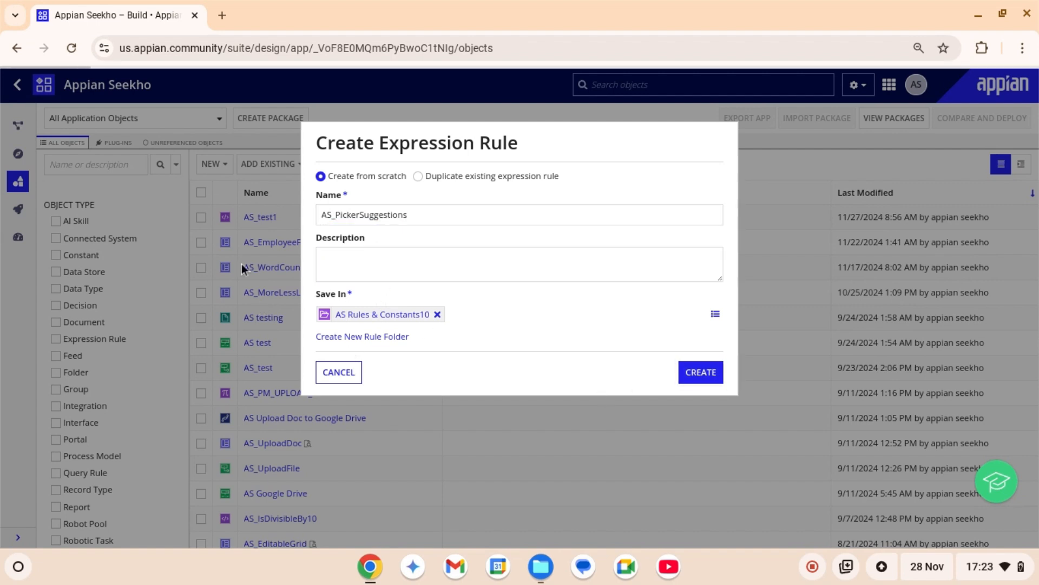
click(701, 372)
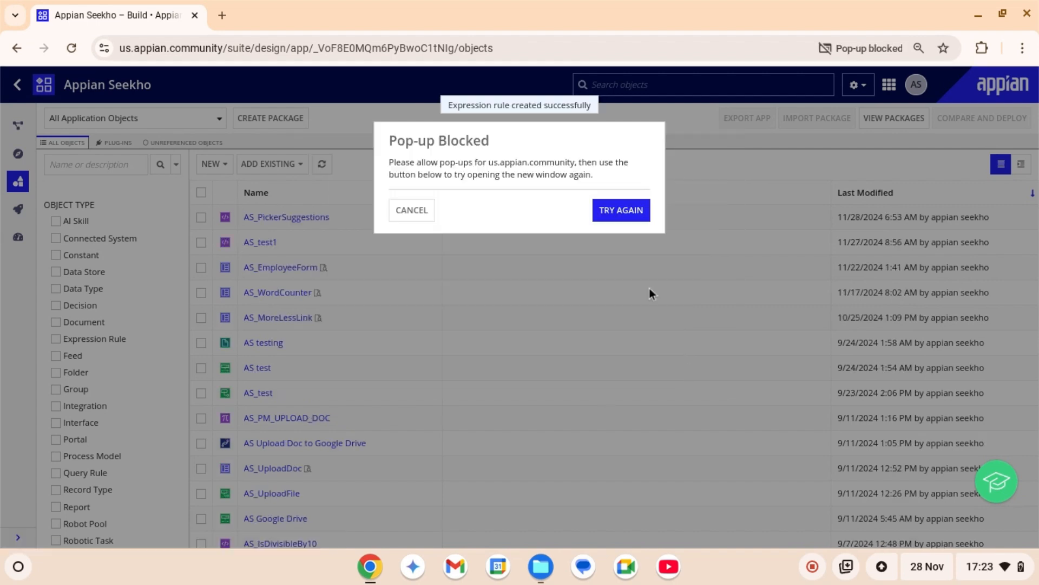
click(621, 210)
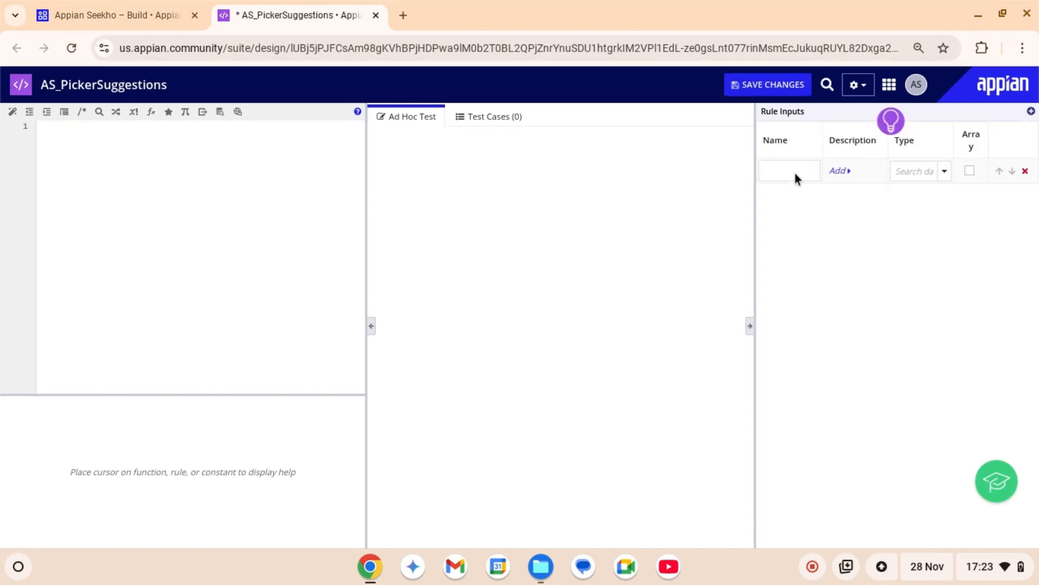
Add rule inputs searchText of type Text and selectedText as a Text array
text(searchText)
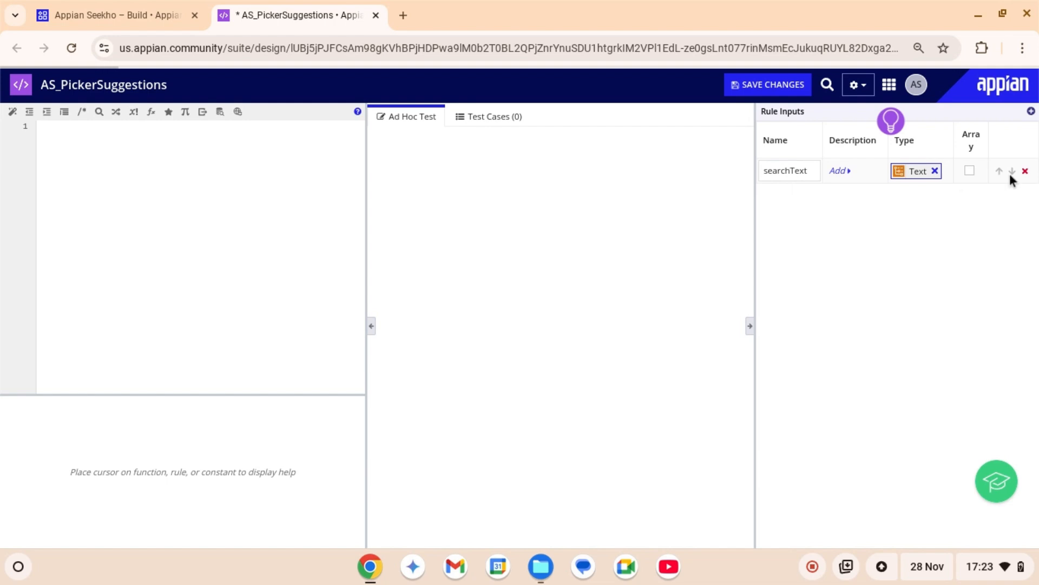
mouse_move(1032, 113)
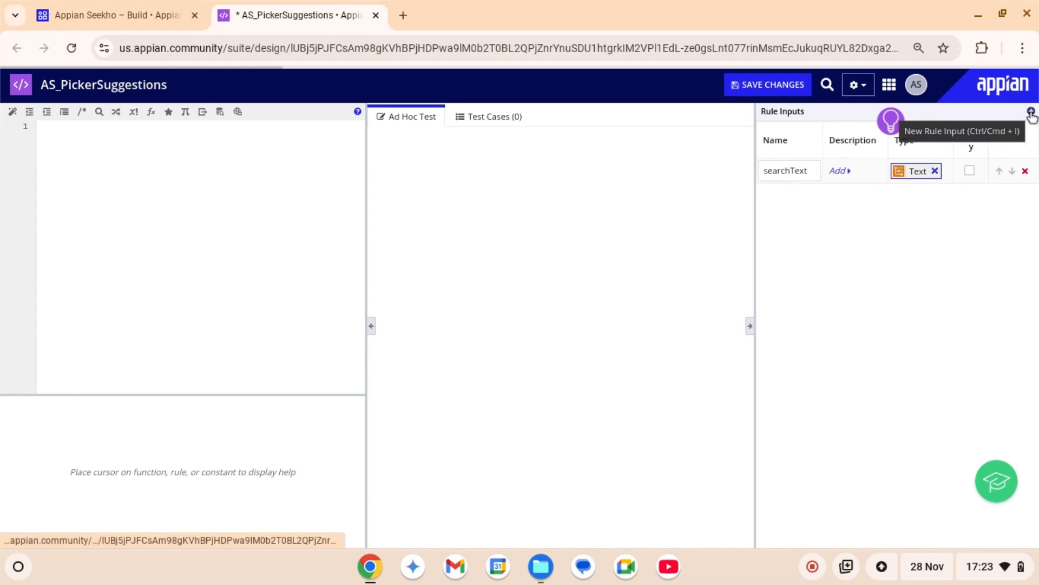
click(1031, 113)
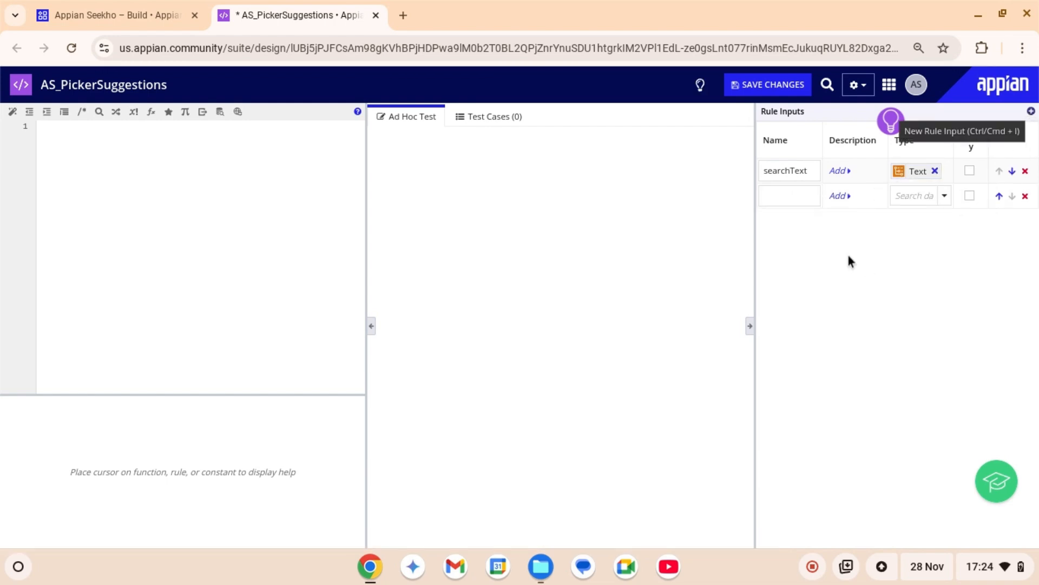
text(s)
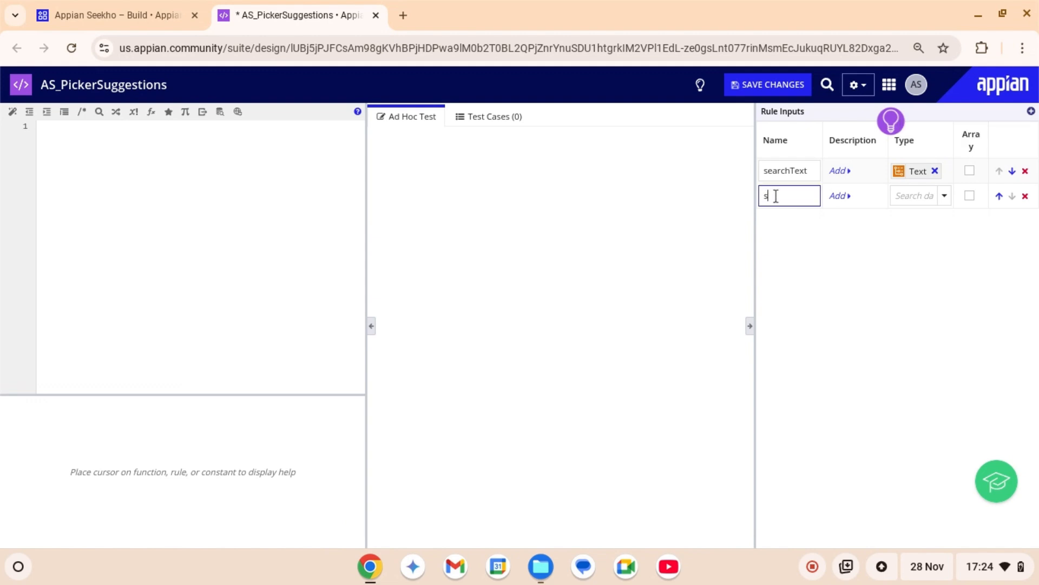
text(elected)
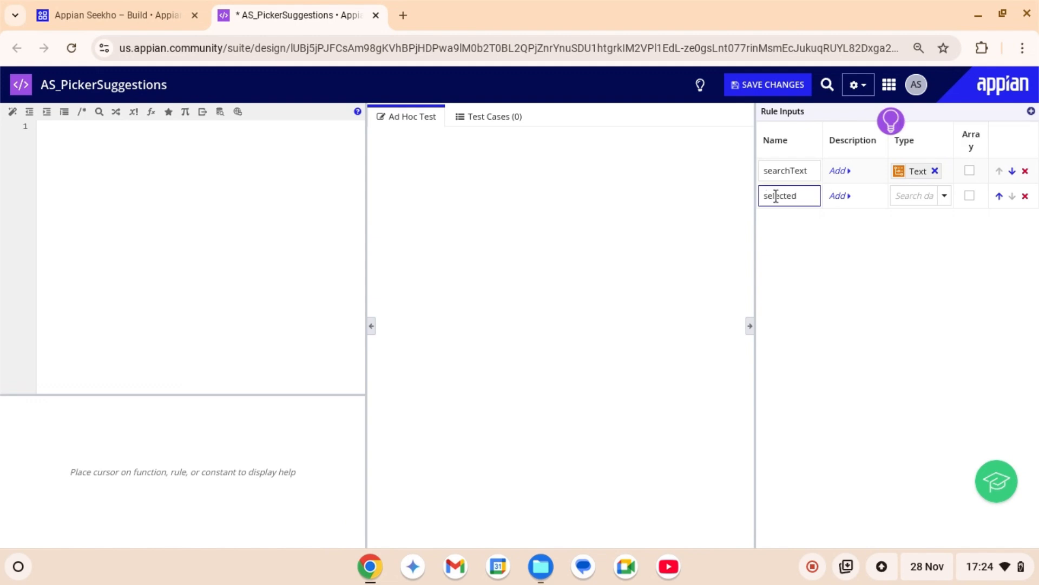
text(Te)
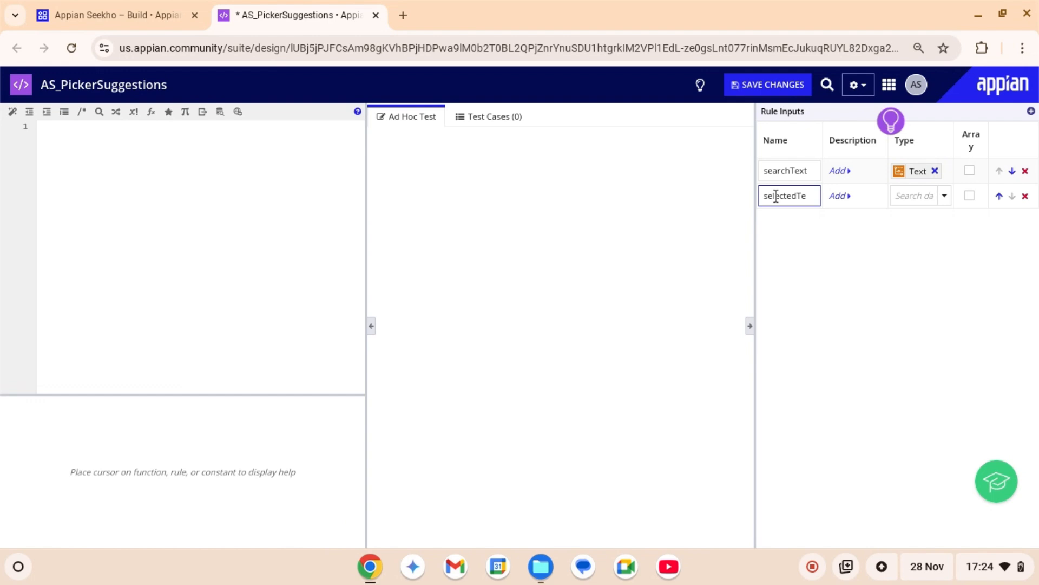
click(946, 195)
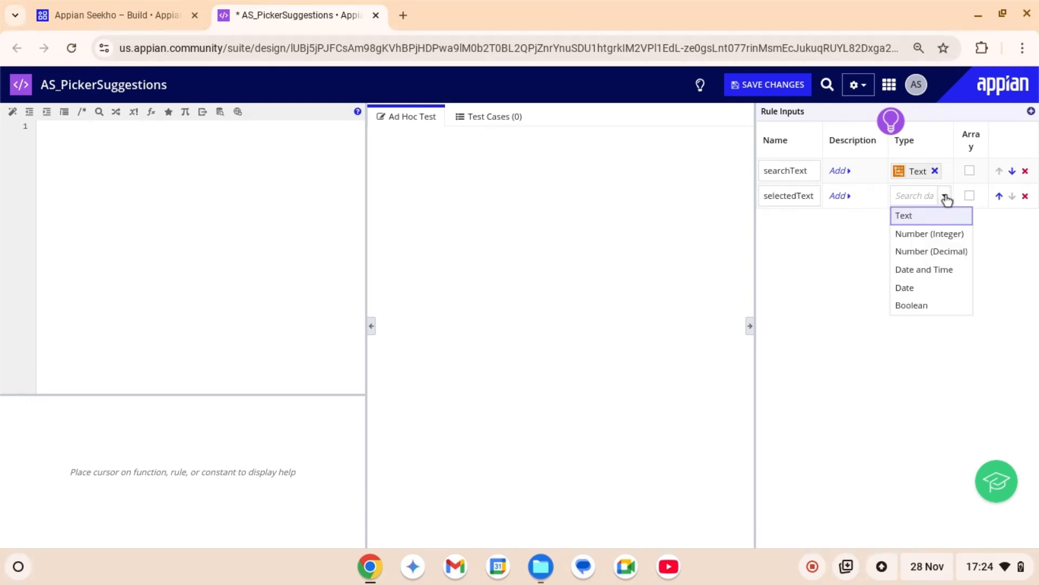
click(904, 215)
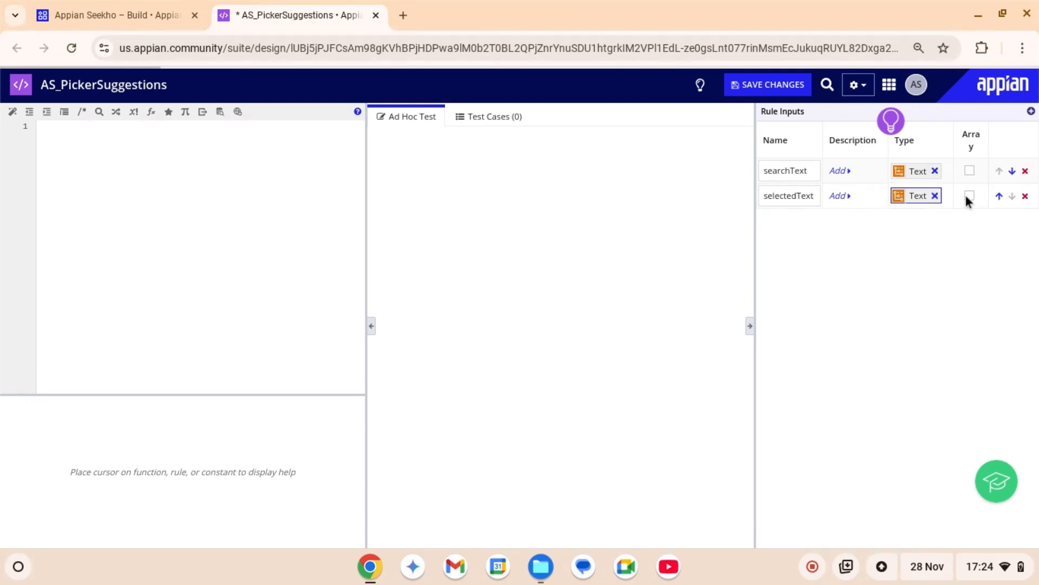
click(968, 196)
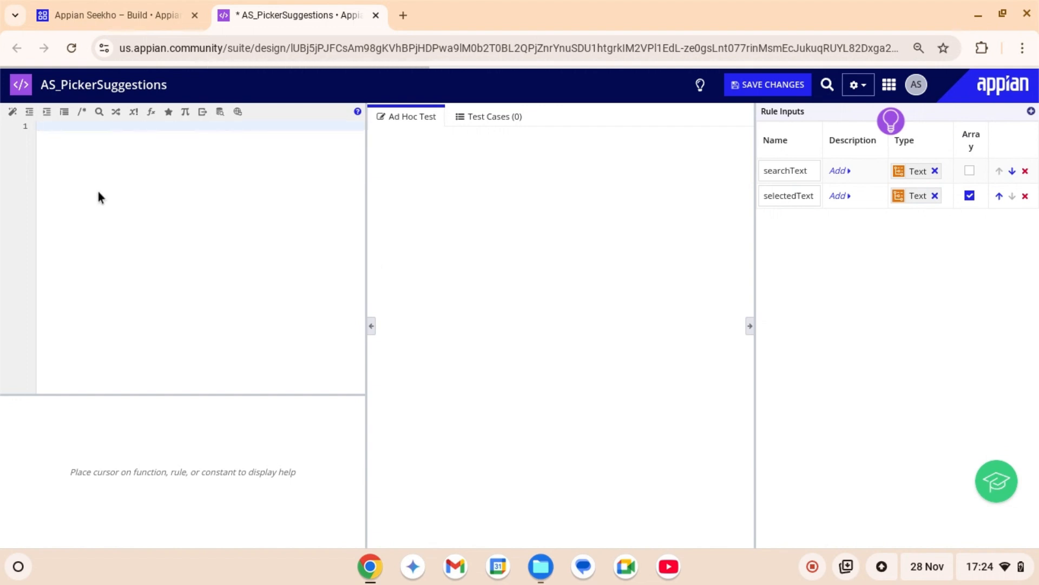
Start a!localVariables with local!users as Tim, John, Jim, Tanny; rename the input selectedUsers
text(a!localVariables()
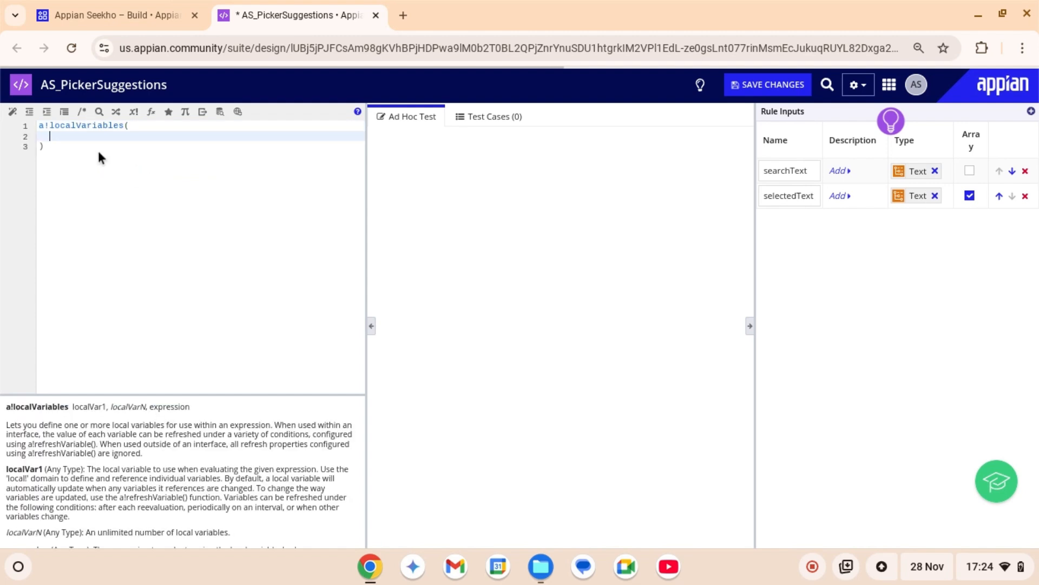
text(local)
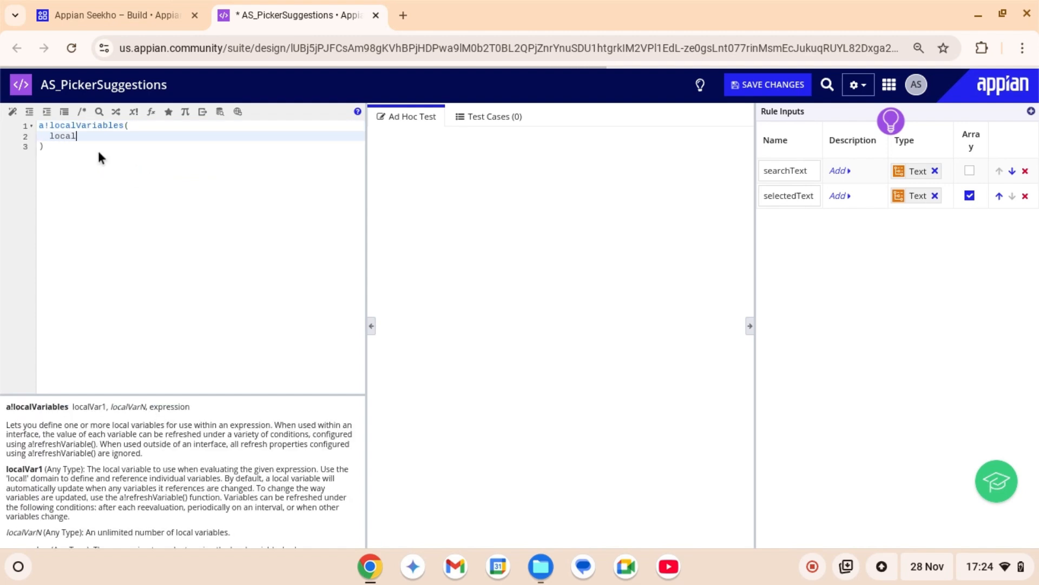
text(!users:)
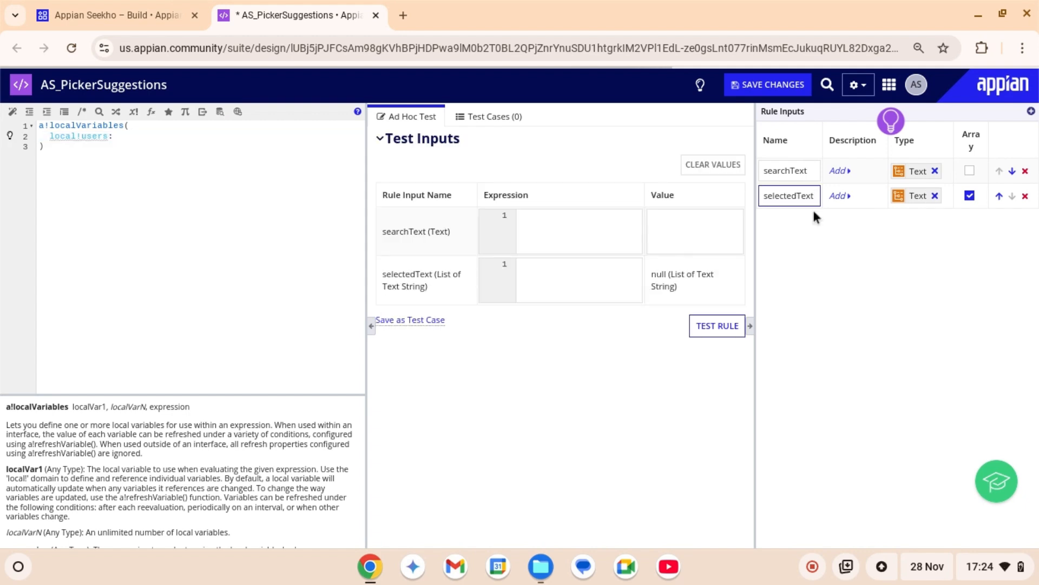
text(selectedUser)
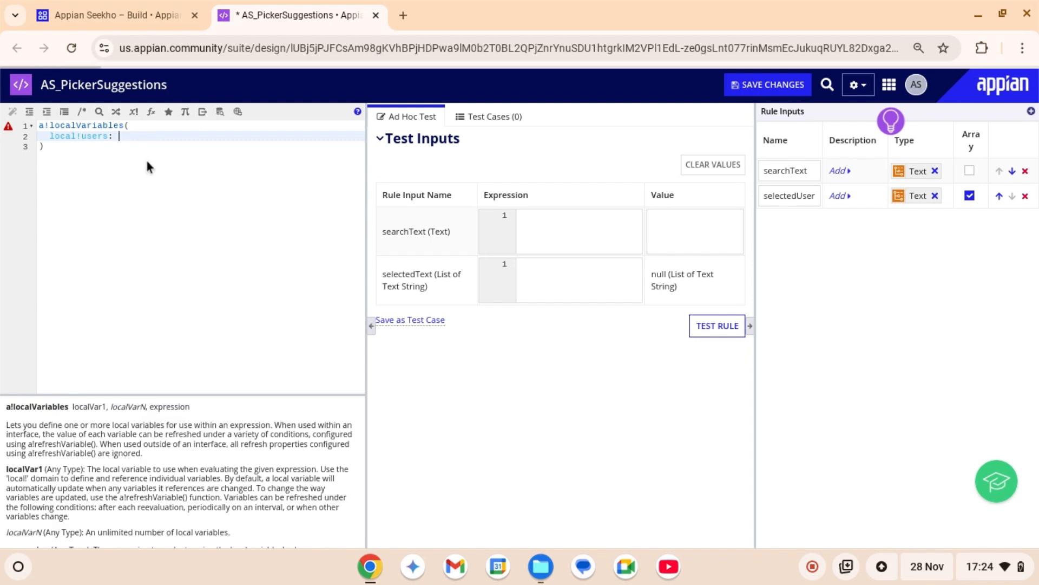
text({)
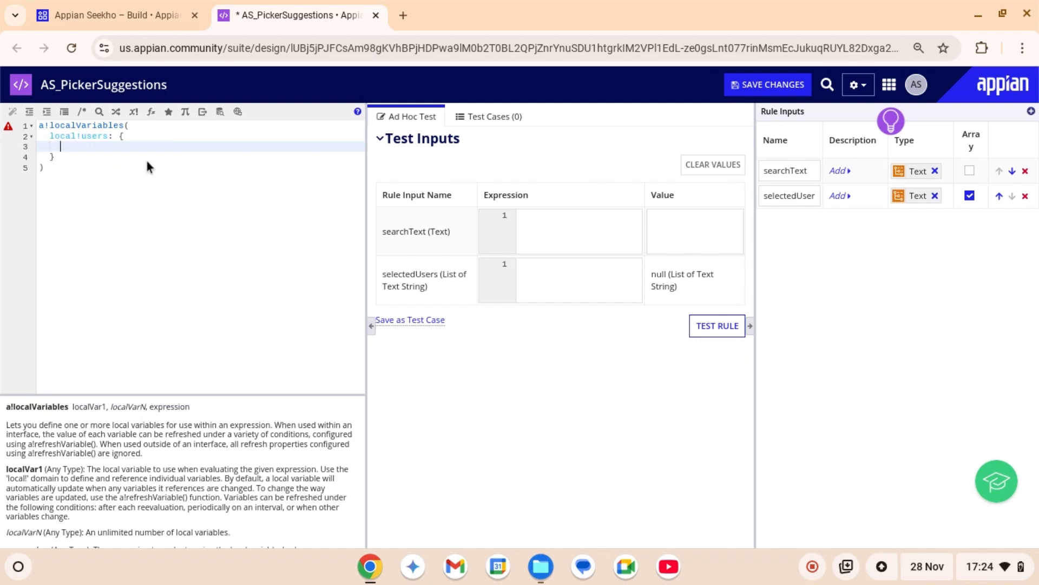
text("Tim",)
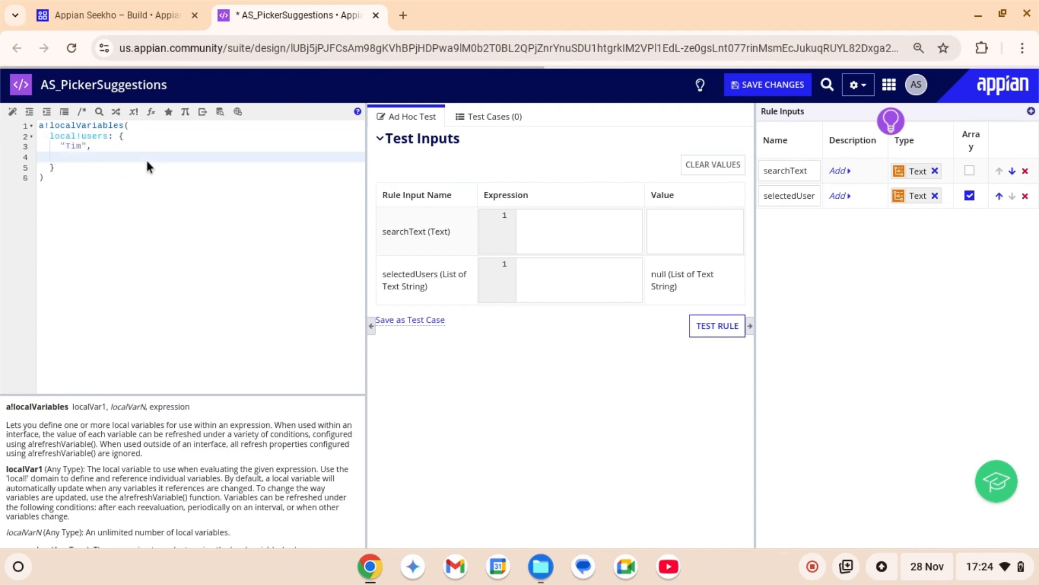
text("John",)
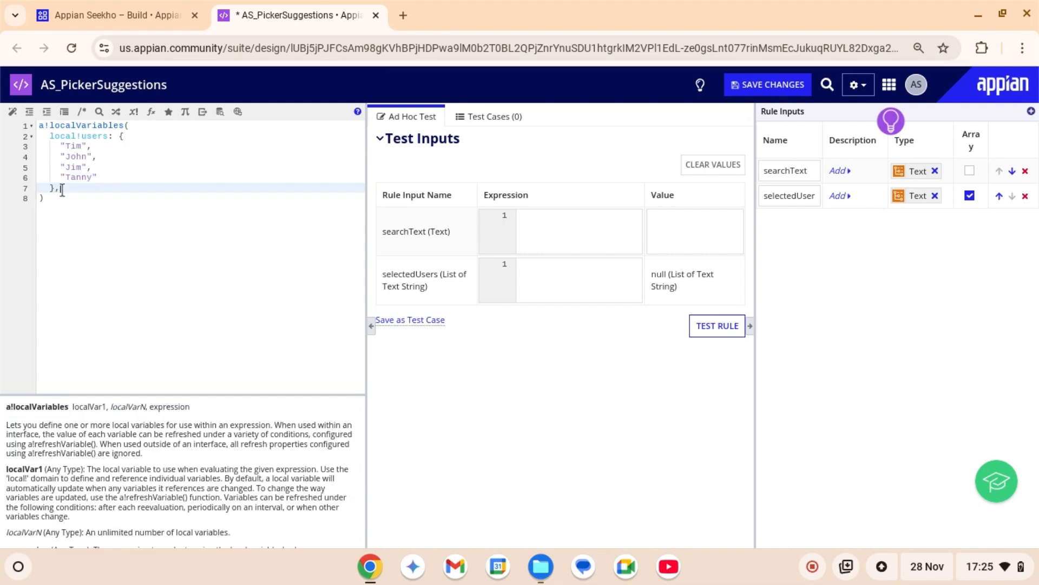
key(Enter)
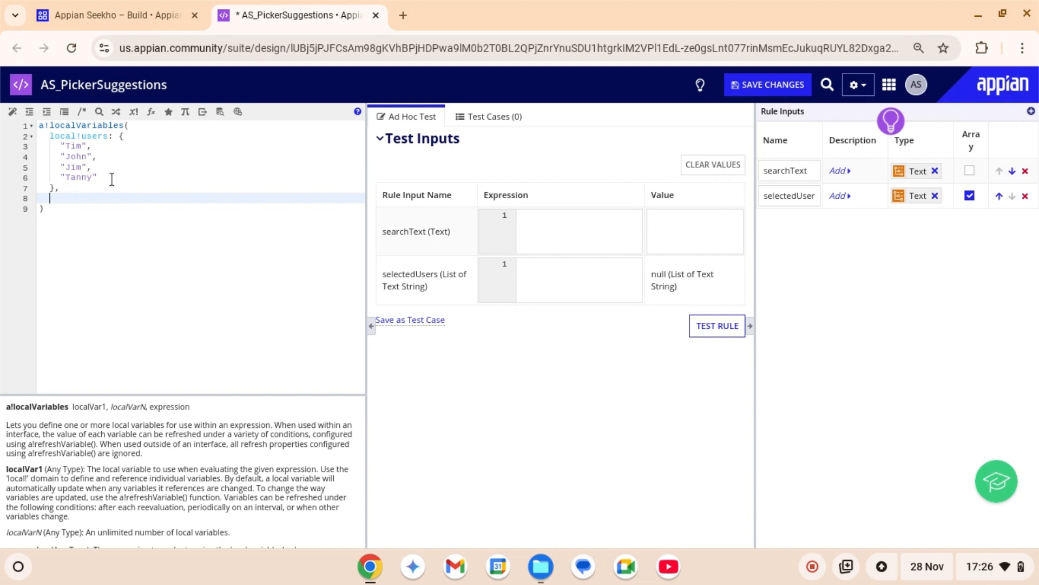
mouse_move(107, 185)
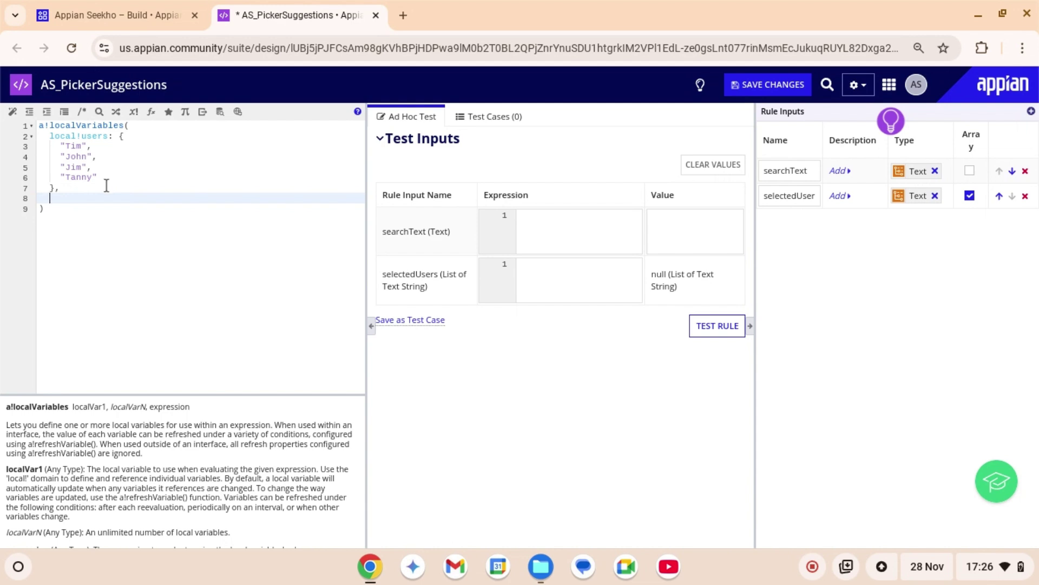
Add local!filteredUsers: difference(local!users, ri!selectedUsers) to the expression
text(local!fi)
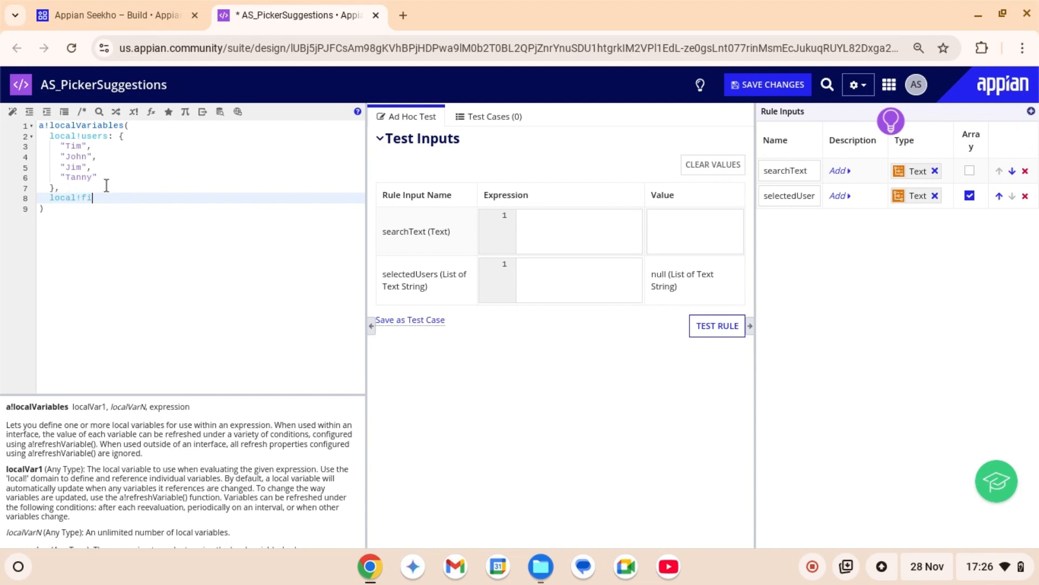
text(ltered)
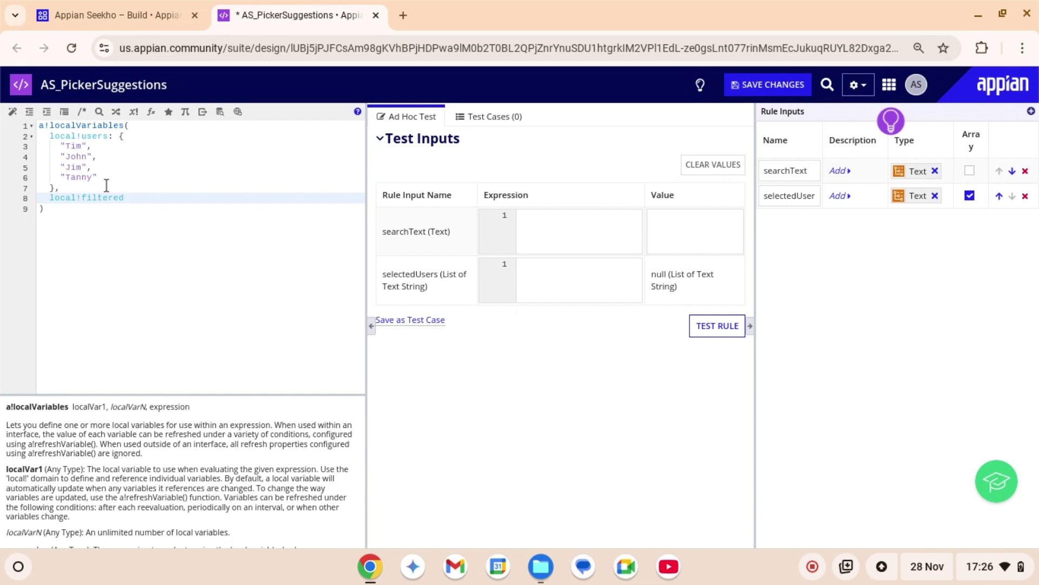
text(U)
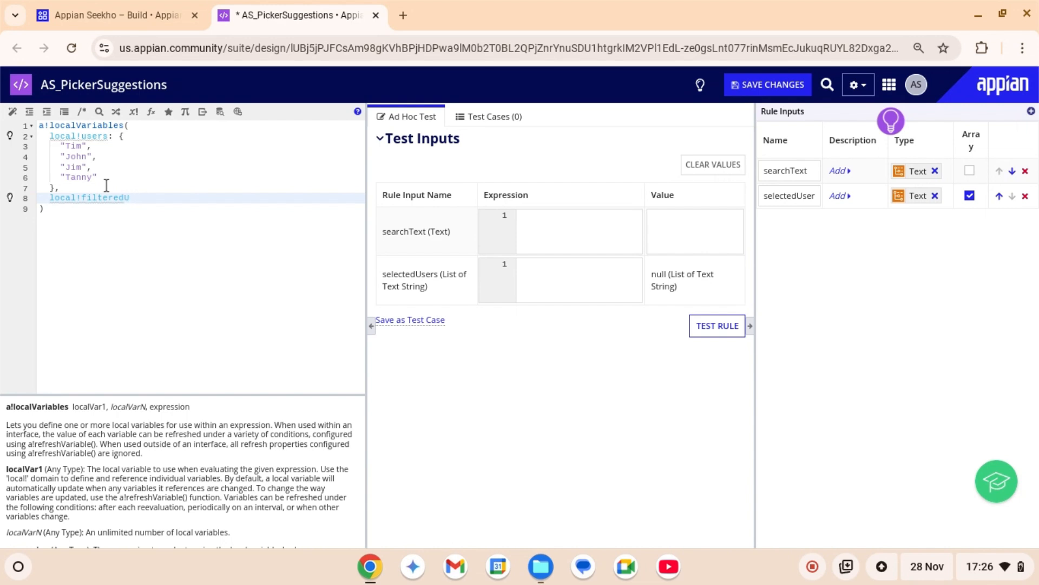
text(sr)
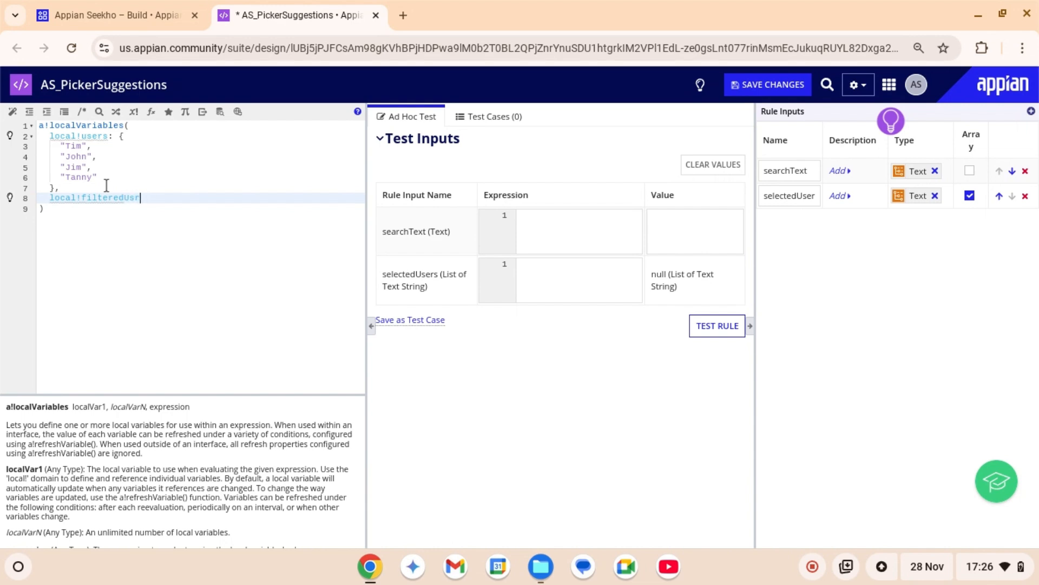
text(ers:)
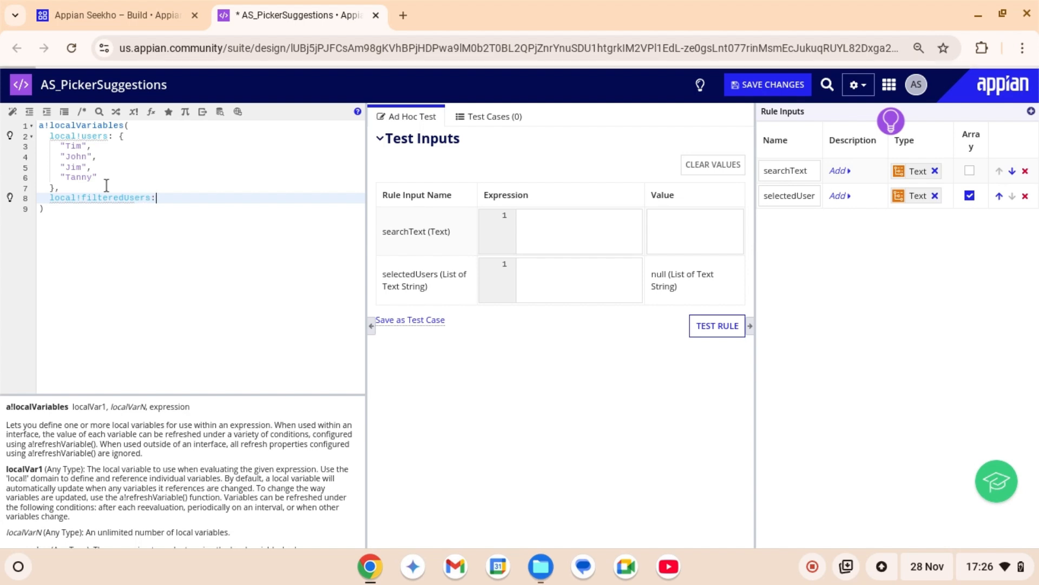
text(diff)
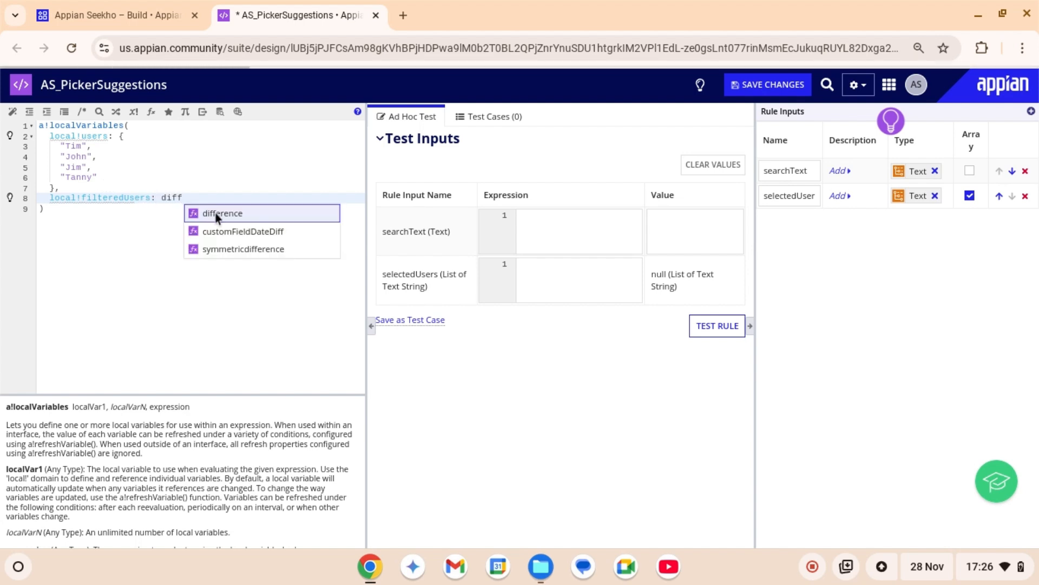
click(222, 214)
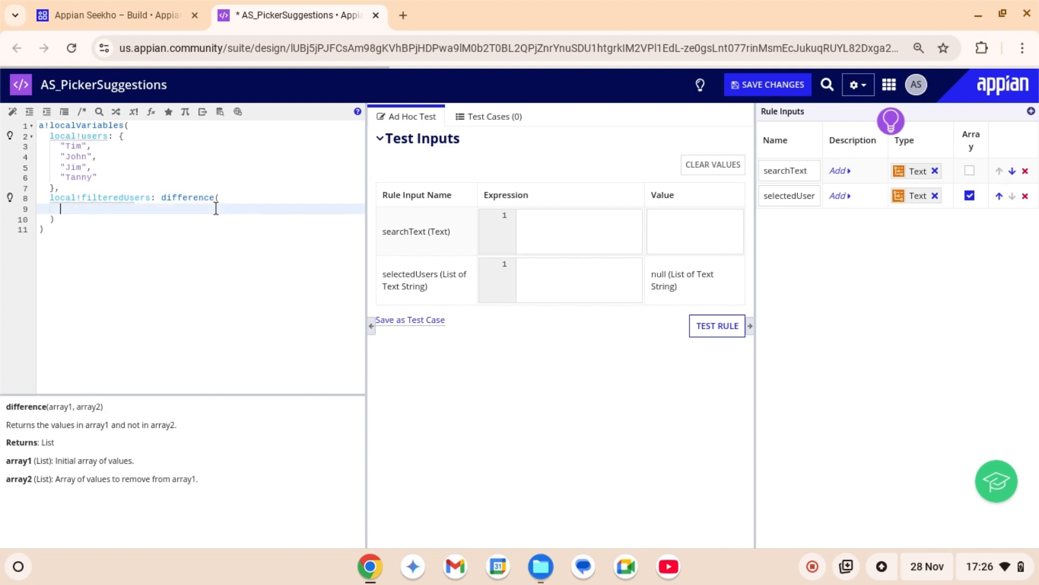
text(local!users)
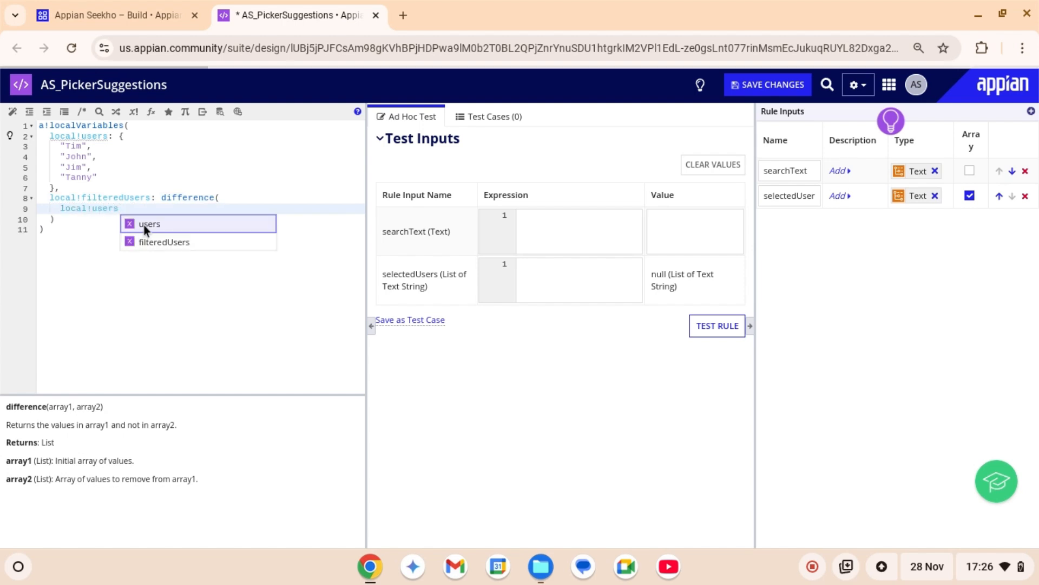
click(150, 224)
text(ri!)
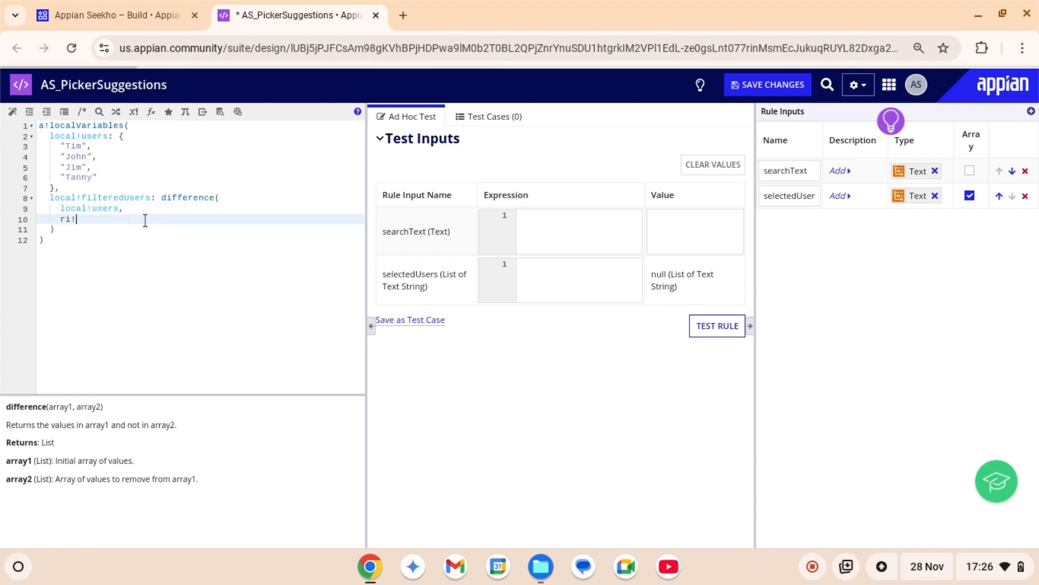
text(selectedUsers)
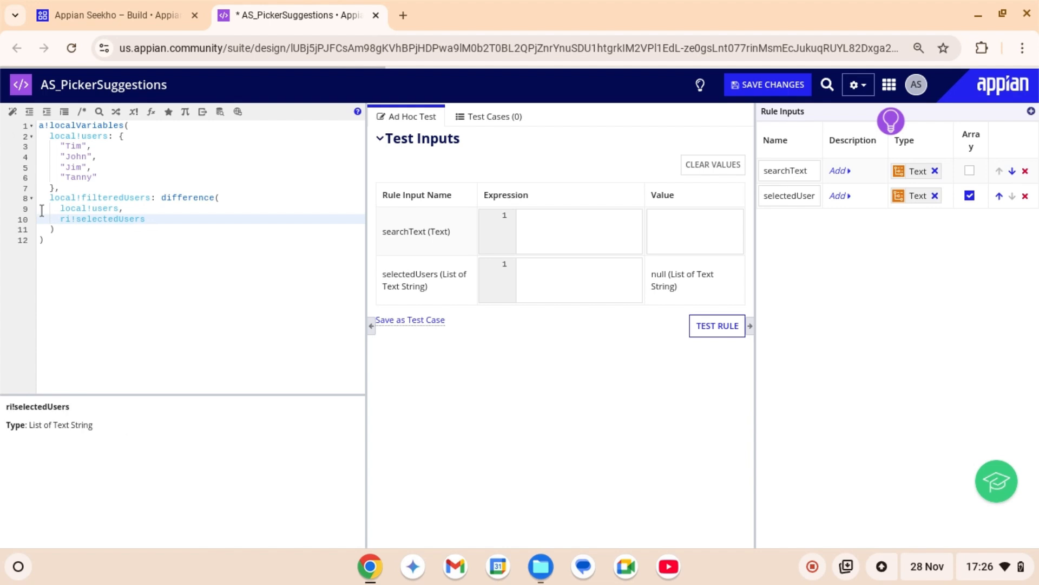
click(59, 229)
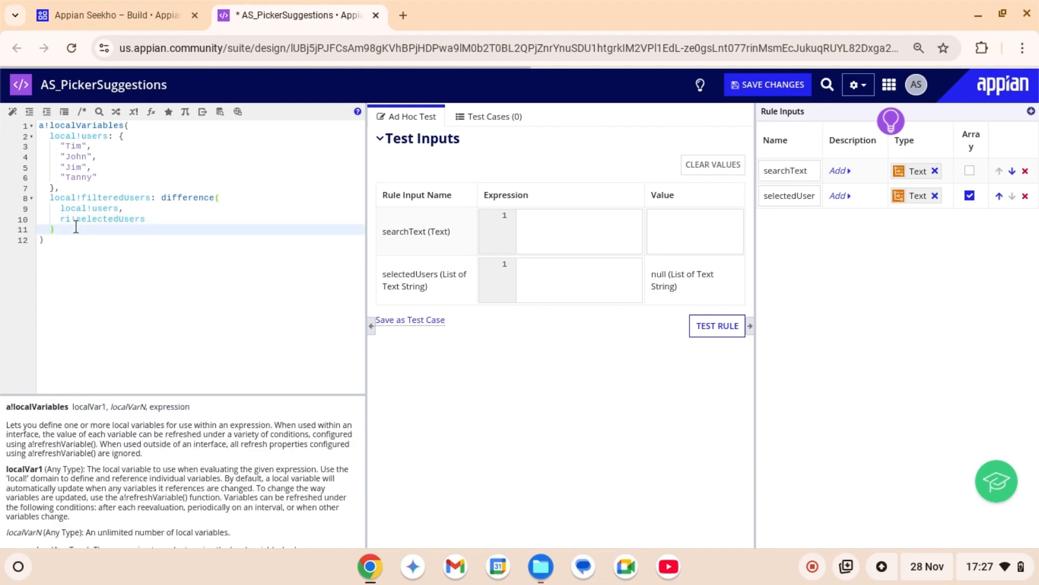
text(,)
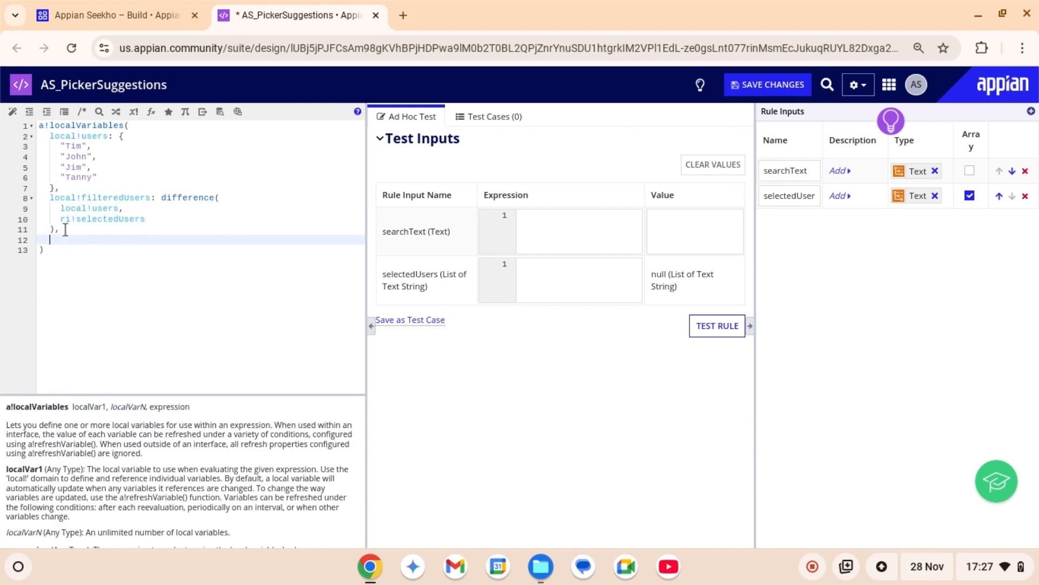
Define local!matches as a!forEach over local!filteredUsers calling search(ri!searchText, fv!item)
text(local!)
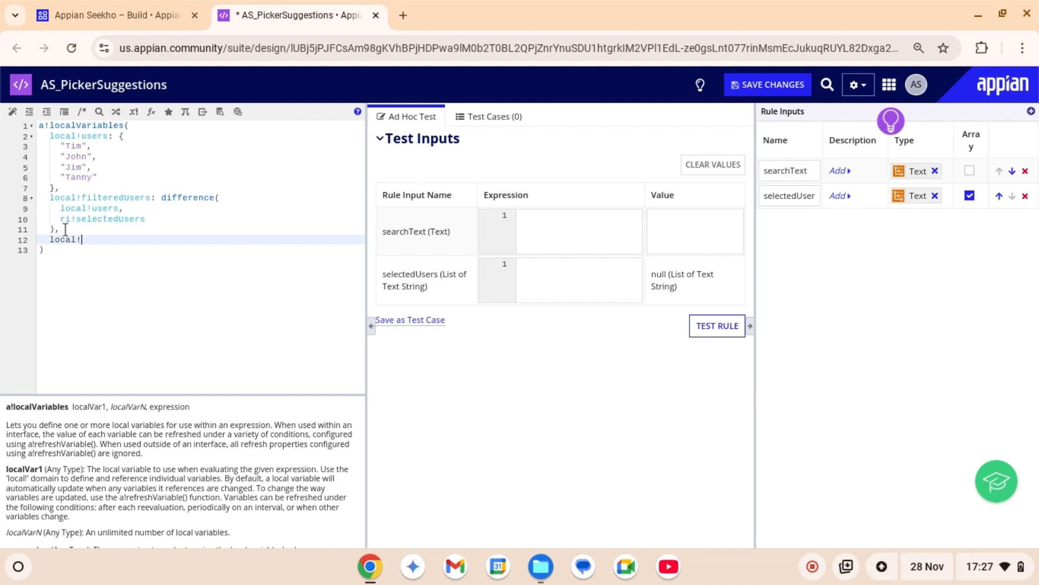
text(matches: a!for)
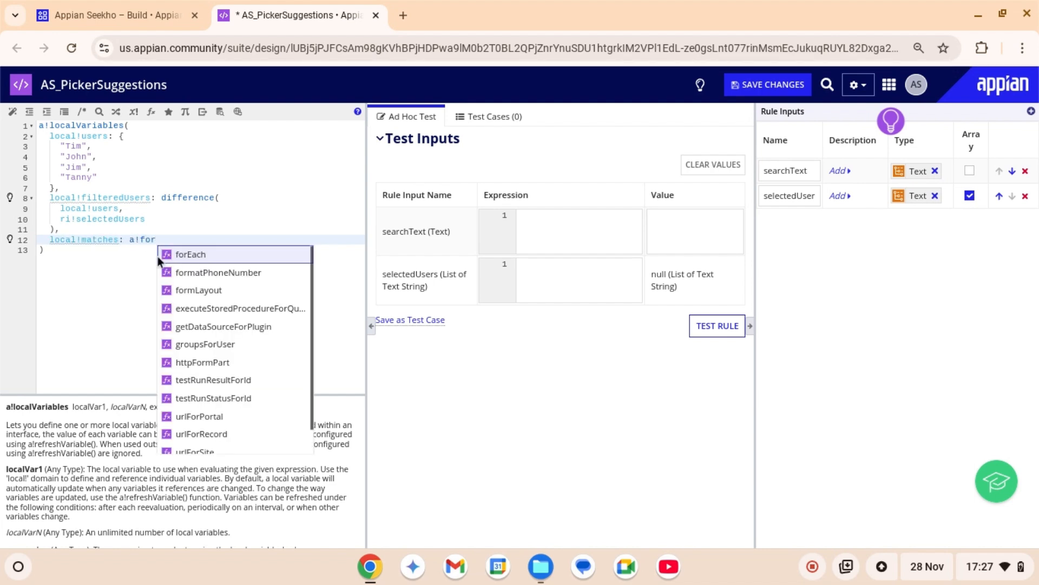
click(189, 254)
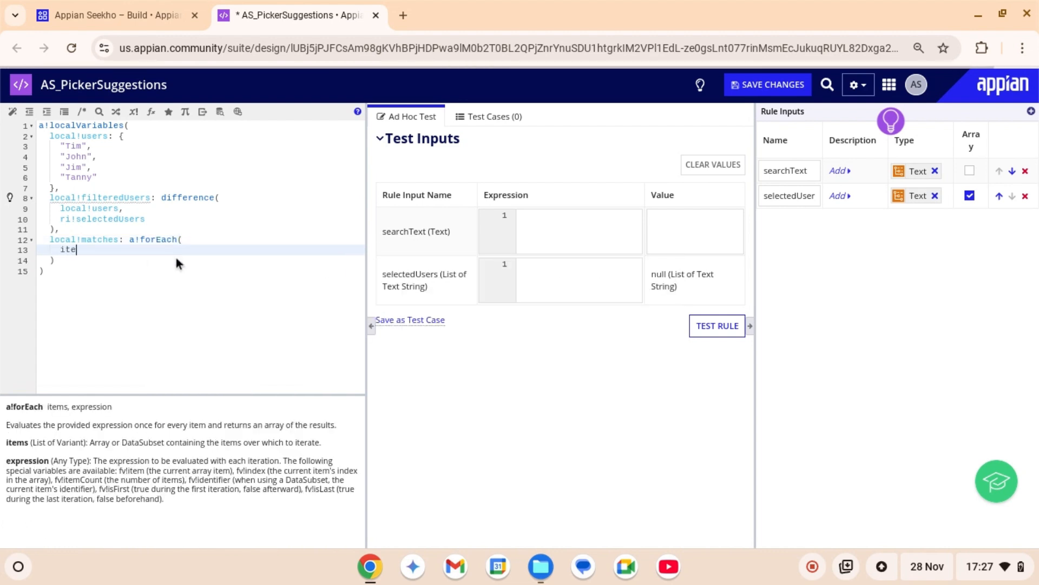
text(ms: local)
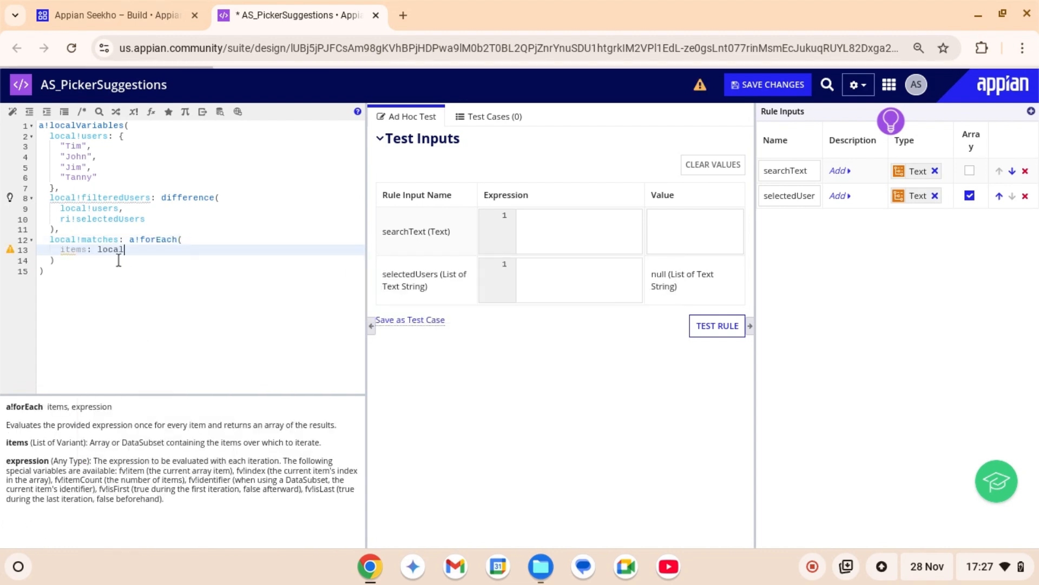
text(!filteredUsers,)
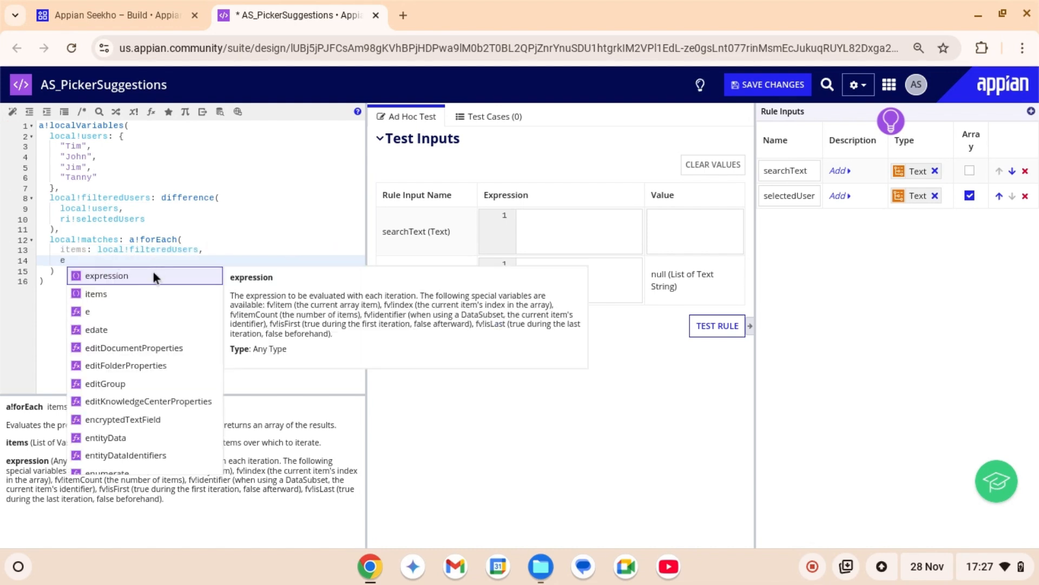
click(106, 275)
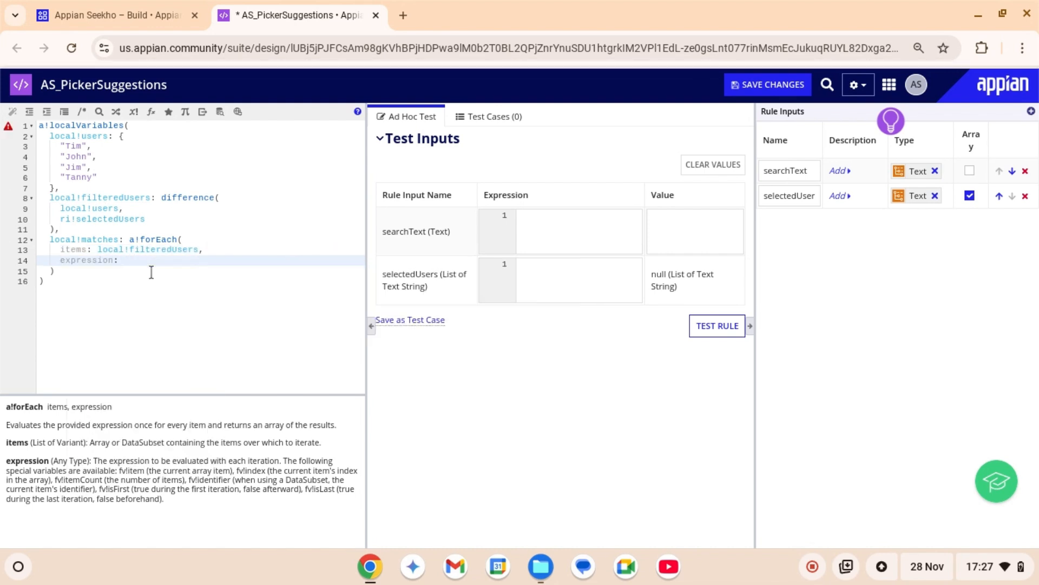
text(search()
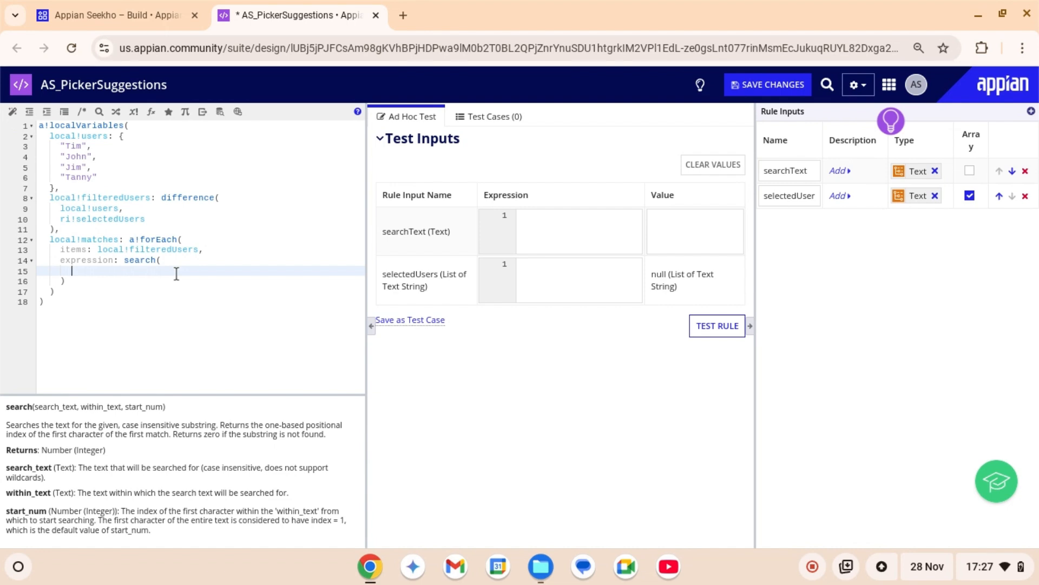
text(ri!s)
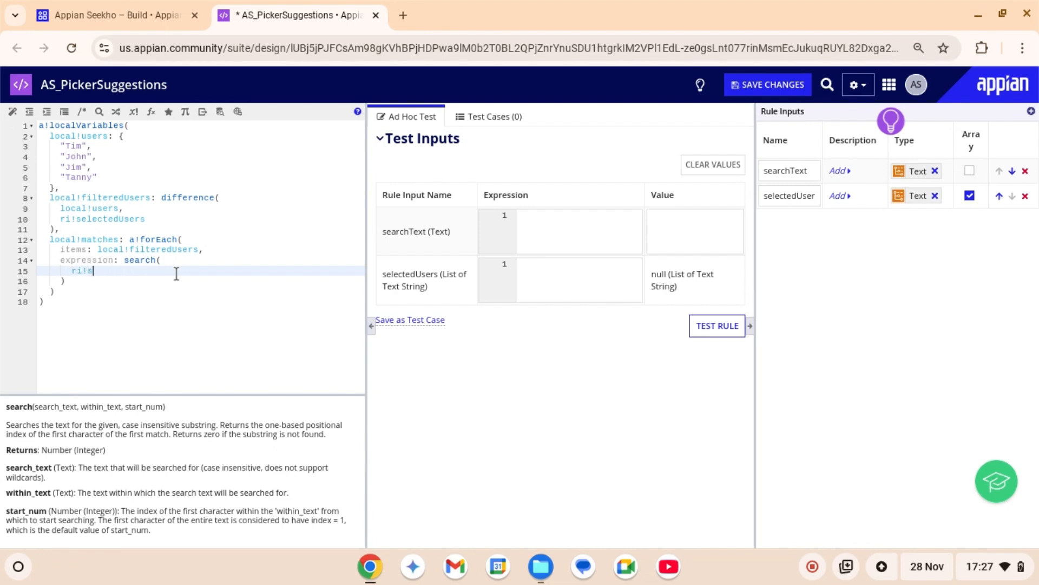
text(earchText)
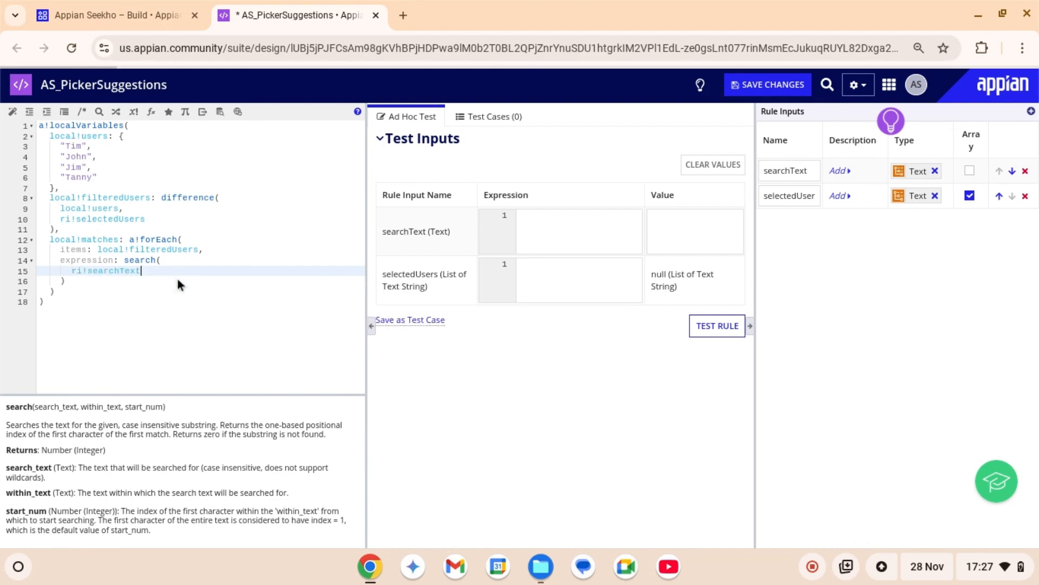
text(,)
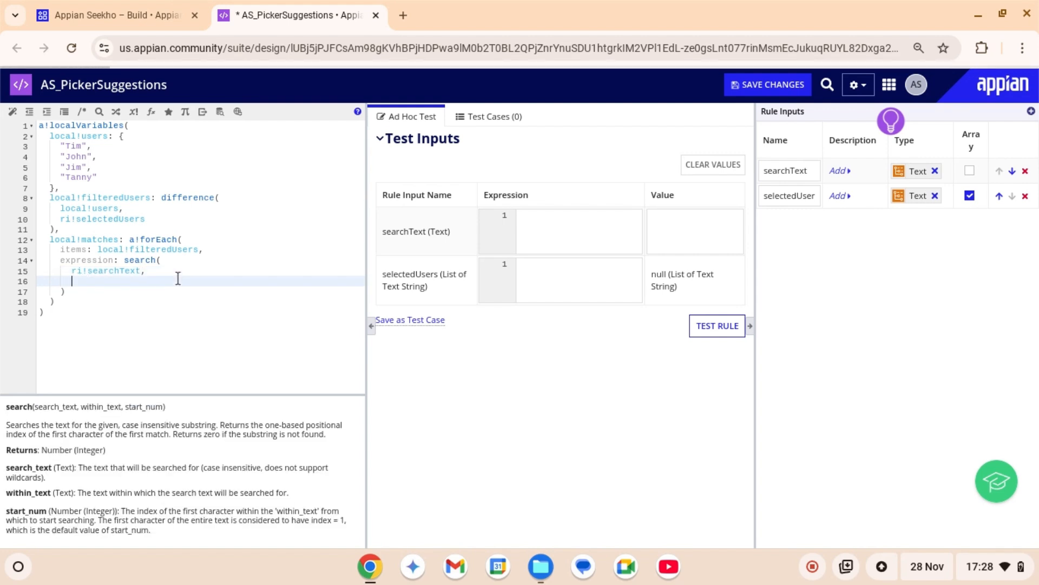
text(fv!ite)
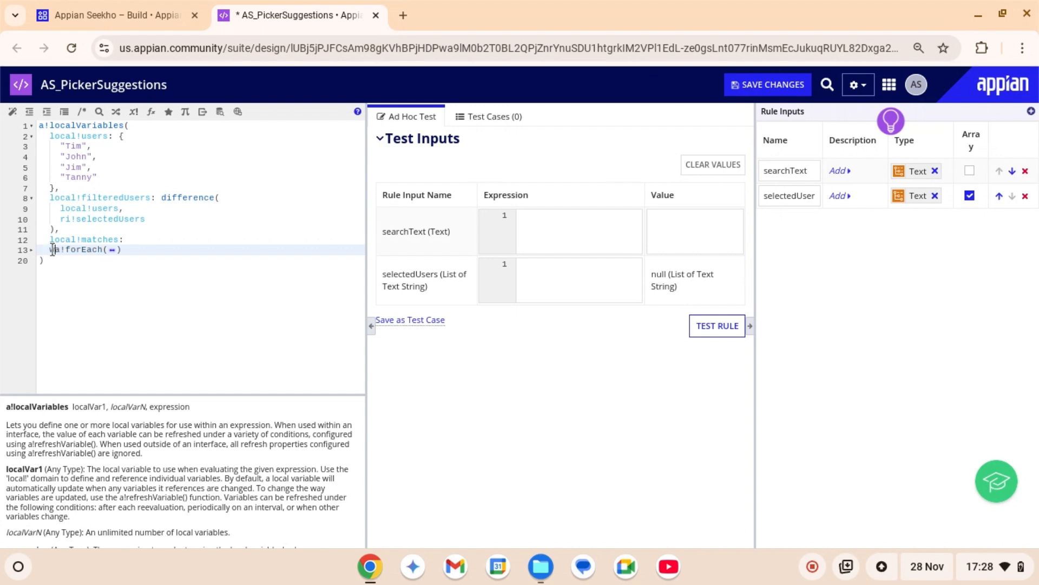
Wrap the forEach in local!matches inside a where() call
text(where)
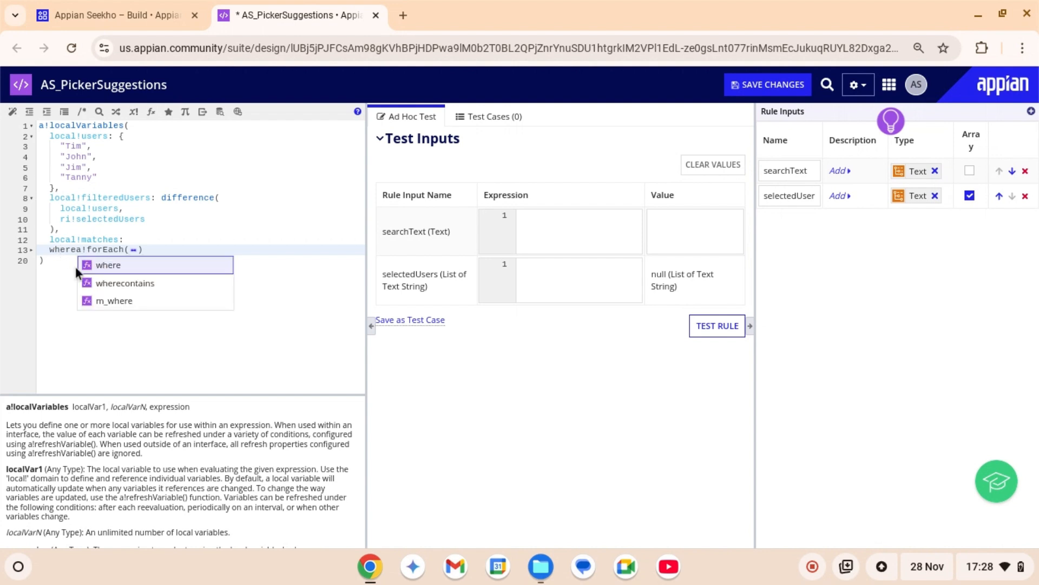
mouse_move(96, 265)
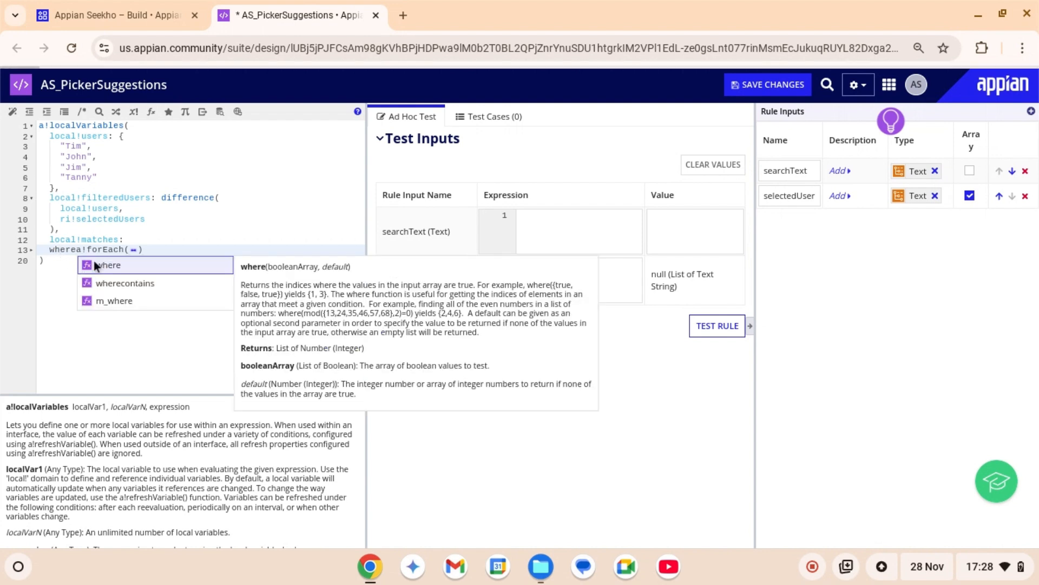
click(109, 265)
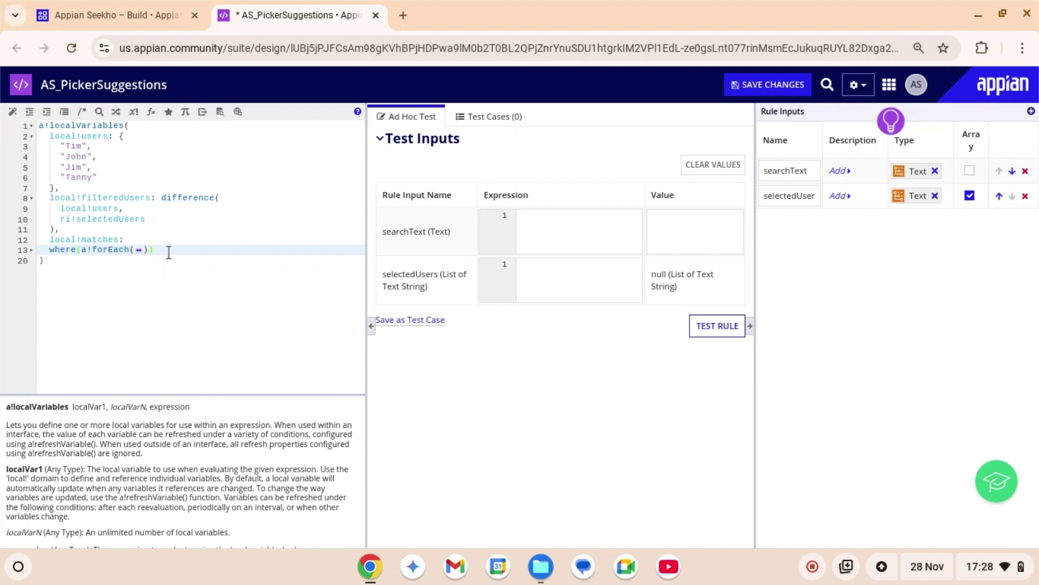
text(,)
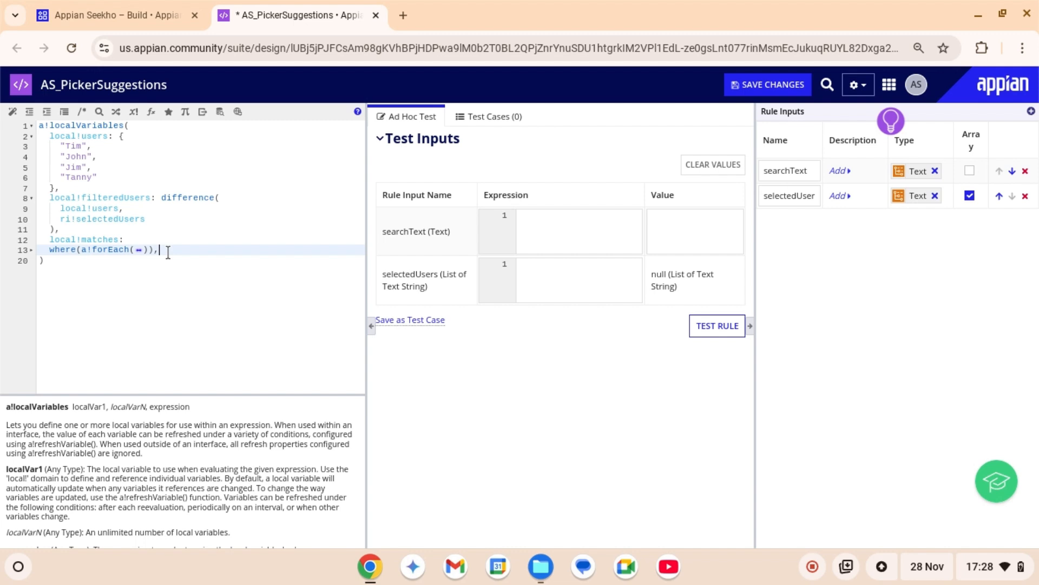
Insert an a!dataSubset call on a new line below local!matches
key(Enter)
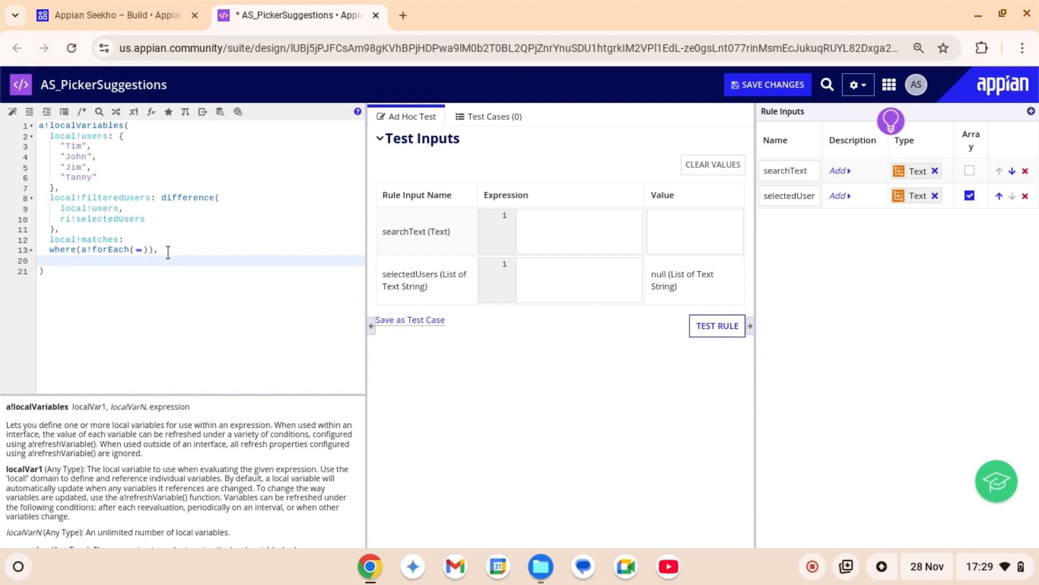
text(a!)
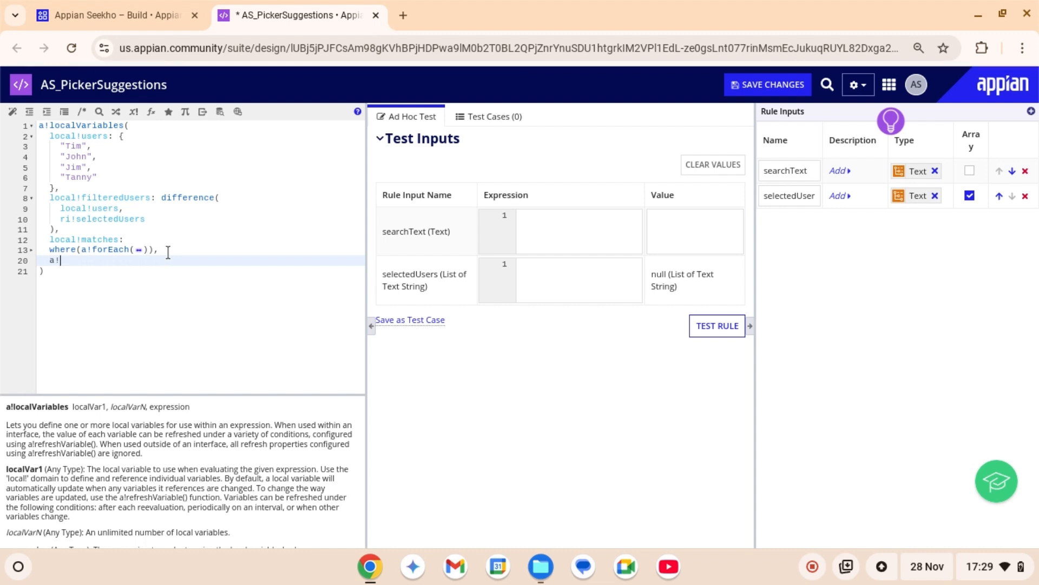
text(da)
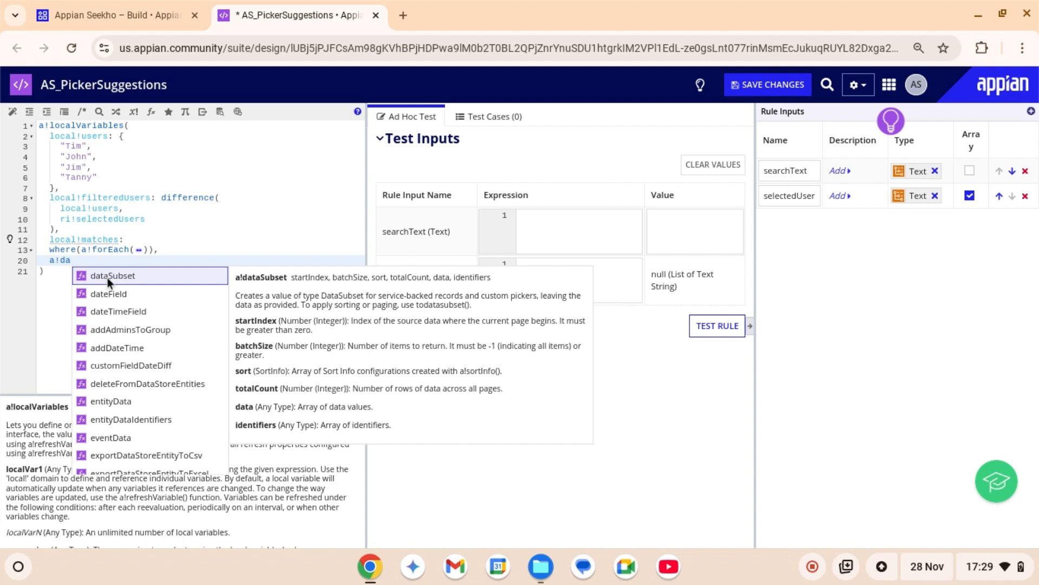
click(111, 275)
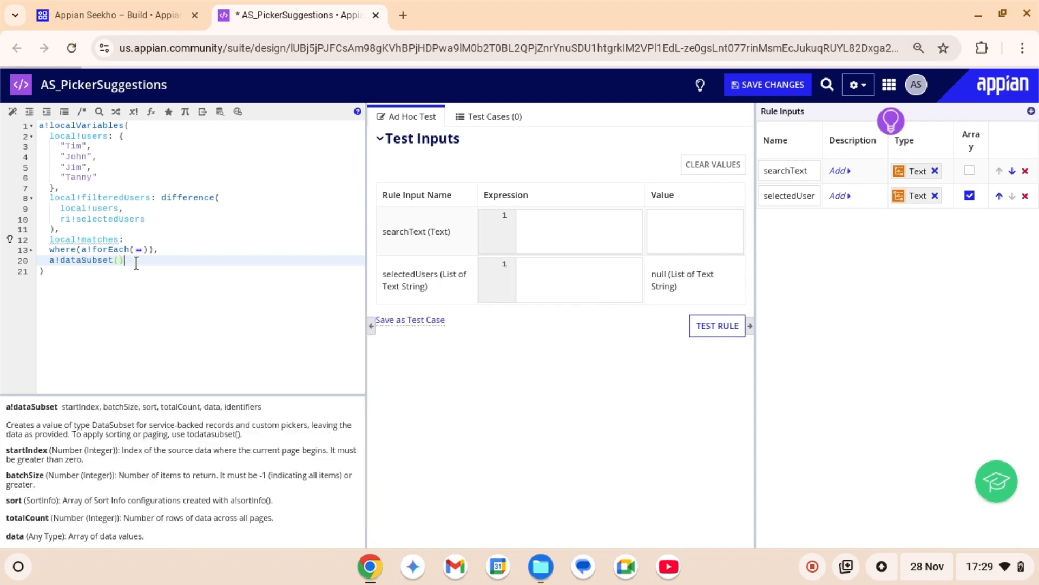
Insert a!pickerFieldCustom below dataSubset, read its suggestFunction help, and resize the help pane
key(Enter)
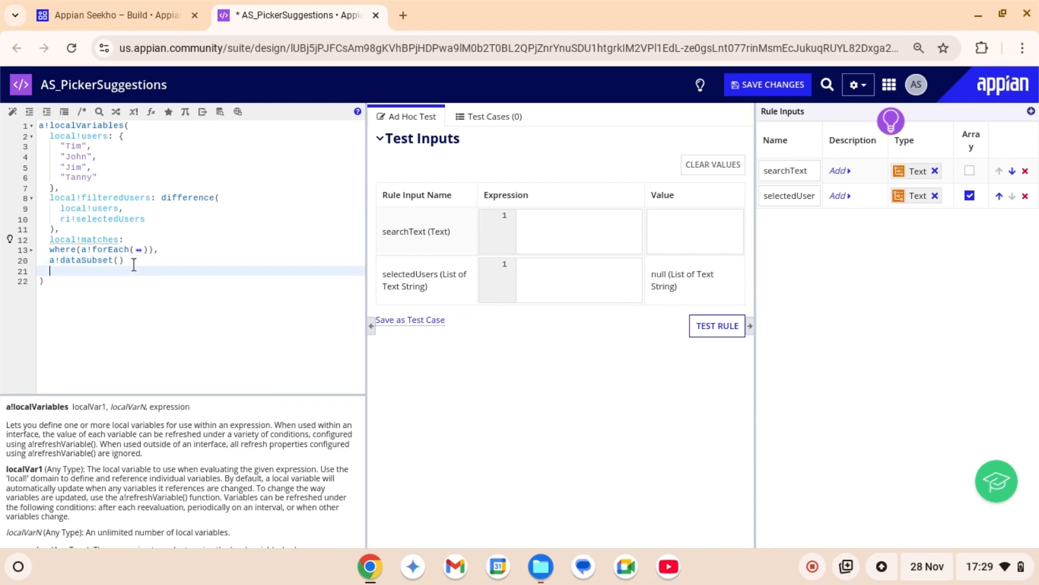
text(a!pic)
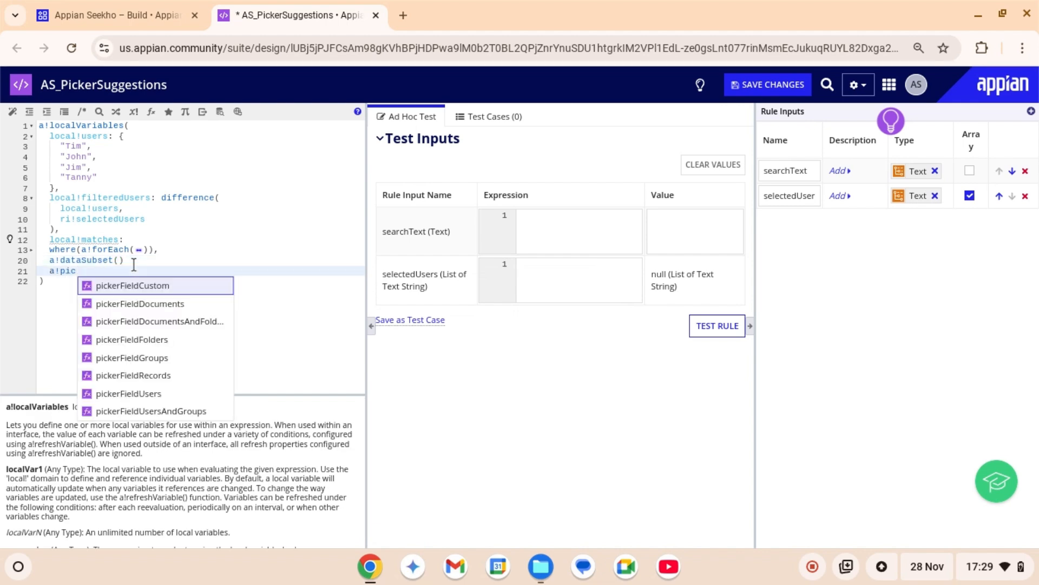
mouse_move(132, 285)
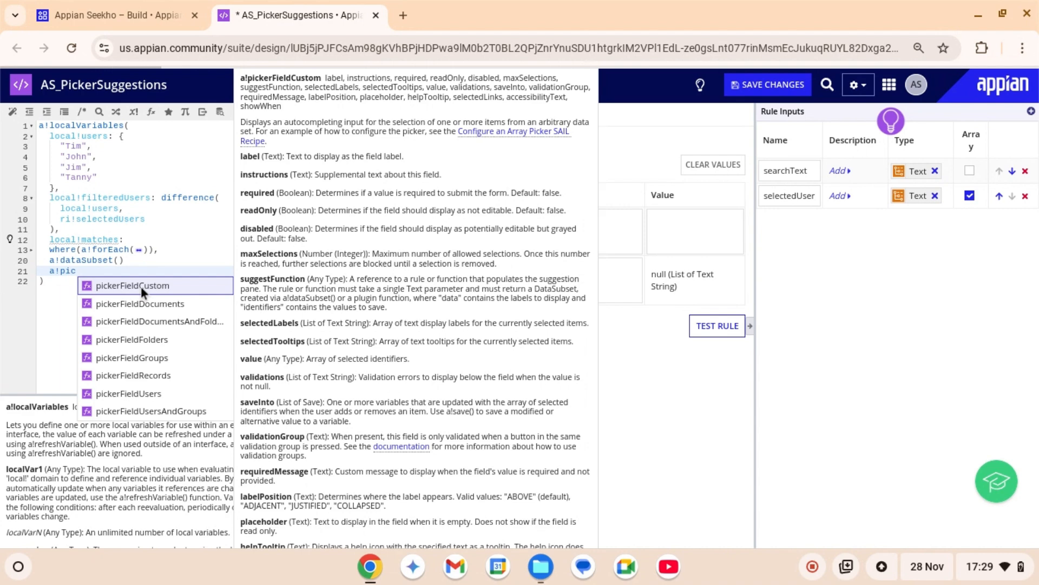
click(132, 286)
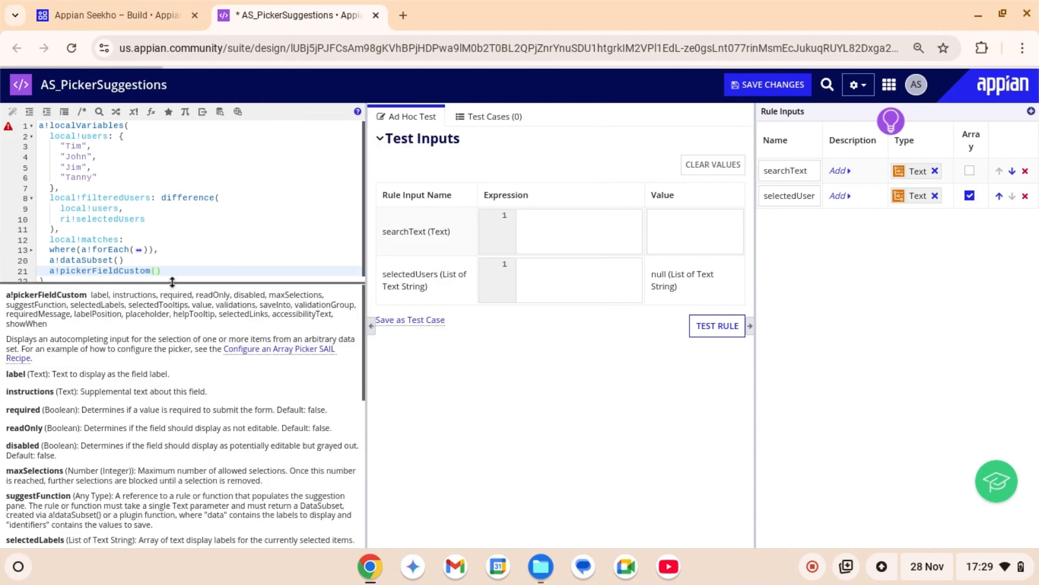
scroll(down, 3)
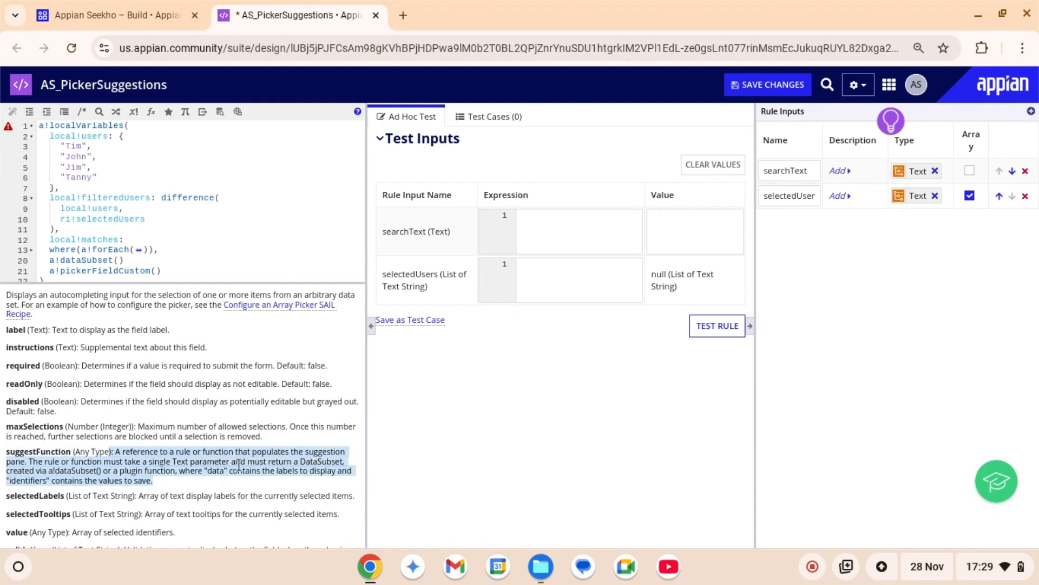
mouse_move(49, 452)
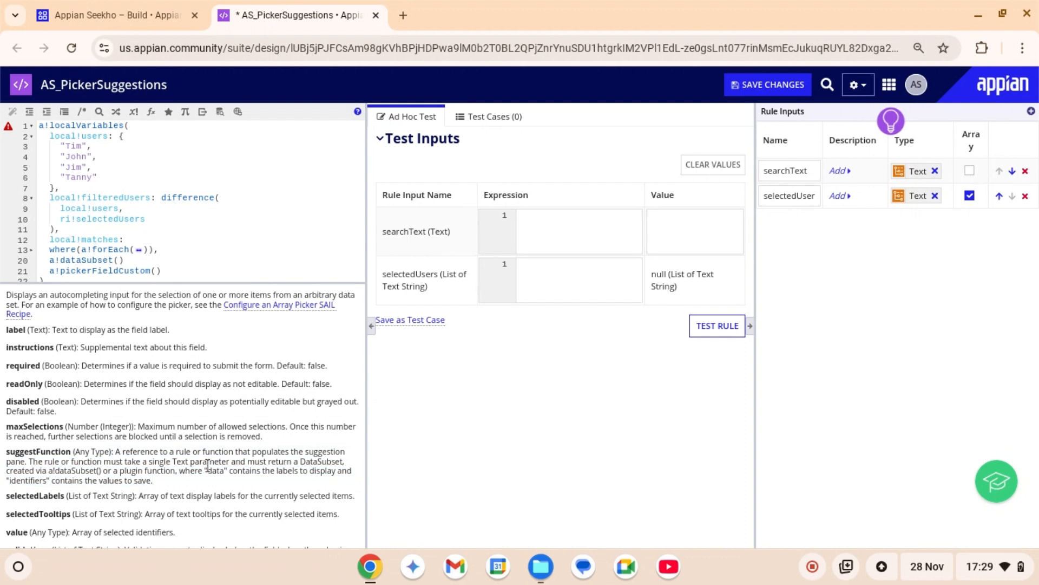
drag(245, 461, 151, 480)
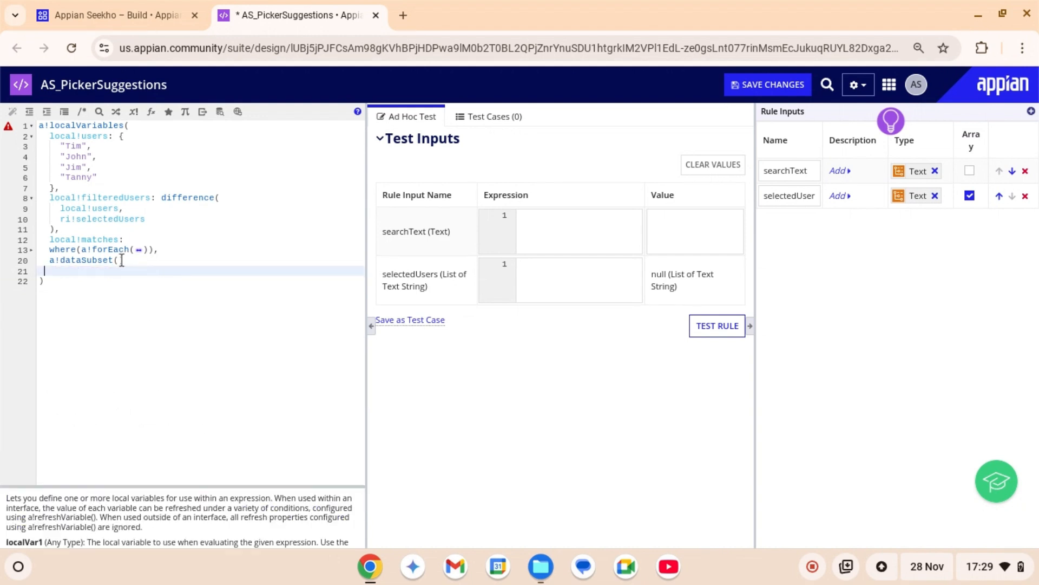
Set dataSubset data and identifiers both to index(local!filteredUsers, local!matches)
text(dat)
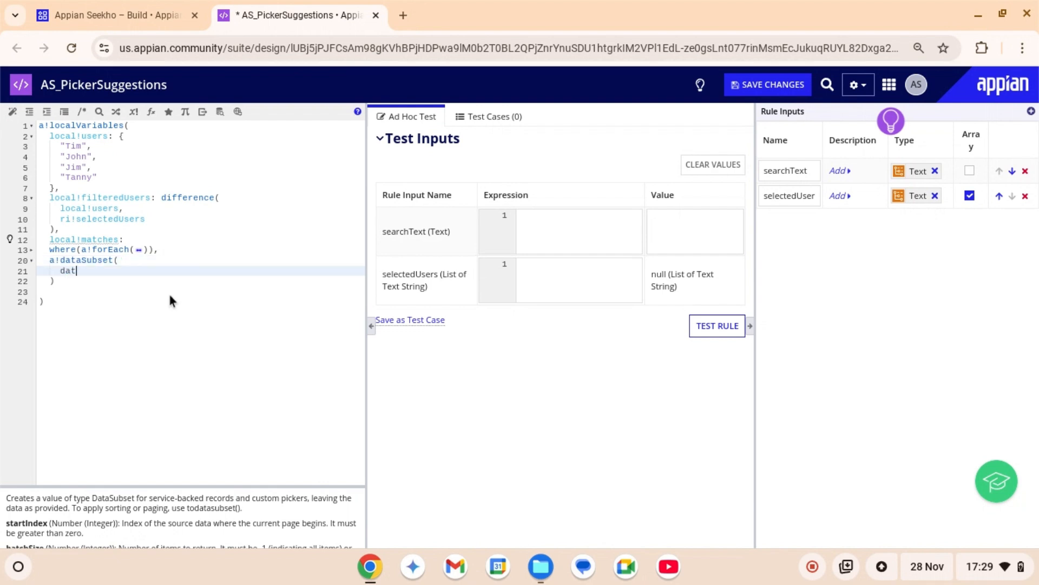
text(:ind)
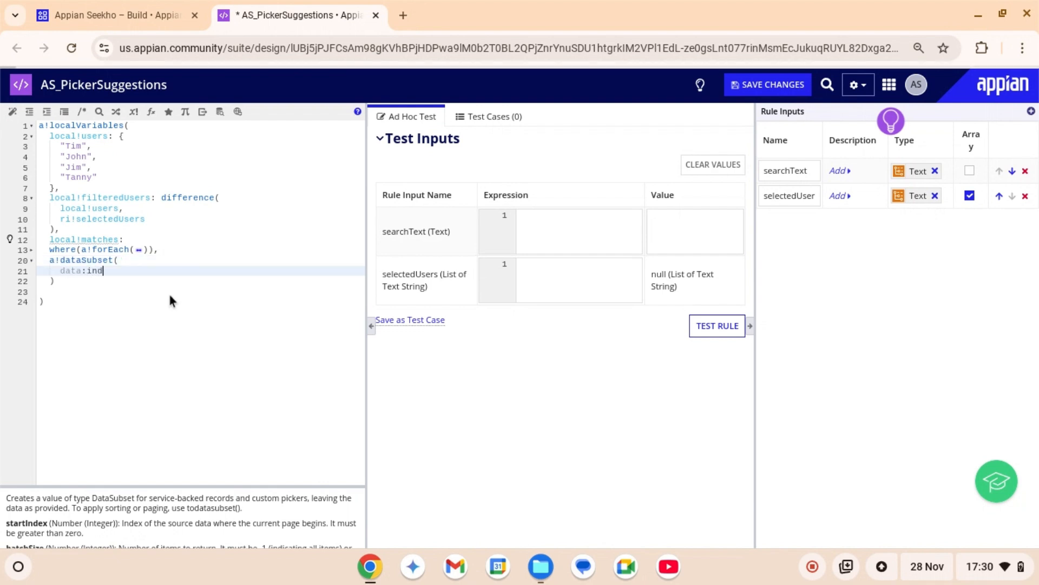
text(ex()
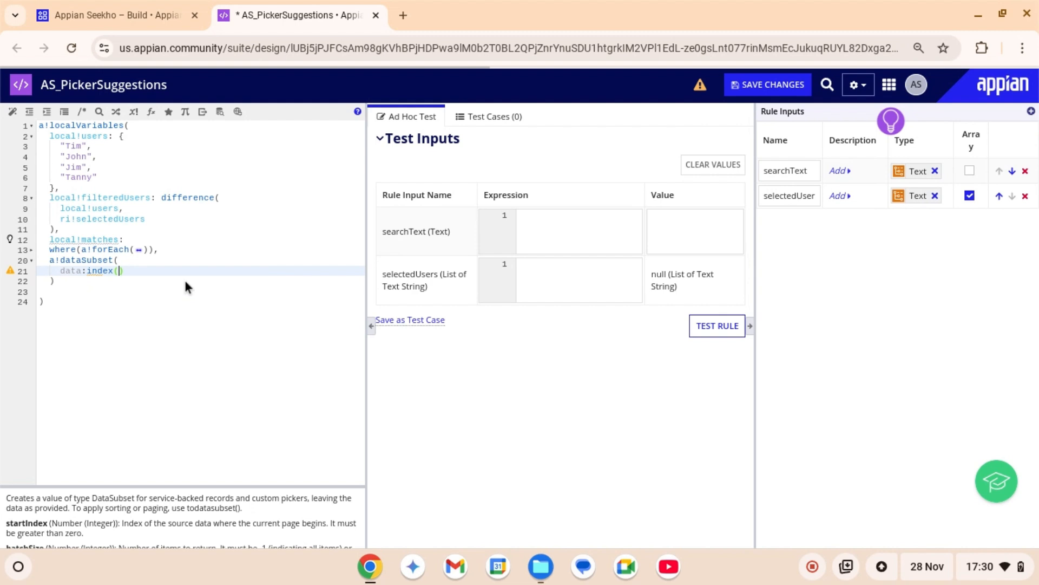
text(local!)
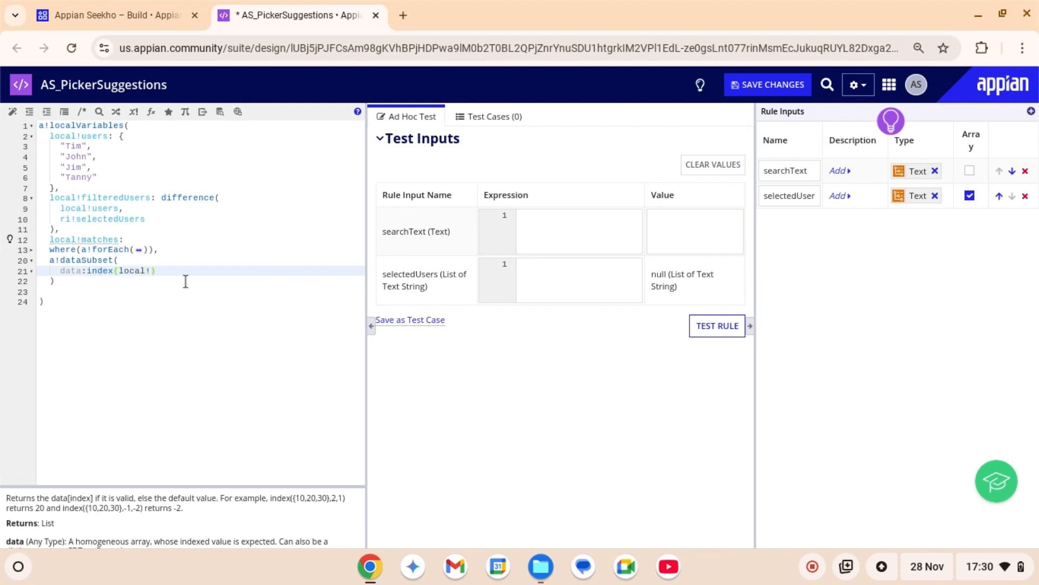
text(local!matches)
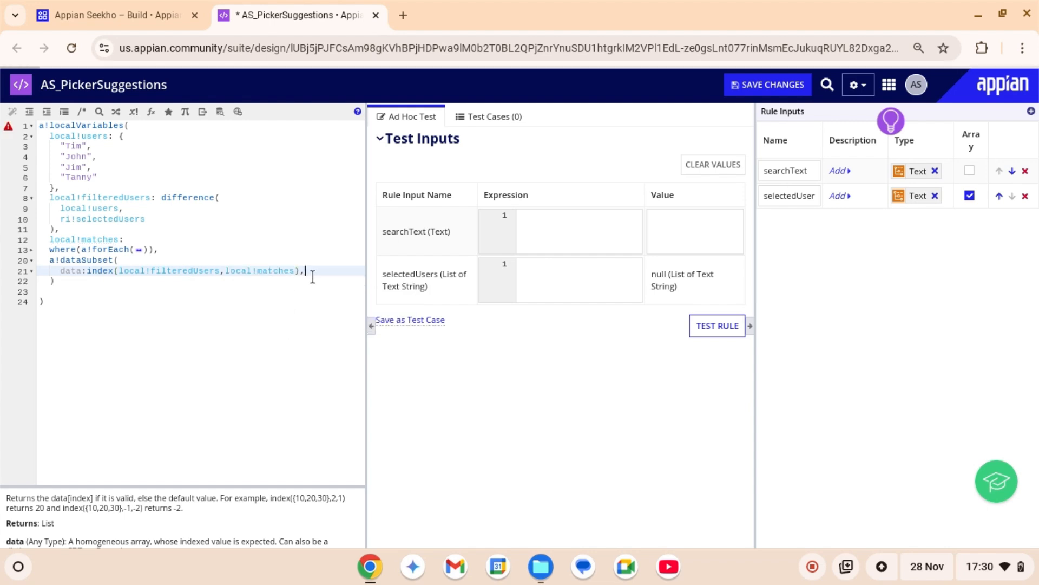
text(in)
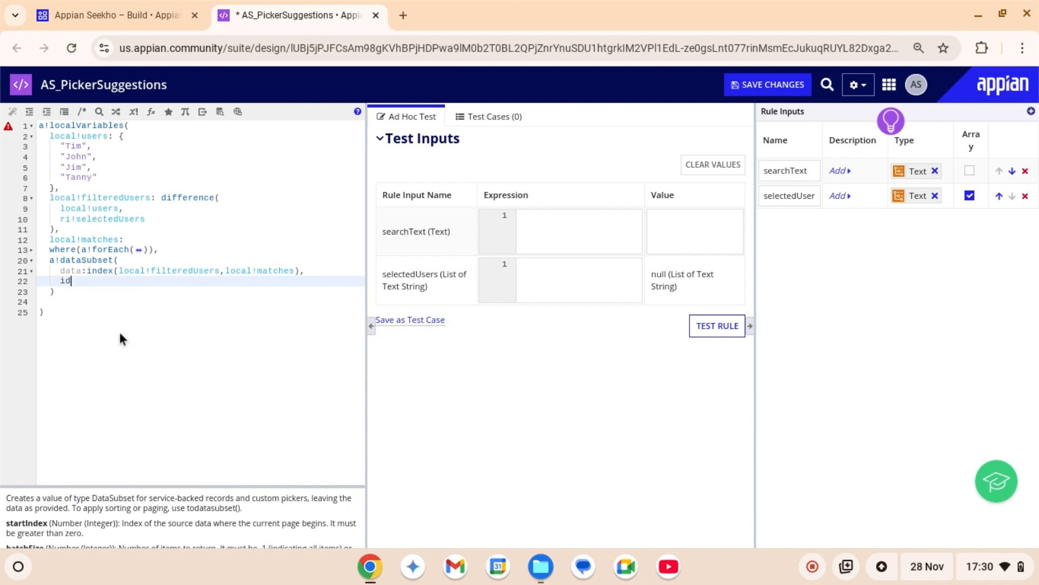
text(en)
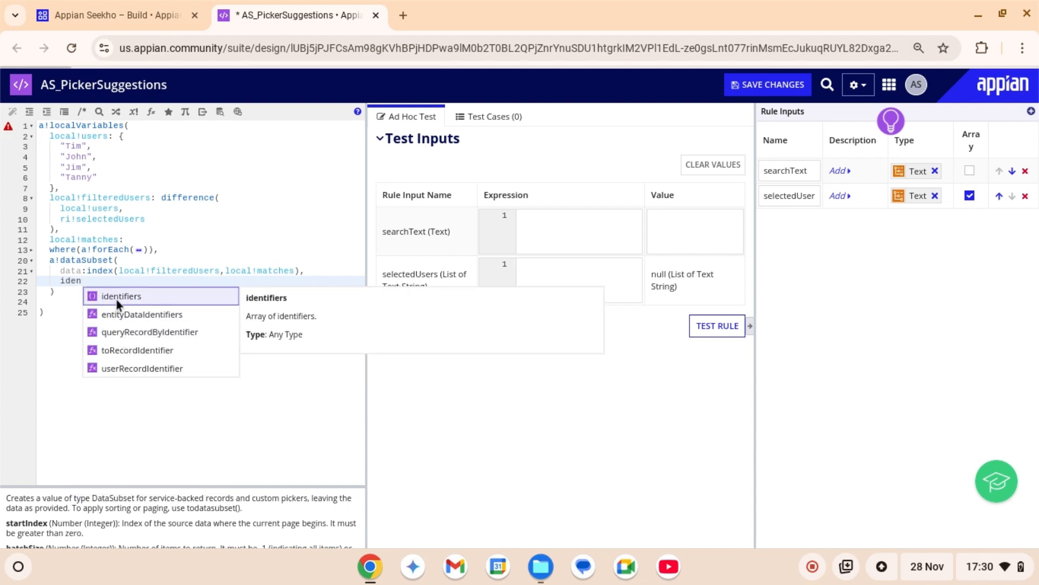
click(120, 296)
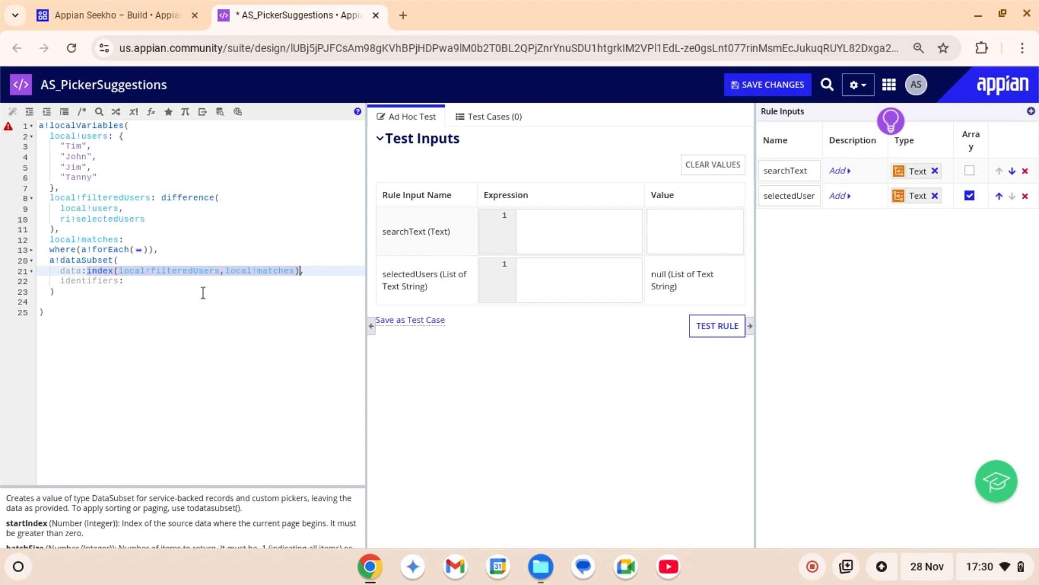
text(index(local!filteredUsers,local!matches))
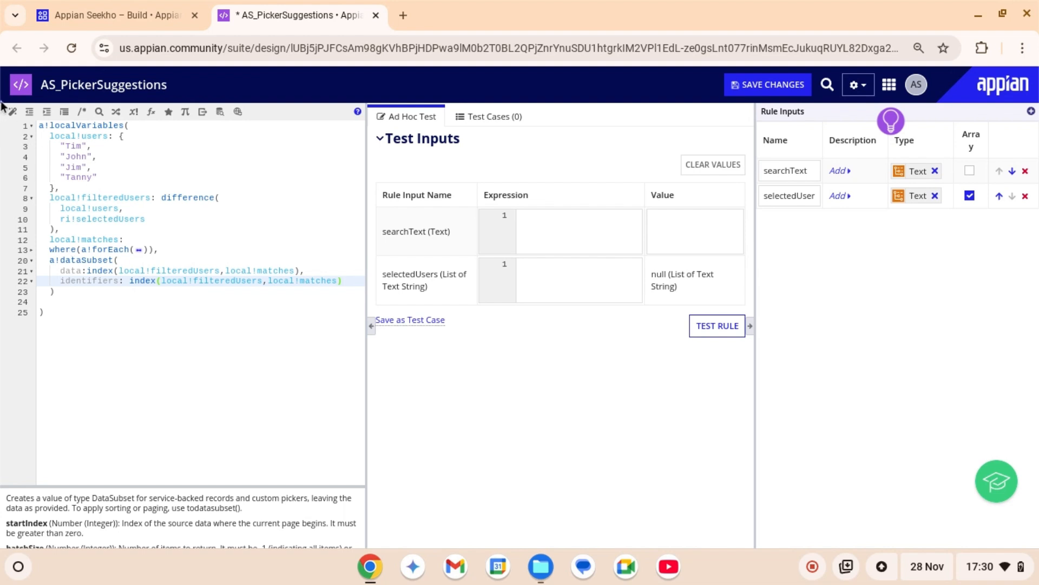
Format the expression and enter J as the searchText test value
click(11, 112)
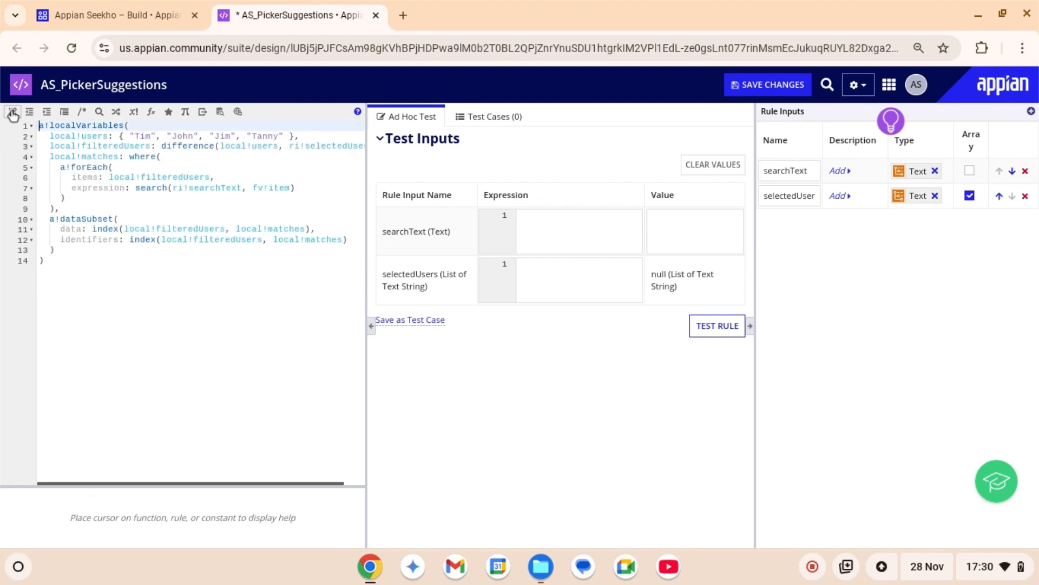
click(579, 222)
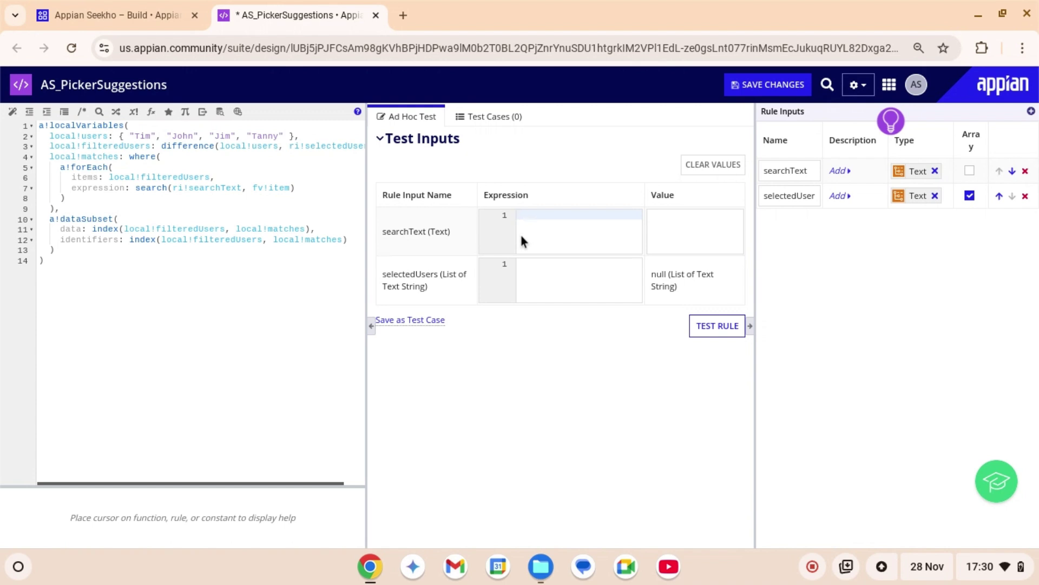
text("")
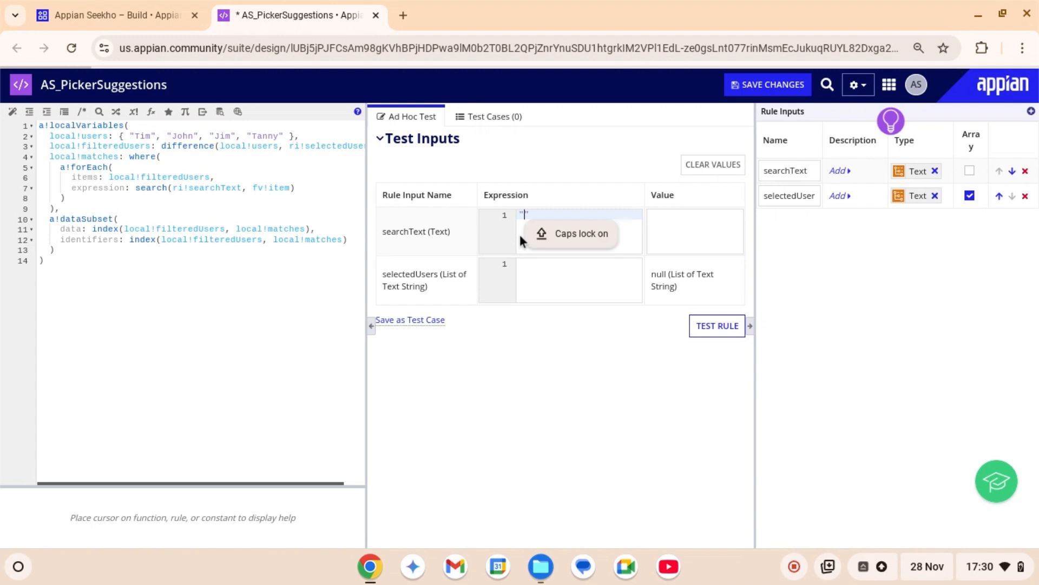
text(J)
click(579, 279)
text(")
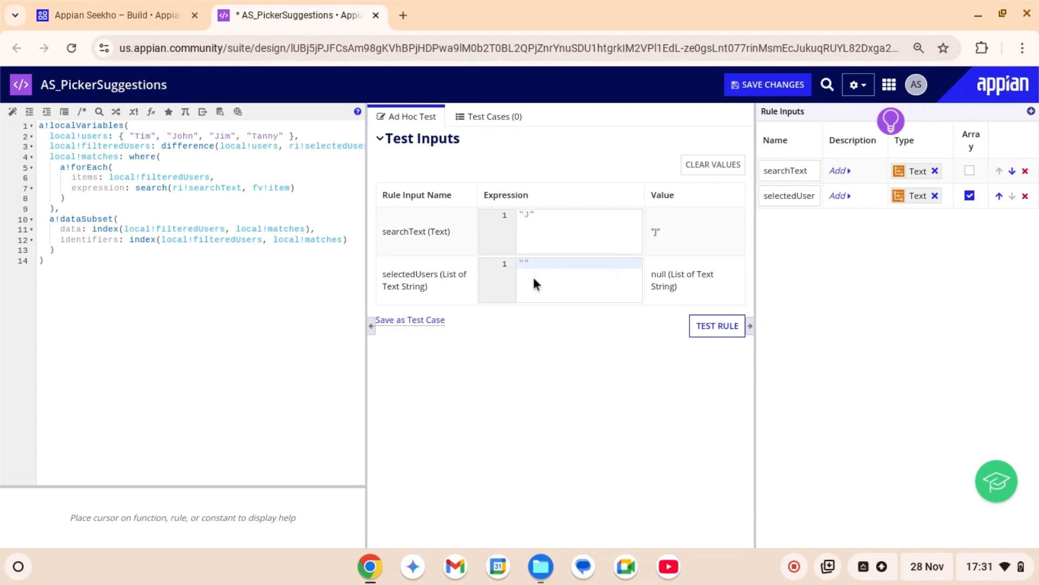
text(jo)
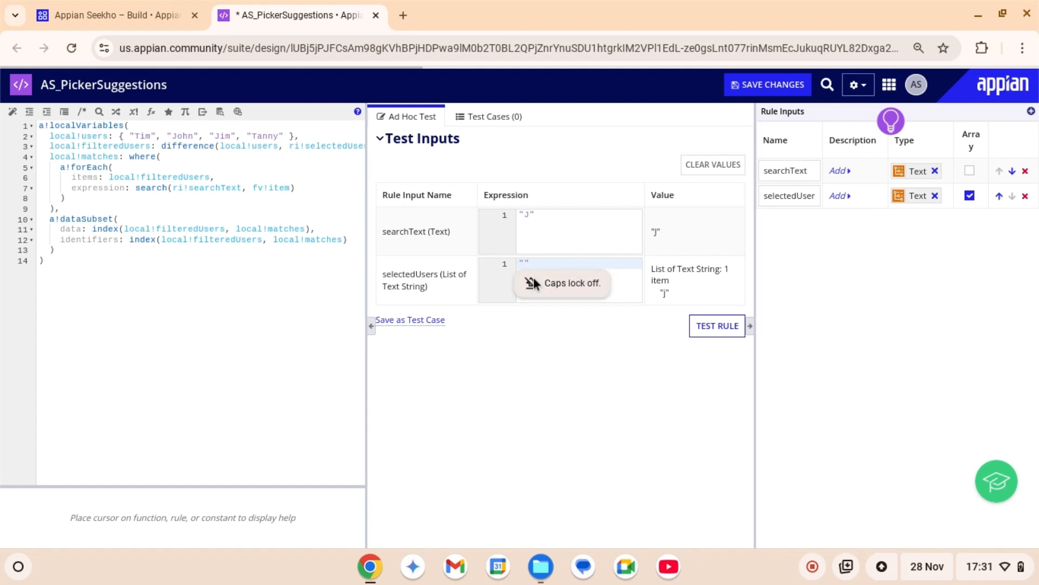
text(John)
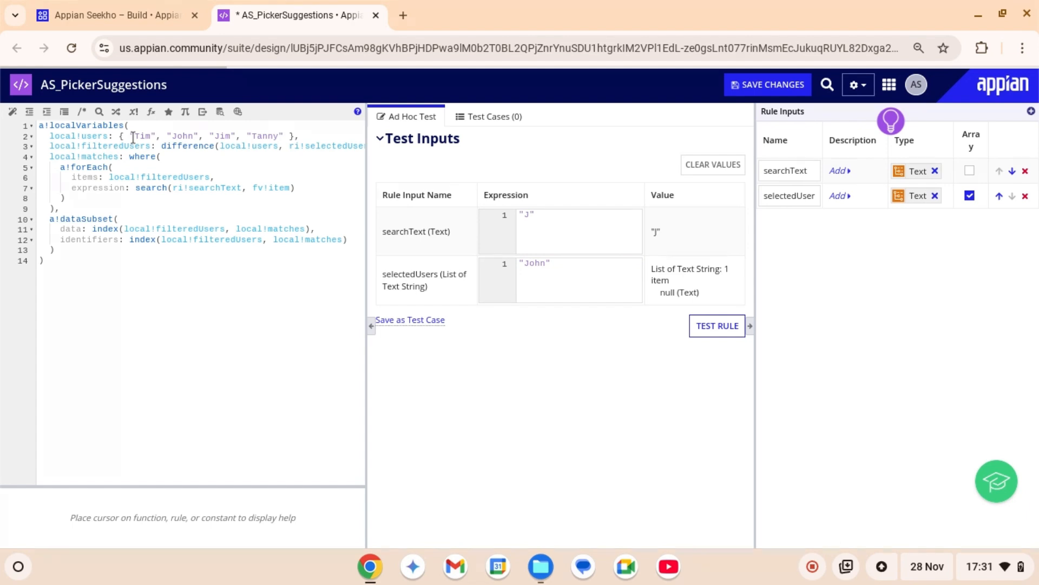
Check the Jim-only output, then select John in the selectedUsers test value to delete it
click(249, 135)
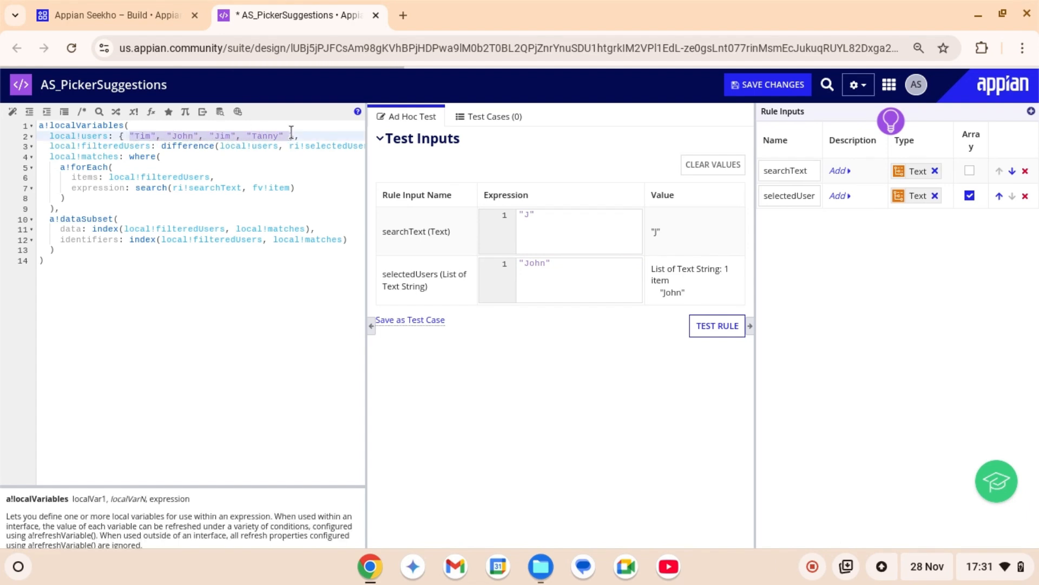
click(717, 326)
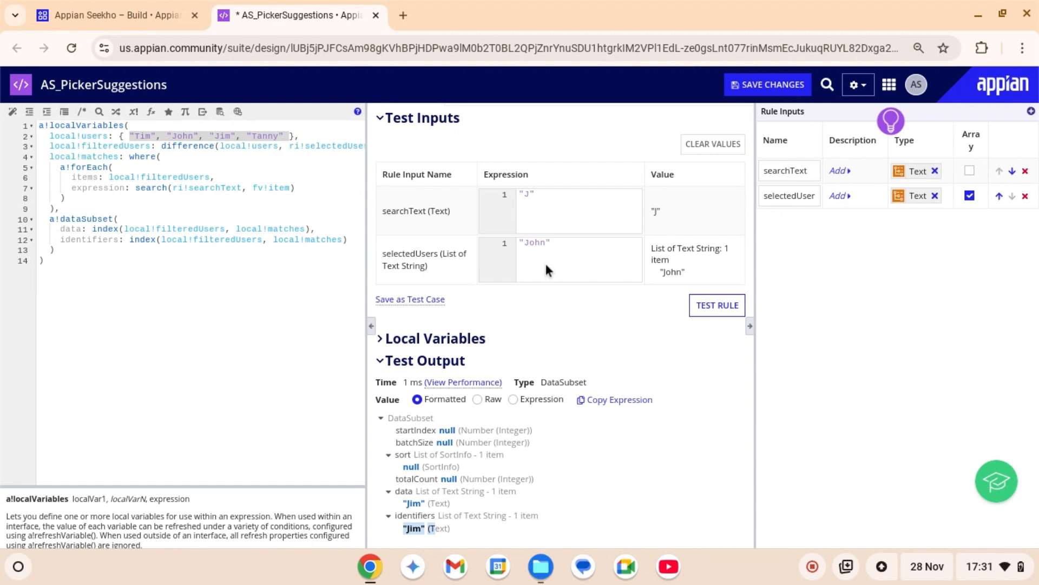
click(552, 244)
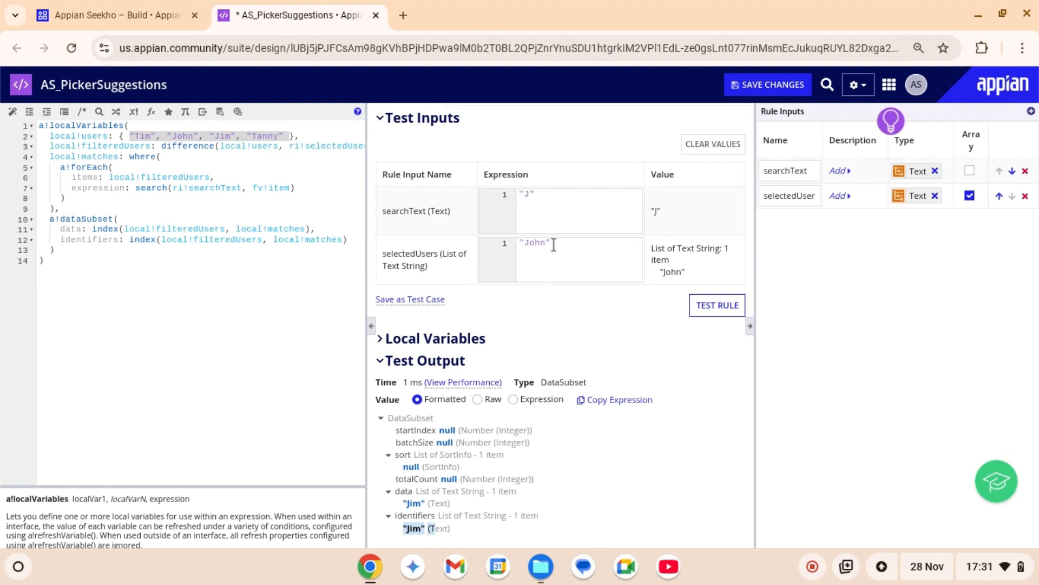
double_click(535, 242)
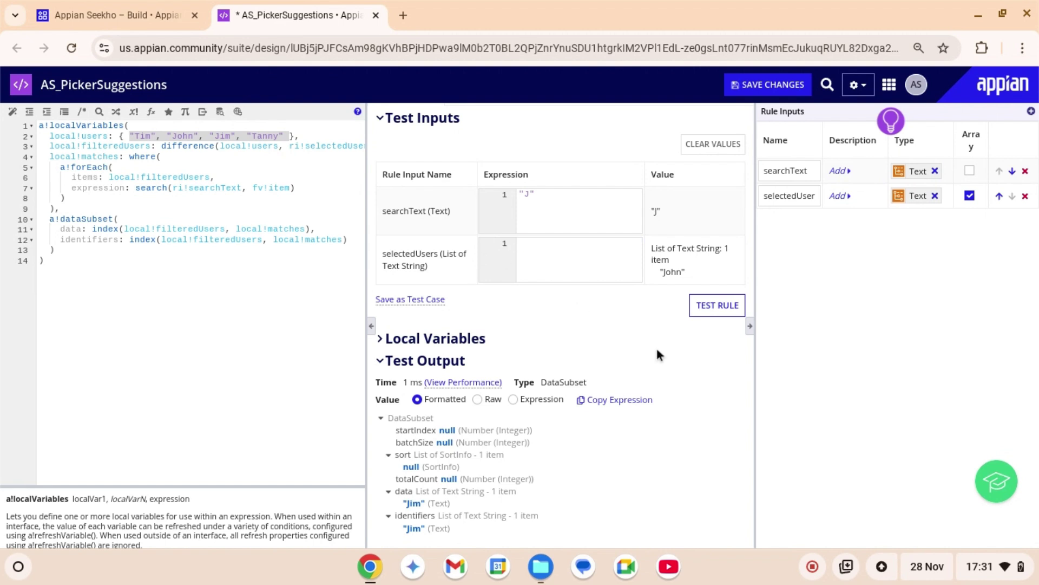
mouse_move(681, 339)
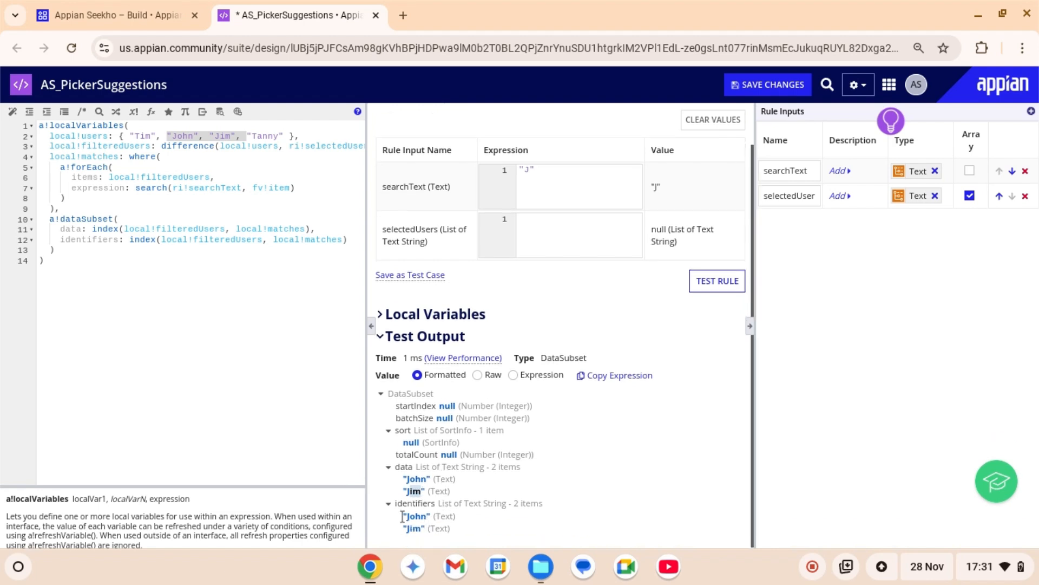
mouse_move(404, 529)
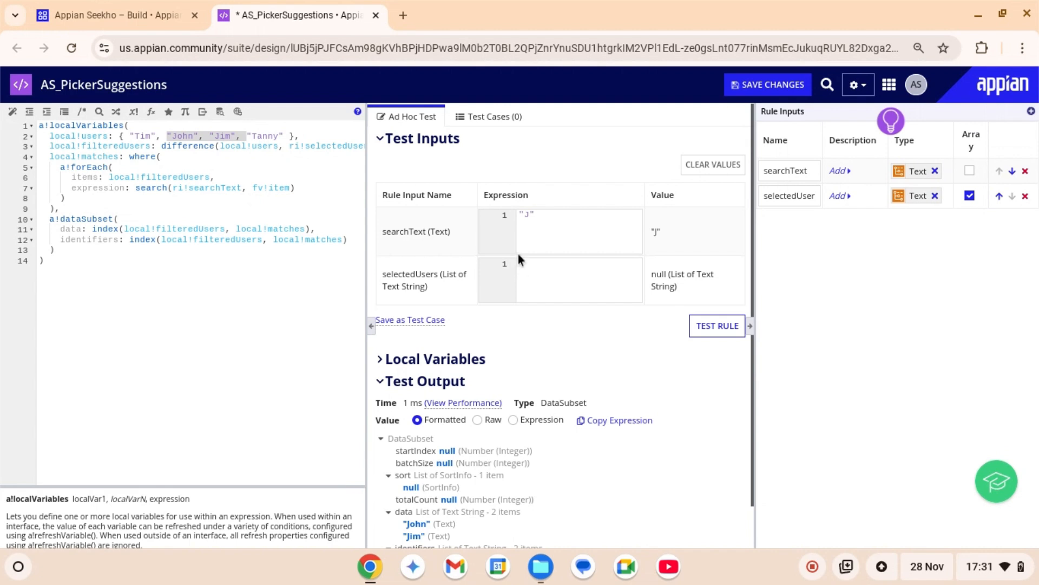
mouse_move(534, 226)
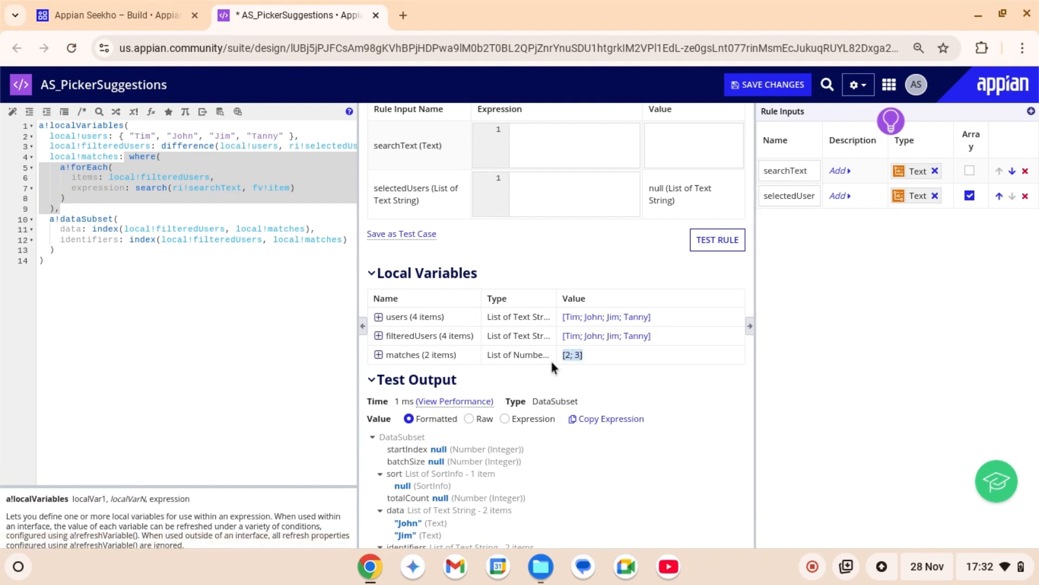
Rerun the AS_PickerSuggestions test with searchText T, returning matches 1 and 4
scroll(down, 3)
text("T")
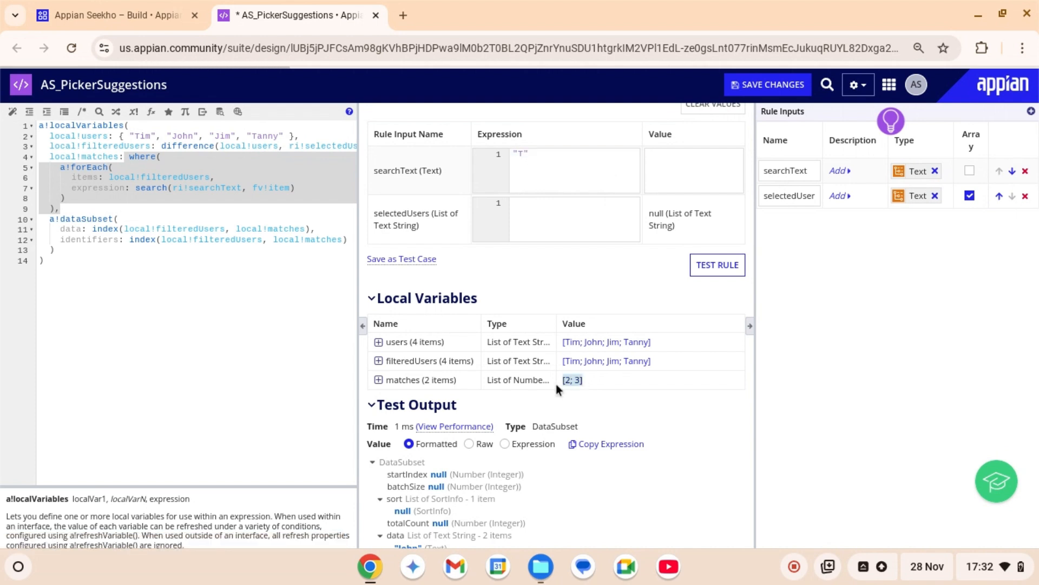
mouse_move(572, 361)
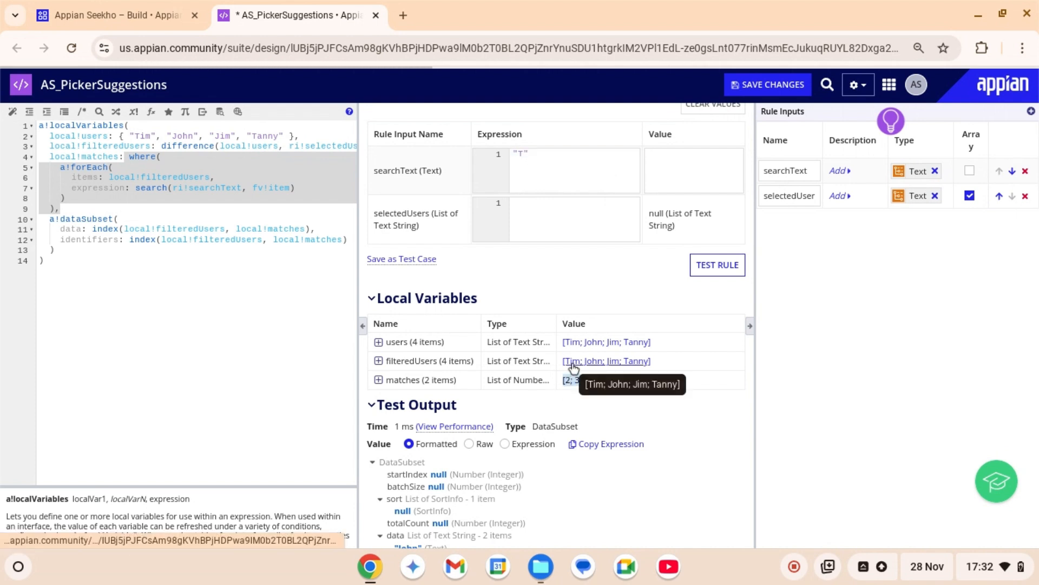
mouse_move(647, 364)
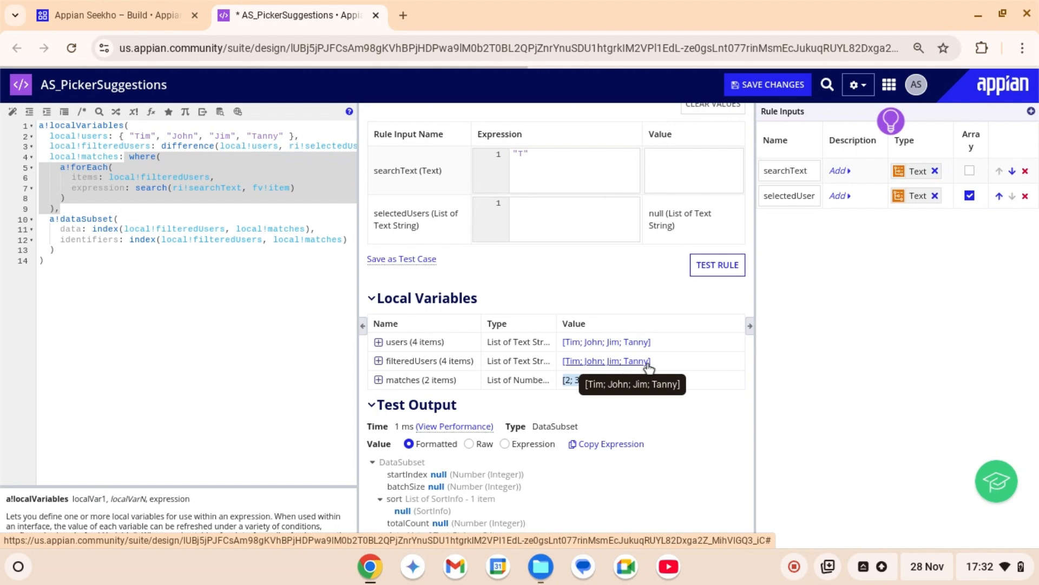
click(717, 265)
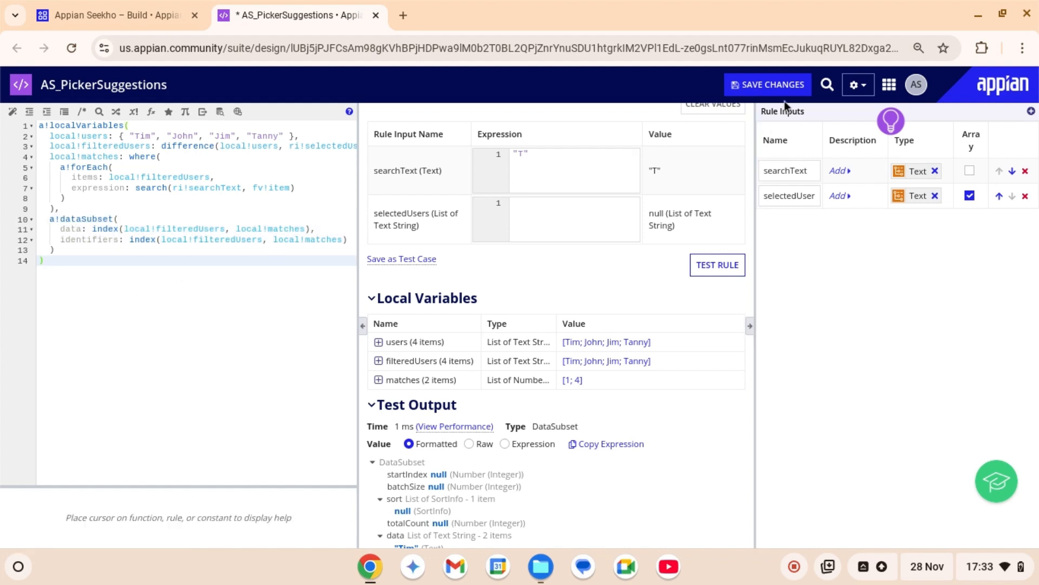
mouse_move(397, 268)
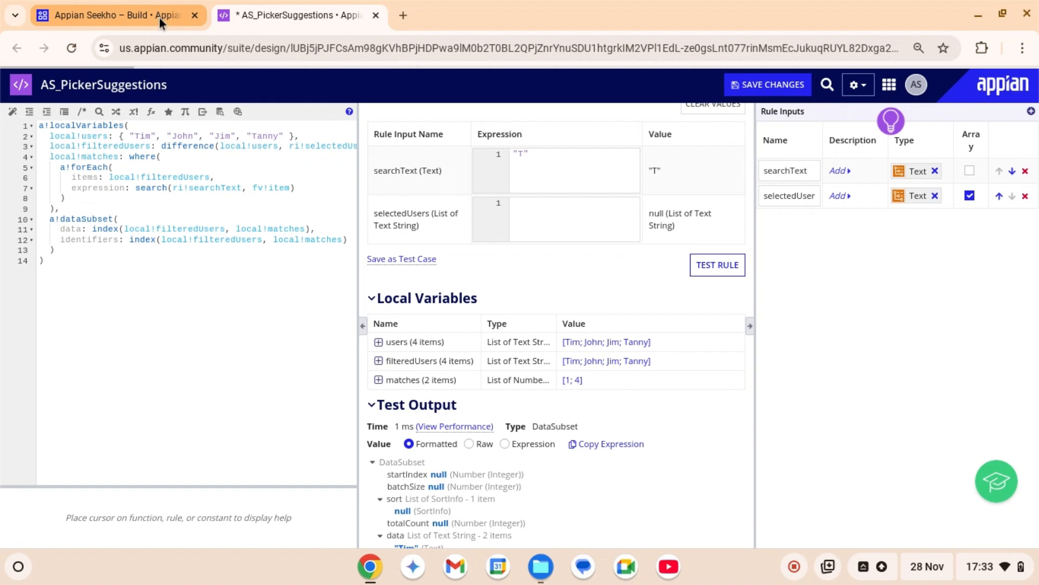
Create the AS_CustomPicker interface in the AS Rules & Constants10 folder
click(108, 15)
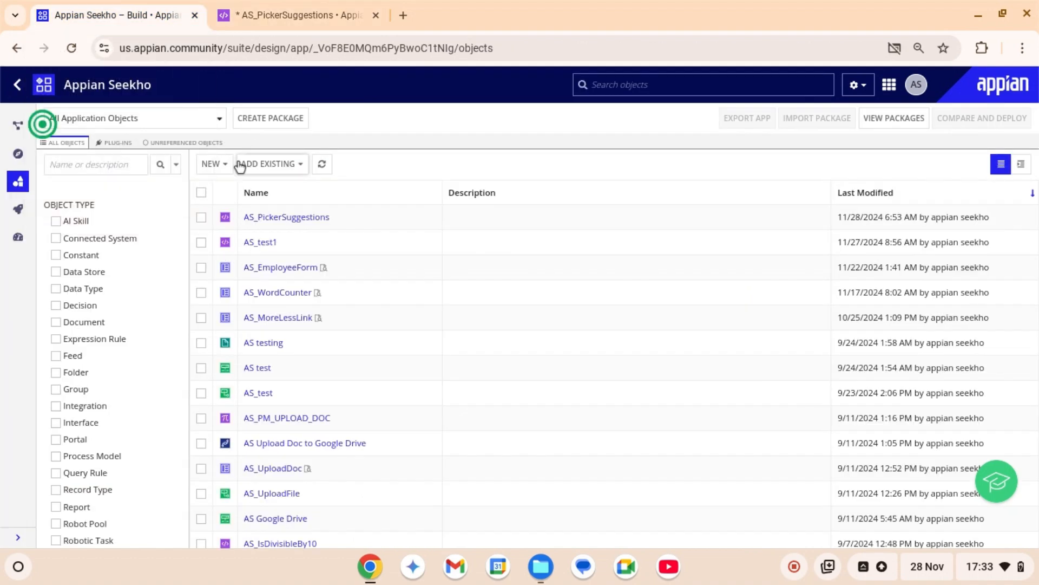
click(211, 164)
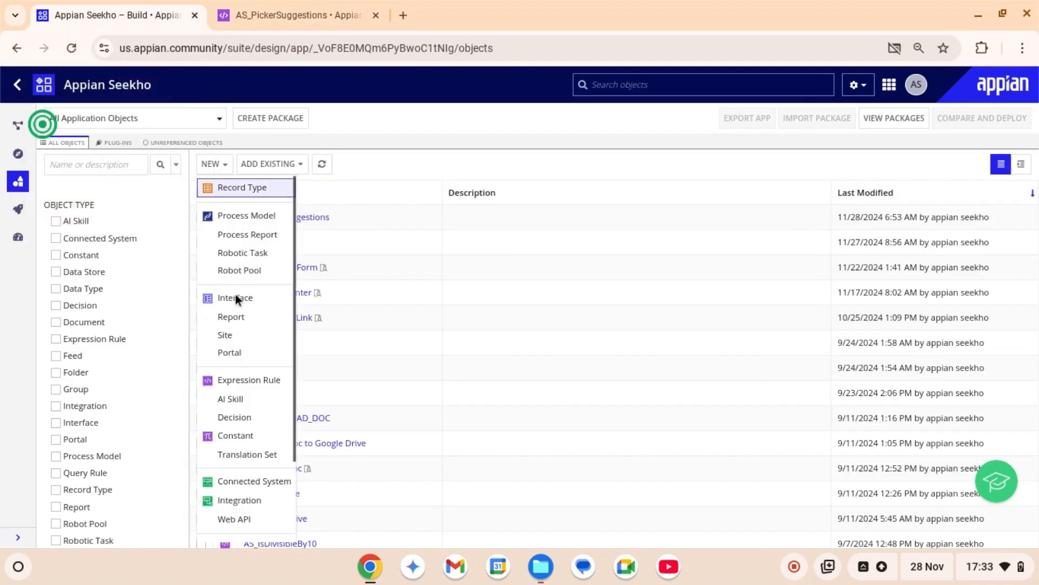
click(234, 298)
text(AS_CustomPicker)
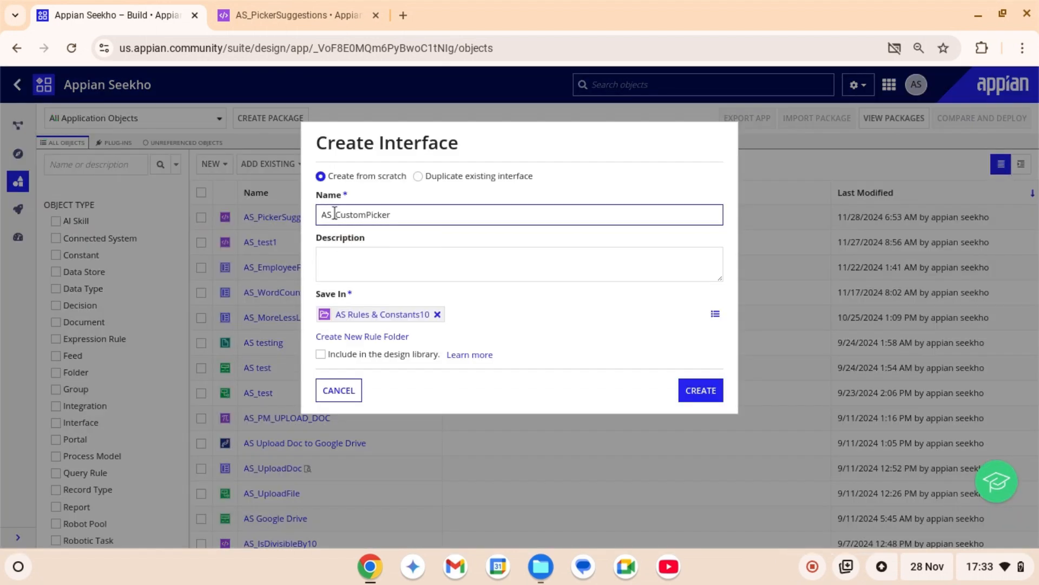
click(353, 272)
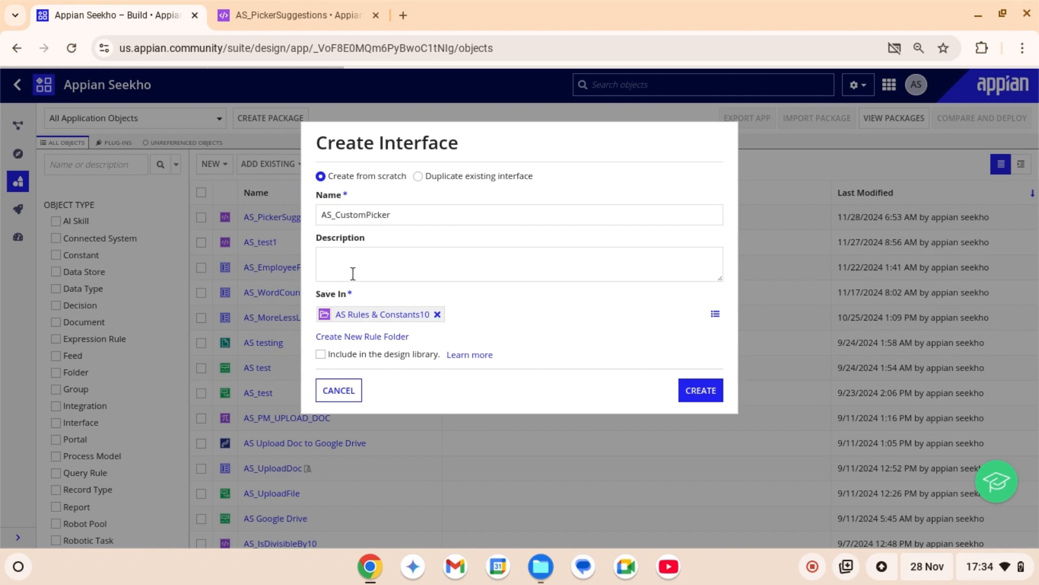
click(701, 389)
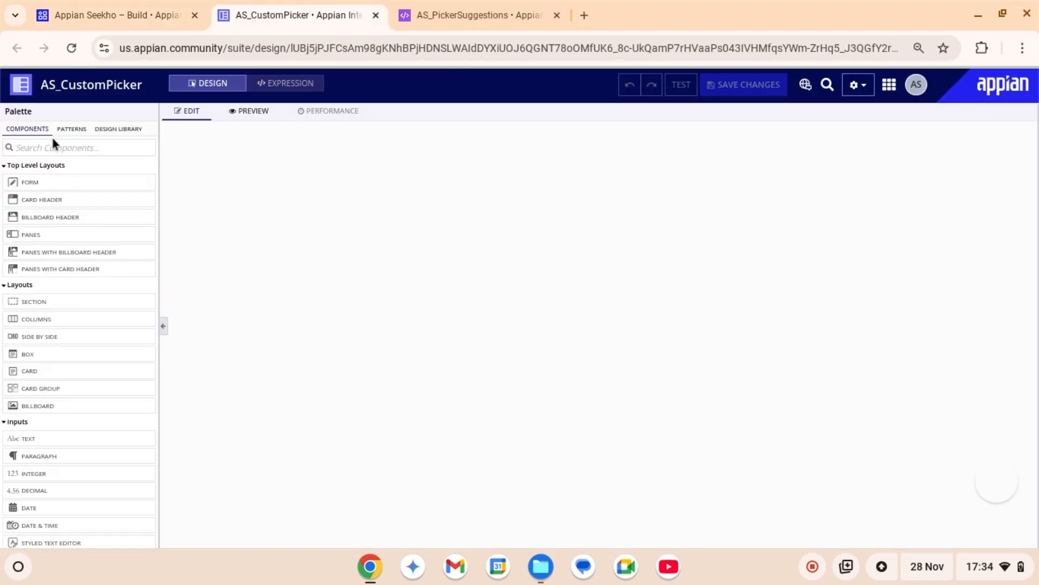
Add a Custom Picker component found by searching 'pick', then view its expression
click(79, 148)
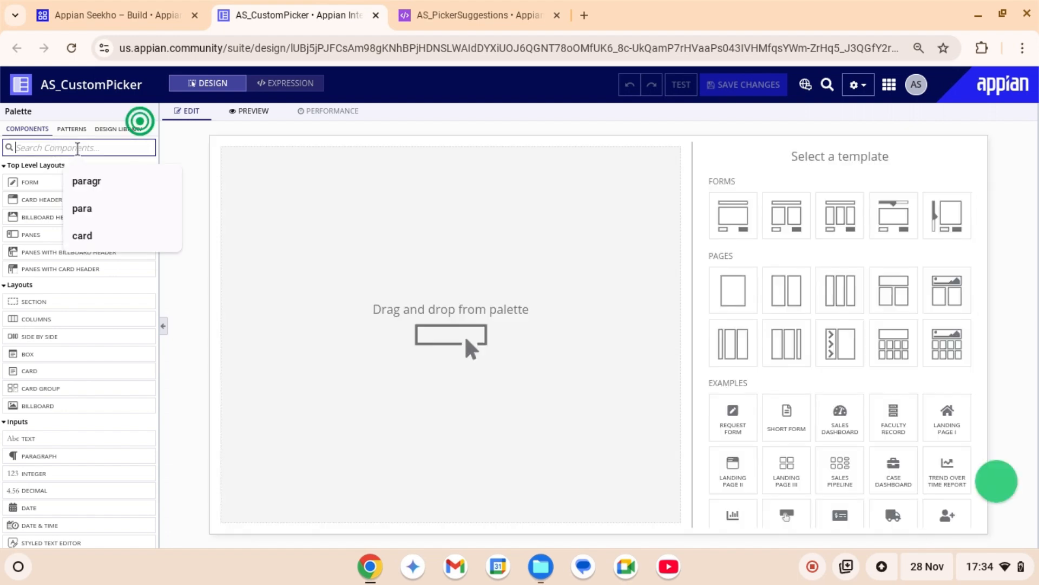
text(pick)
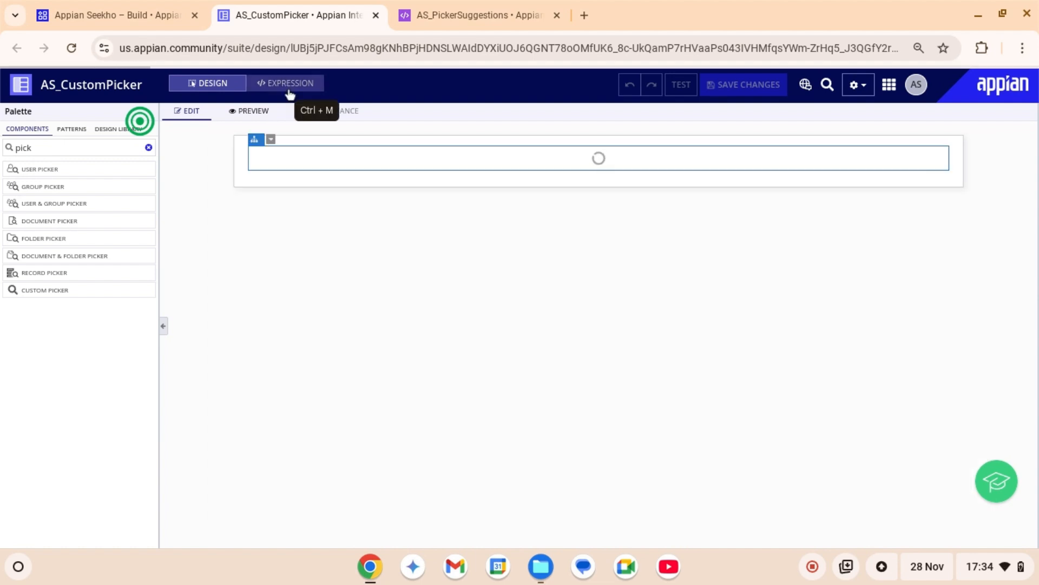
click(285, 83)
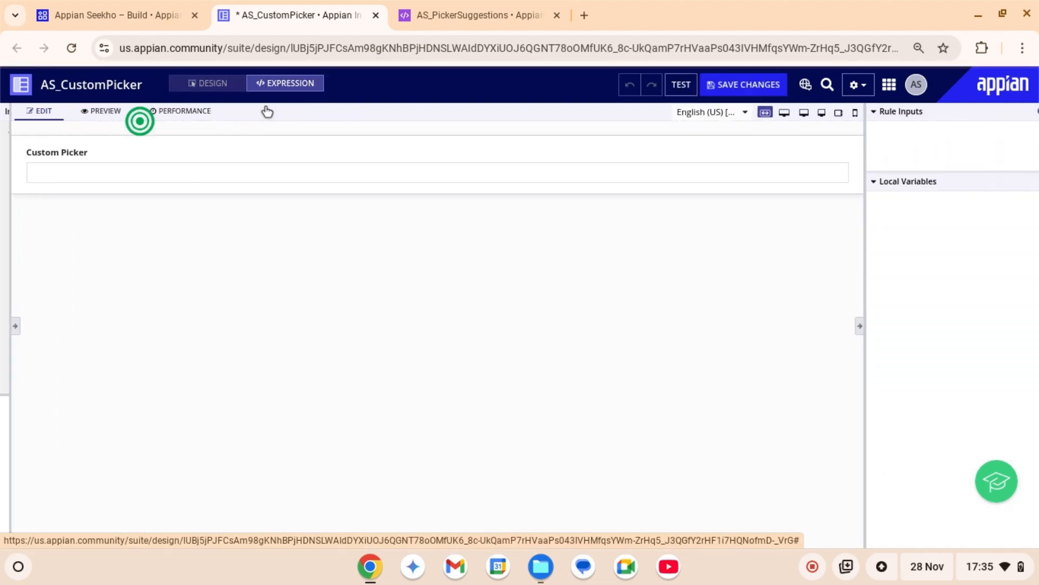
Write a!localVariables wrapping an a!pickerFieldCustom in the interface expression
click(286, 83)
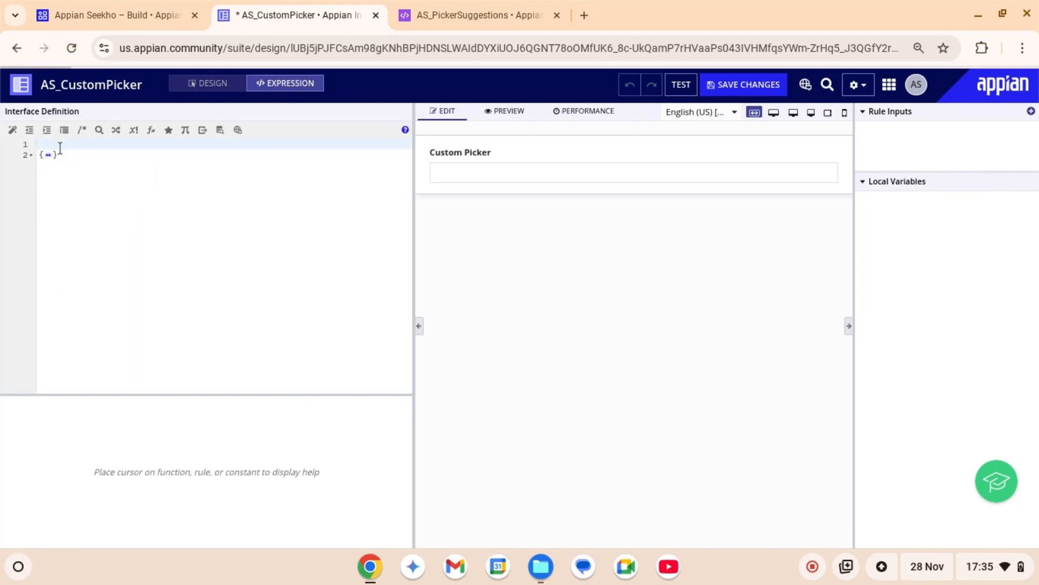
text(a!localVariables()
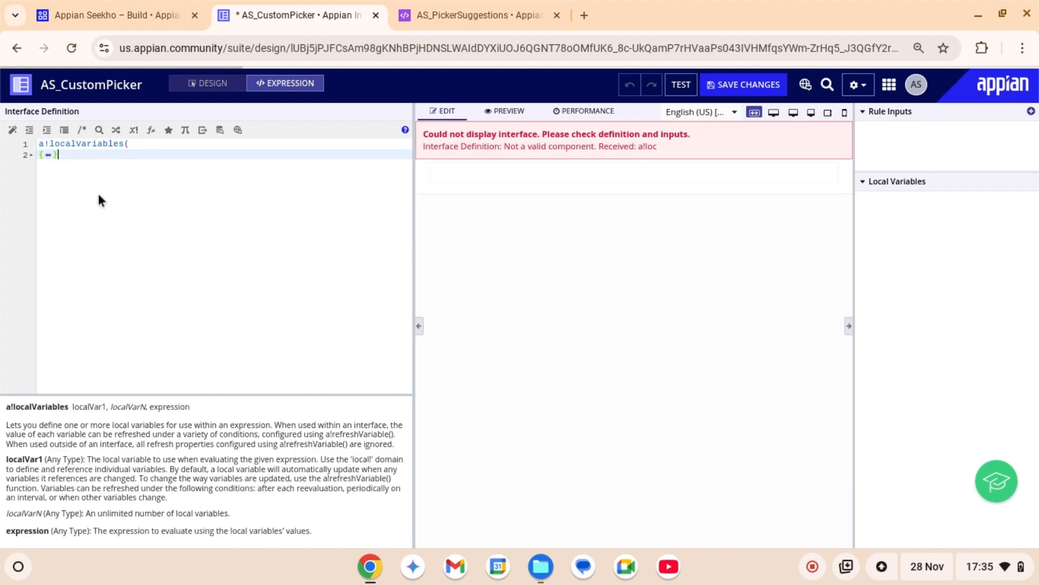
text(a!pickerFieldCustom()
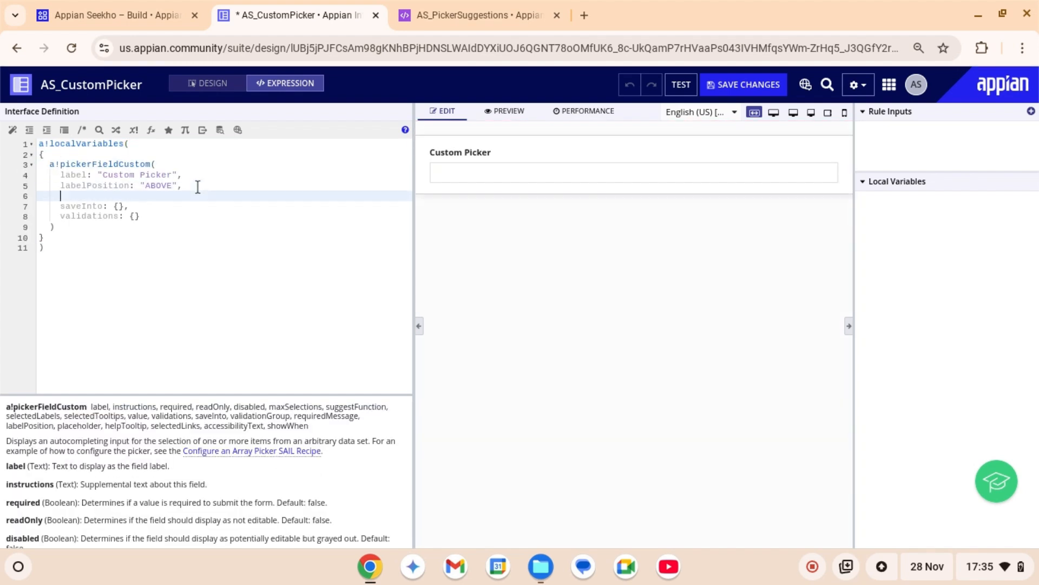
Set suggestFunction to rule!AS_PickerSuggestions with searchText _ and begin selectedUsers
text(suggestFunction: rule!)
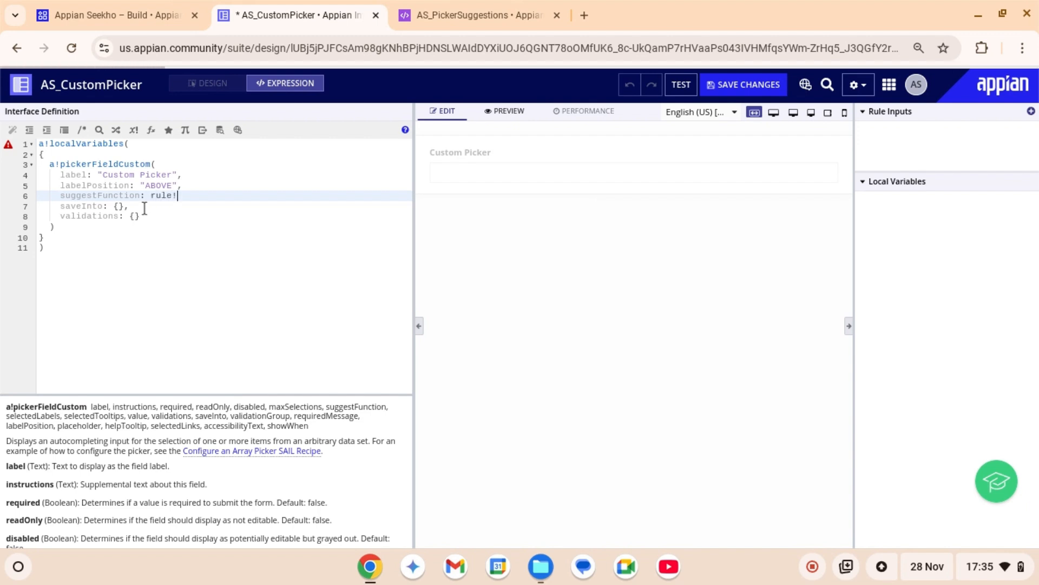
text(as_pi)
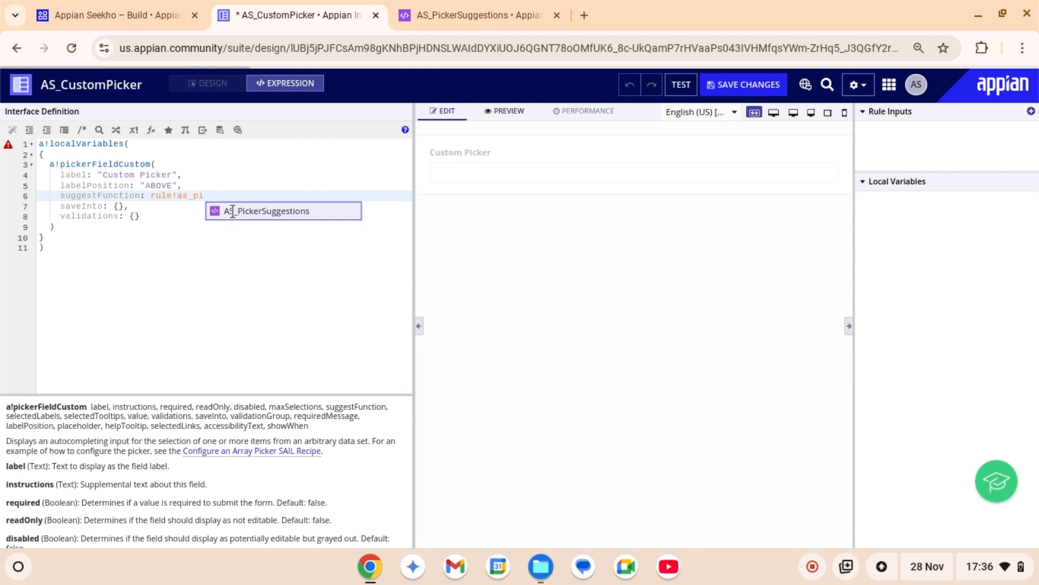
click(269, 211)
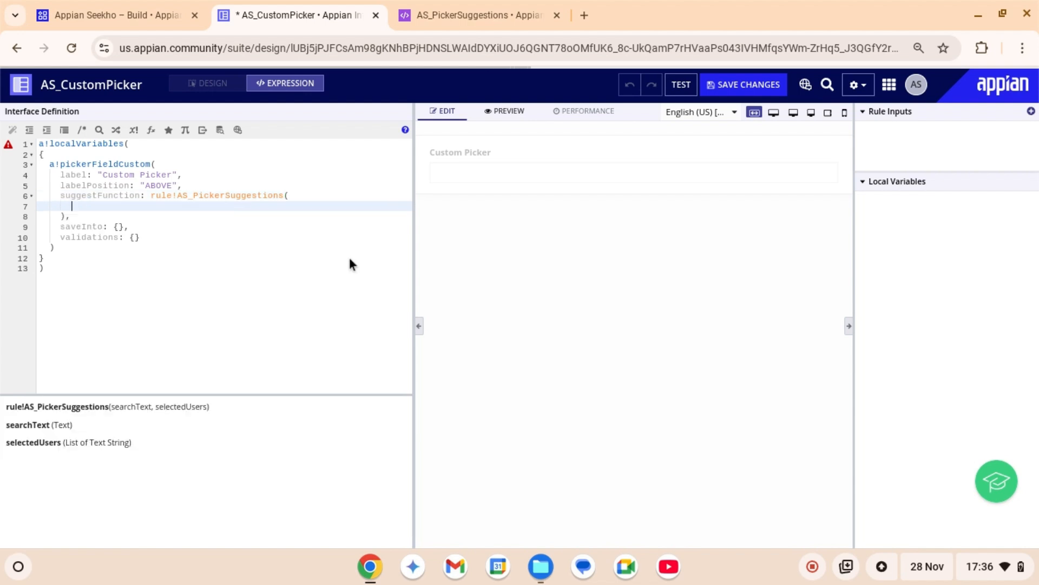
text(se)
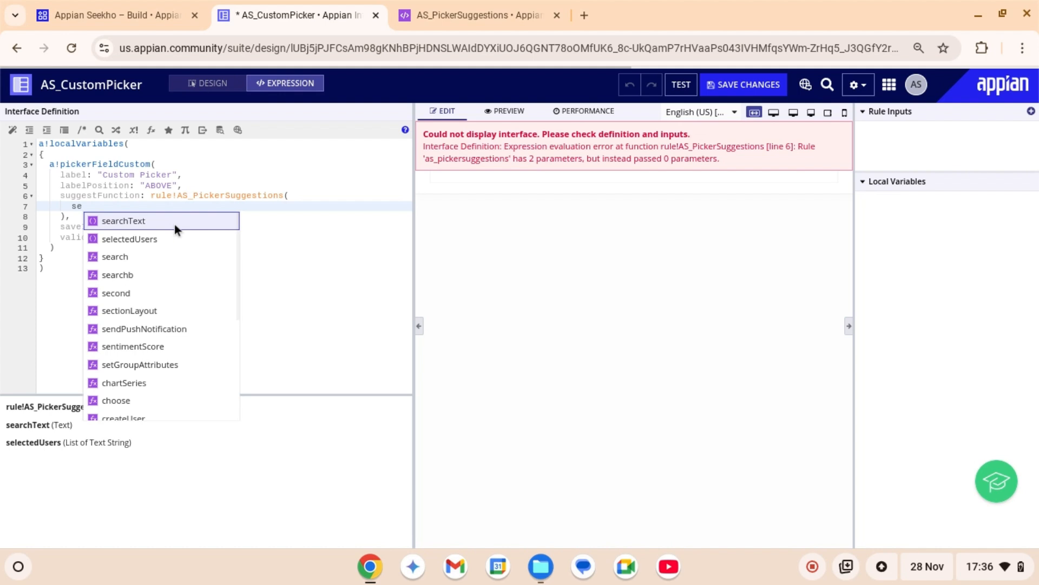
click(124, 221)
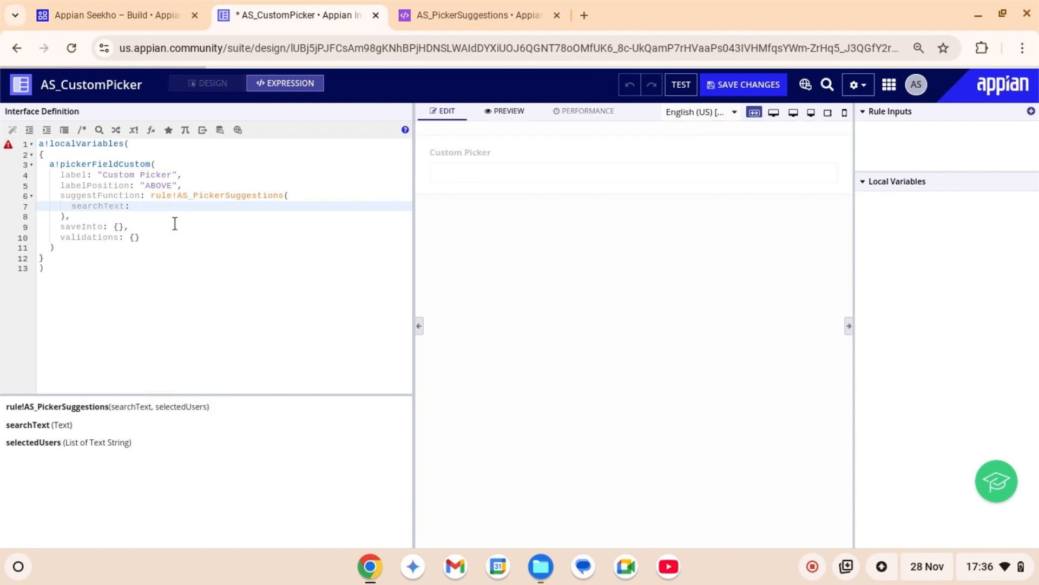
text(_,)
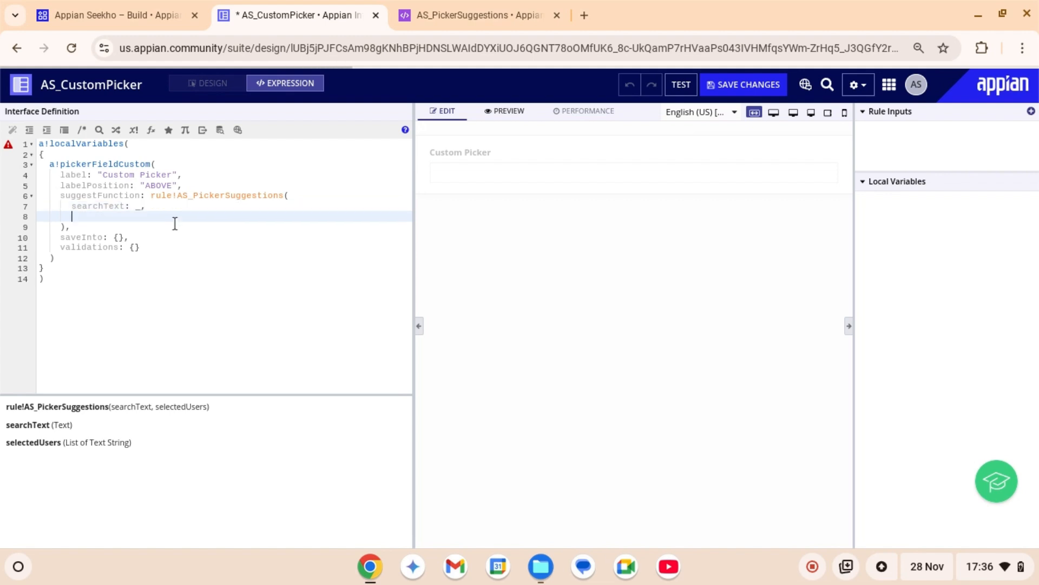
text(selectedUsers:)
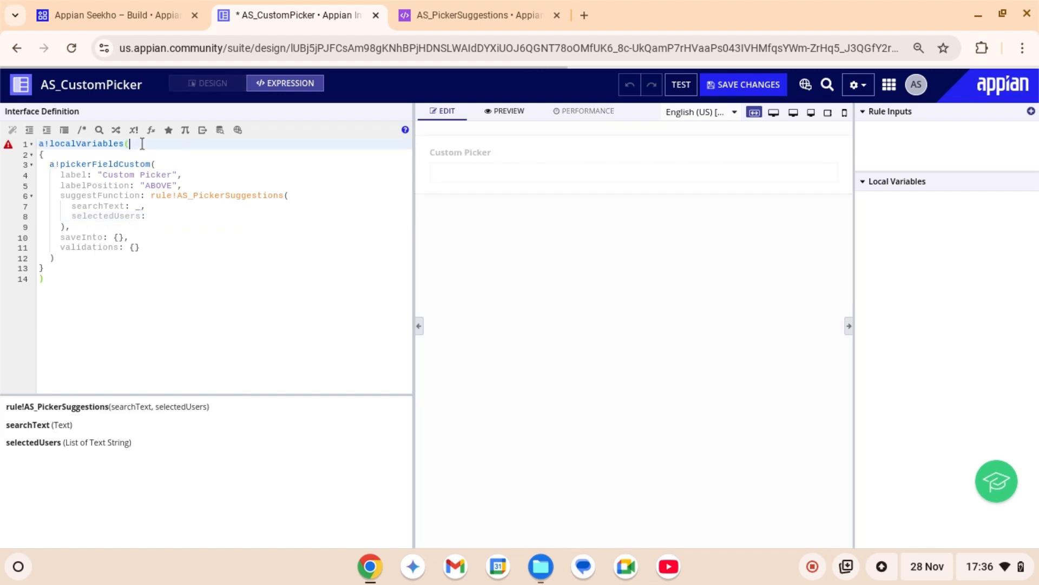
Declare local!selectedUsser and pass it as the selectedUsers input
key(Enter)
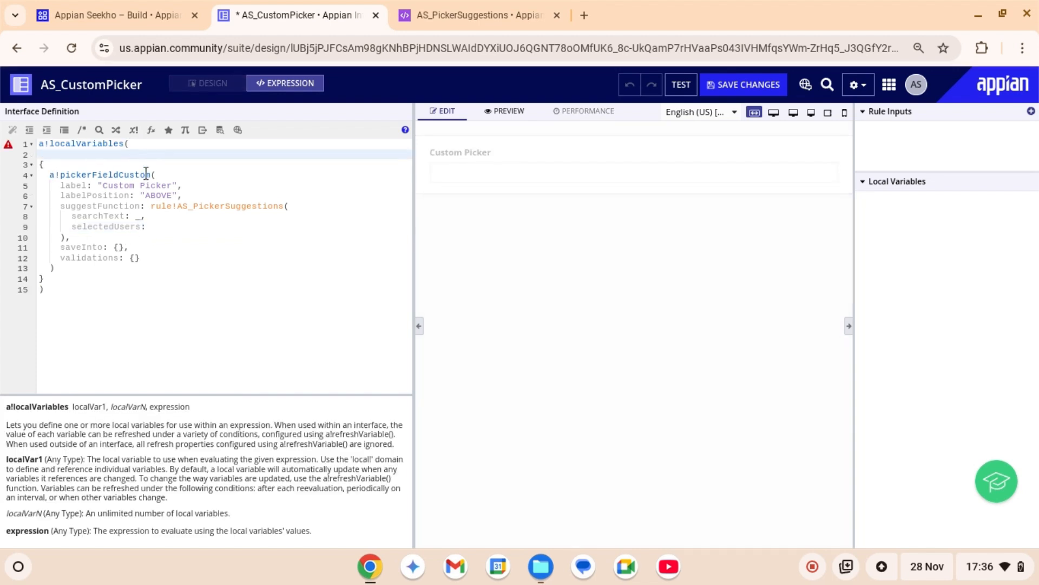
text(local!)
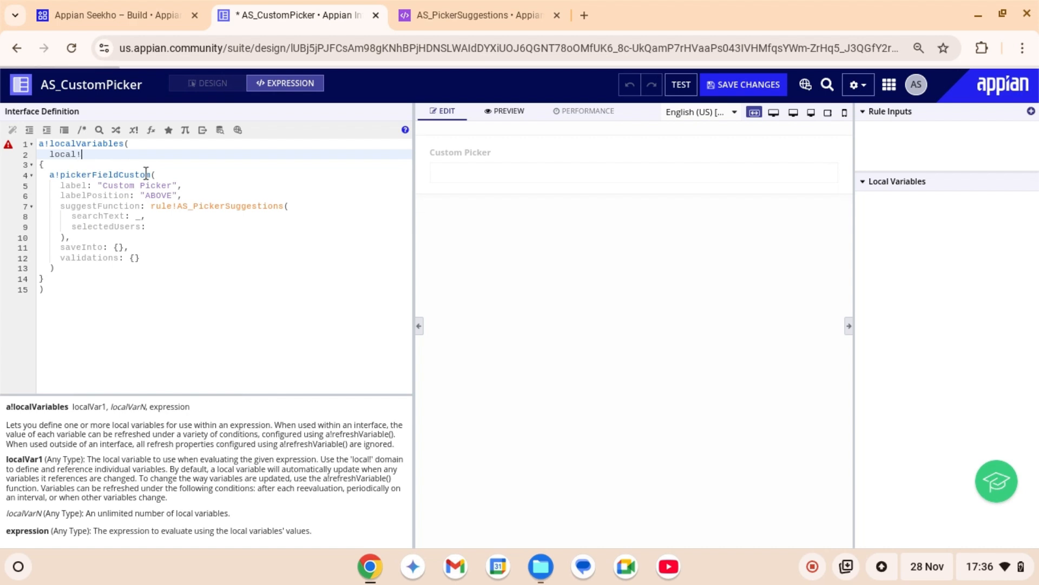
text(selectedUsser,)
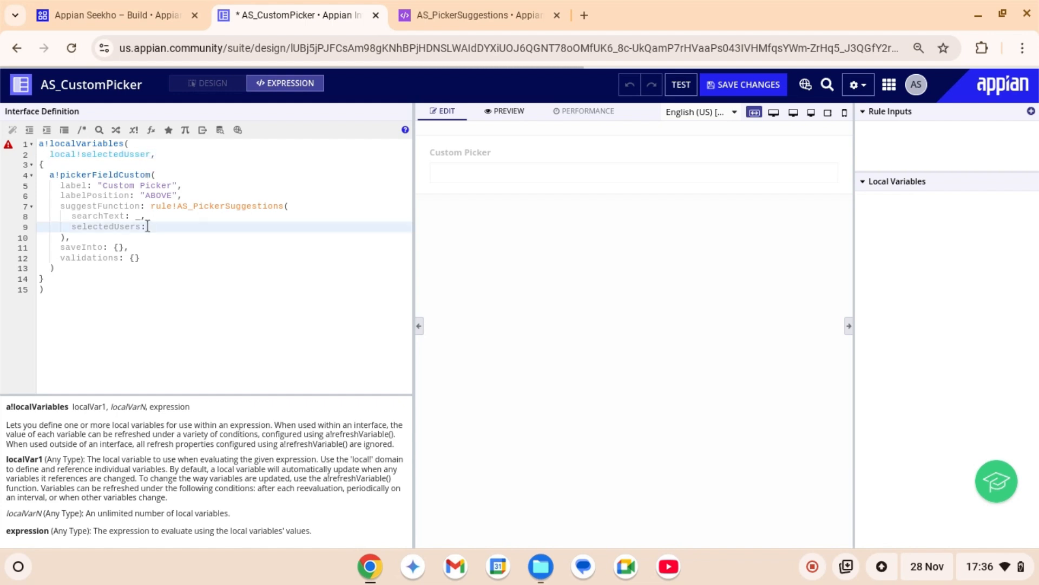
text(local!selectedUsser)
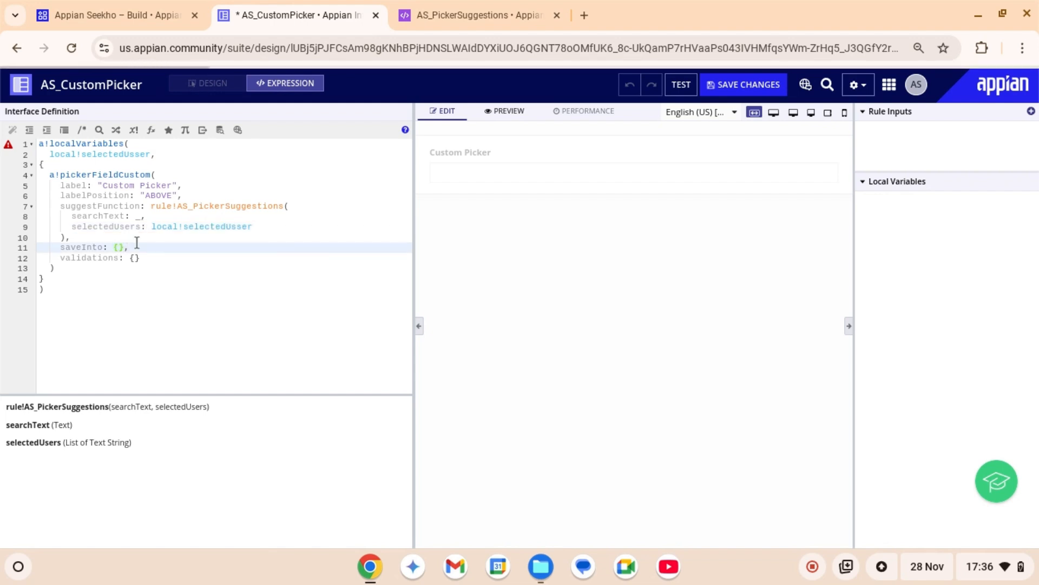
Set the picker's value and saveInto to local!selectedUsser, then begin selectedLabels
text(local!)
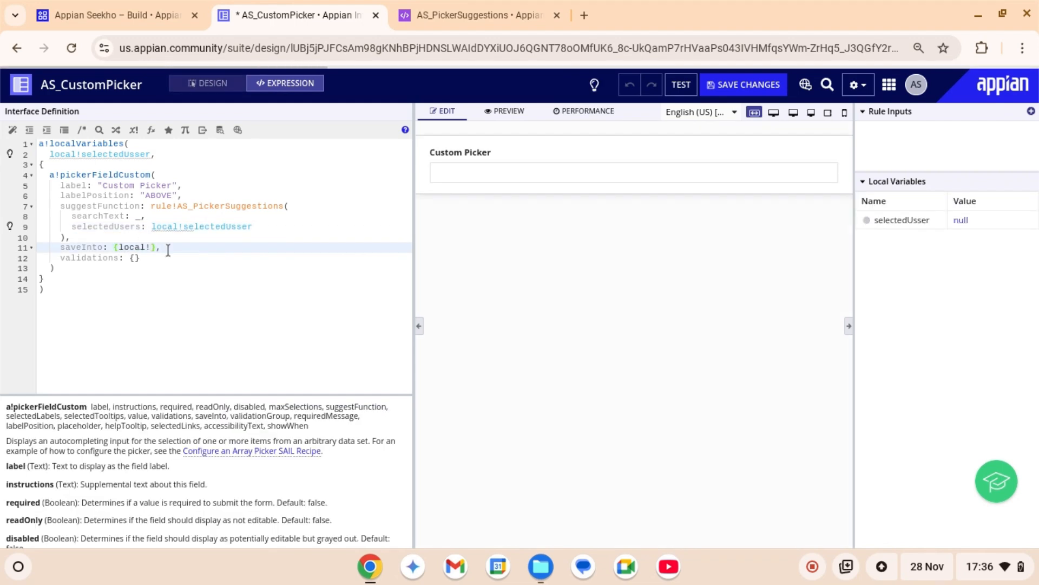
text(selectedUsser)
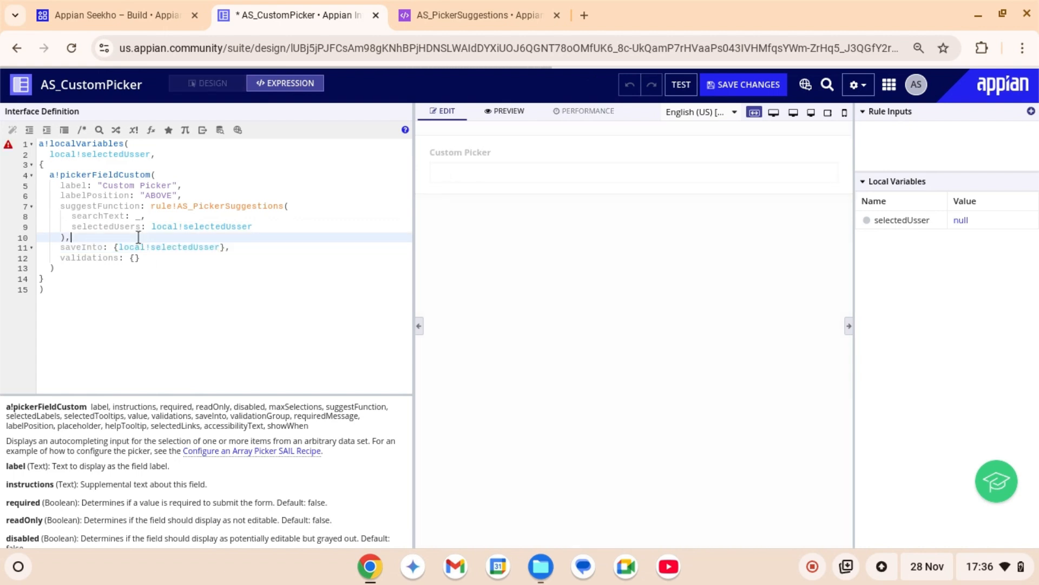
text(value:)
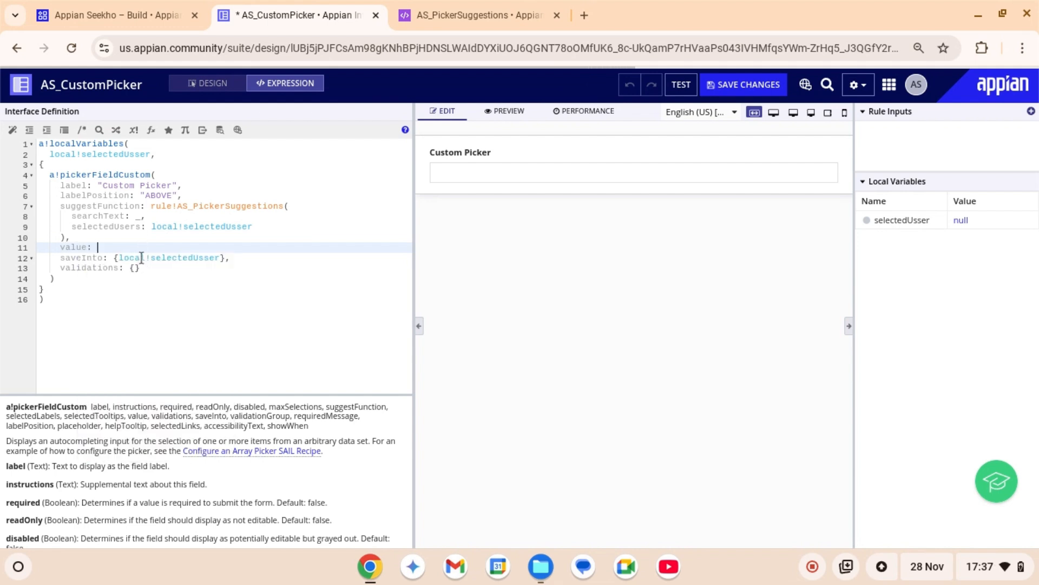
text(local)
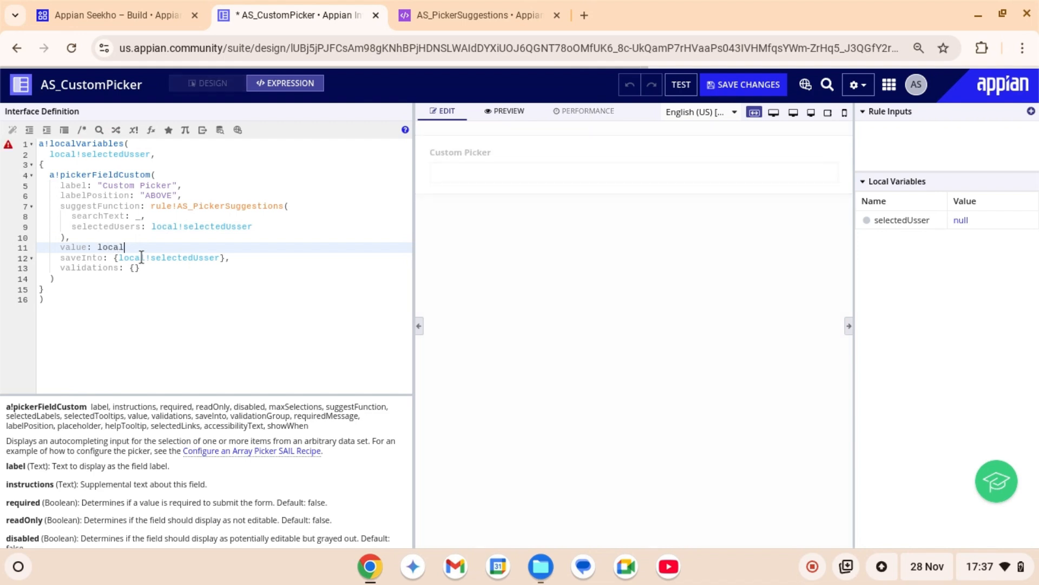
text(!sel)
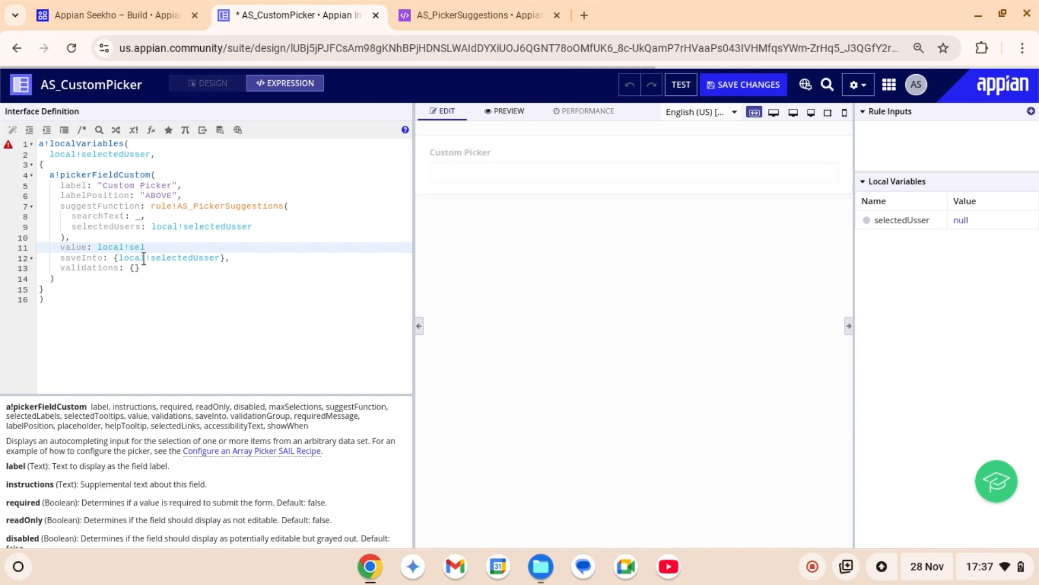
click(140, 247)
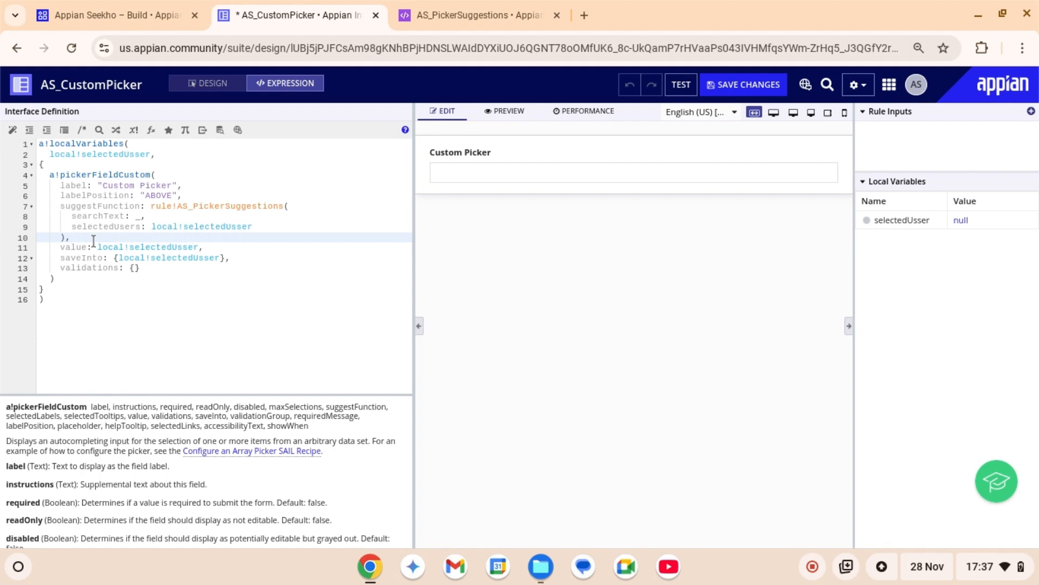
mouse_move(134, 471)
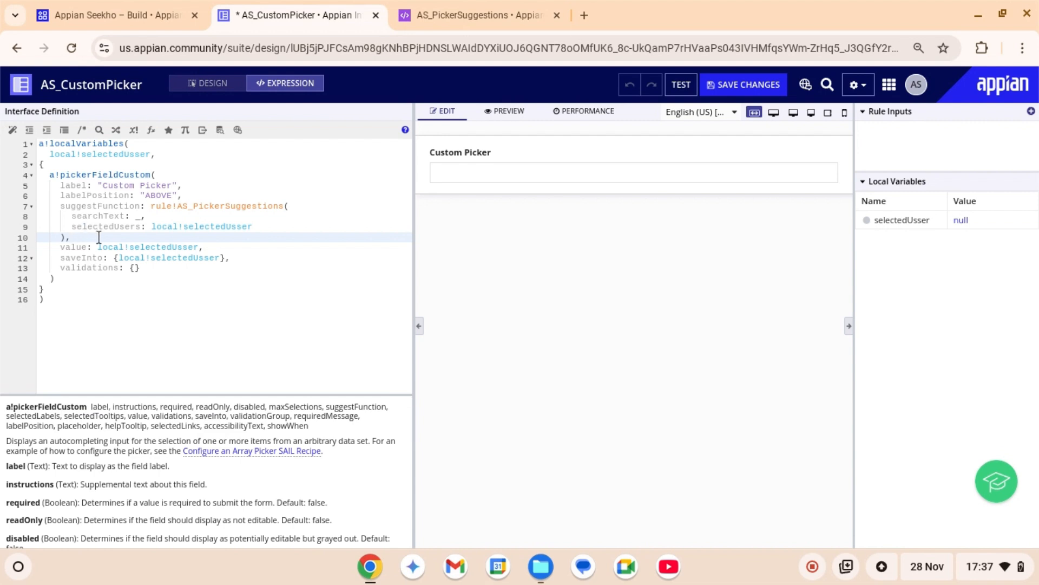
text(sele)
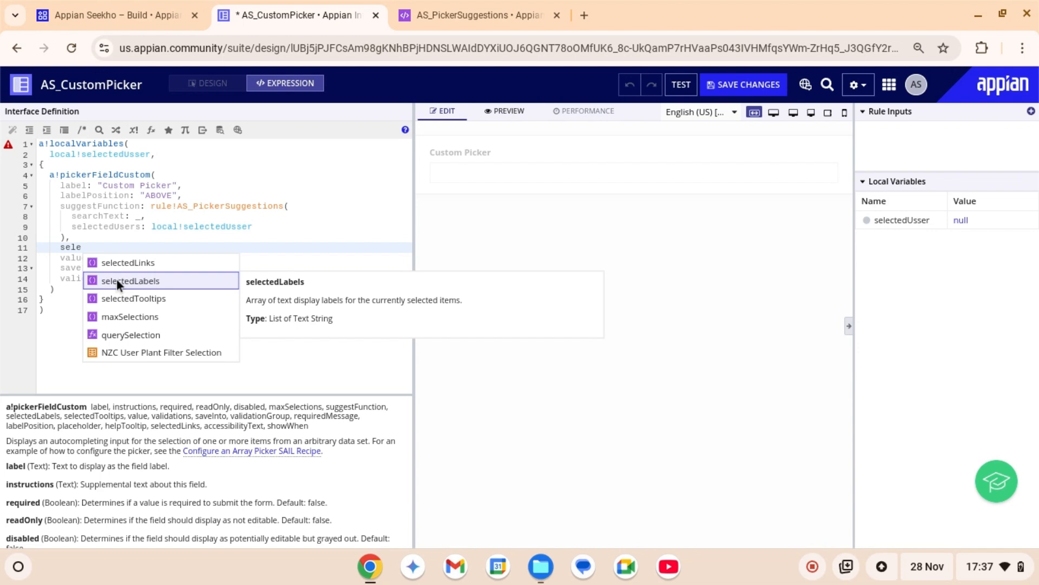
Set selectedLabels to local!selectedUsser, relabel the picker 'Select User', and hide the code
click(130, 281)
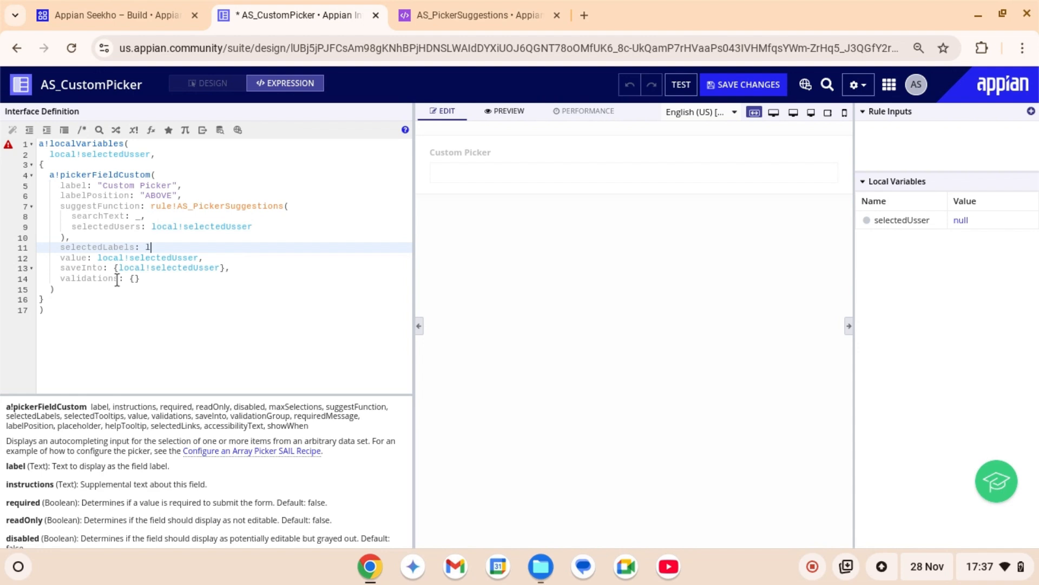
text(ocal!selectedUsser,)
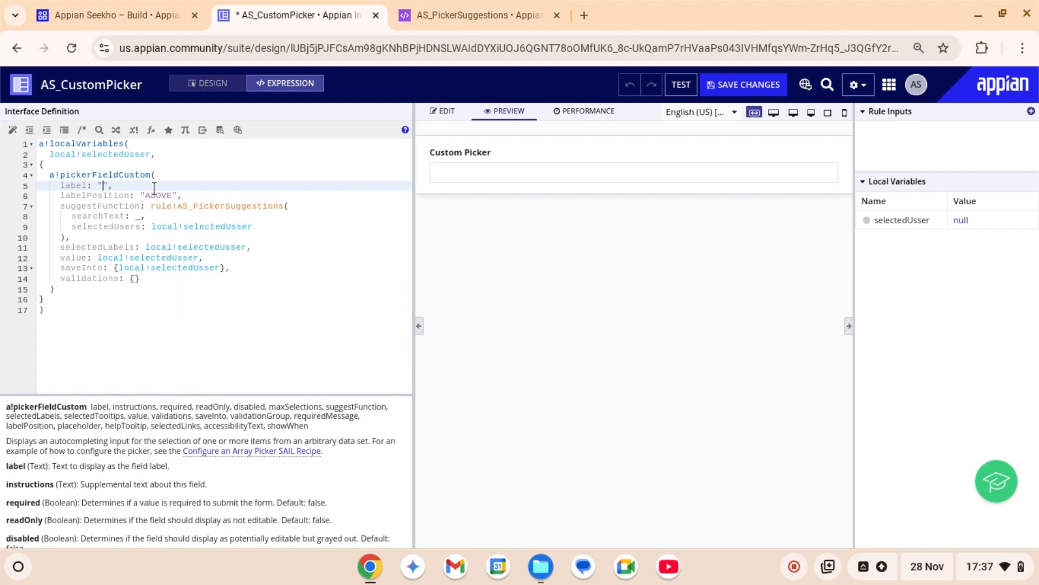
text(S)
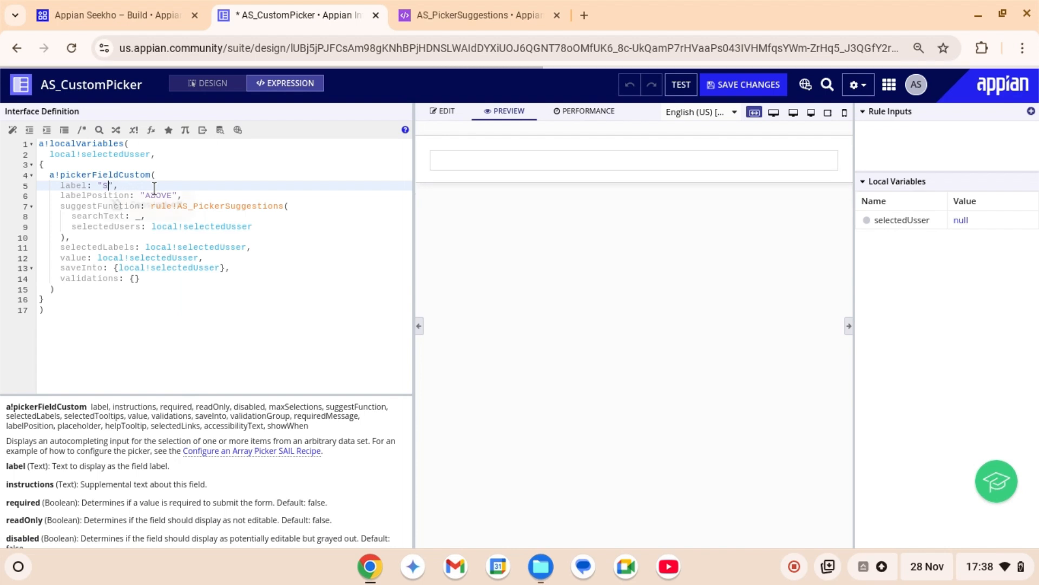
text(elect User)
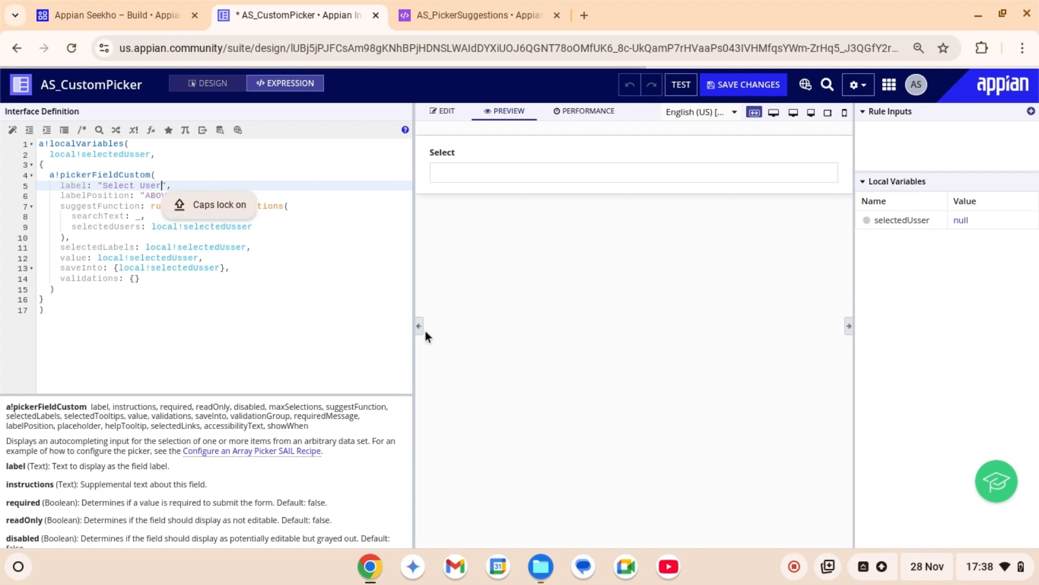
click(418, 326)
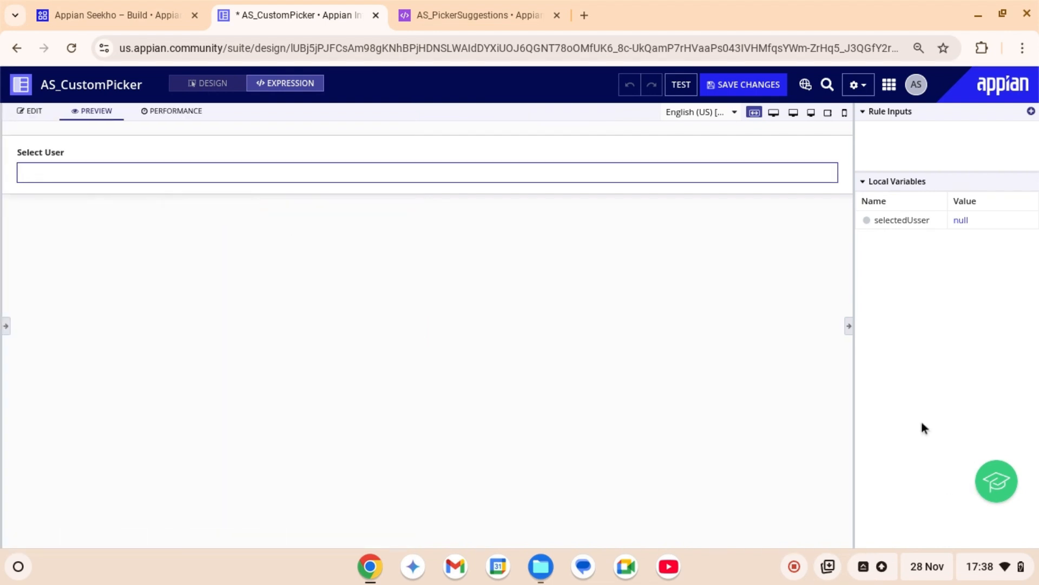
Select John, Jim and Tim from the picker preview suggestions
text(j)
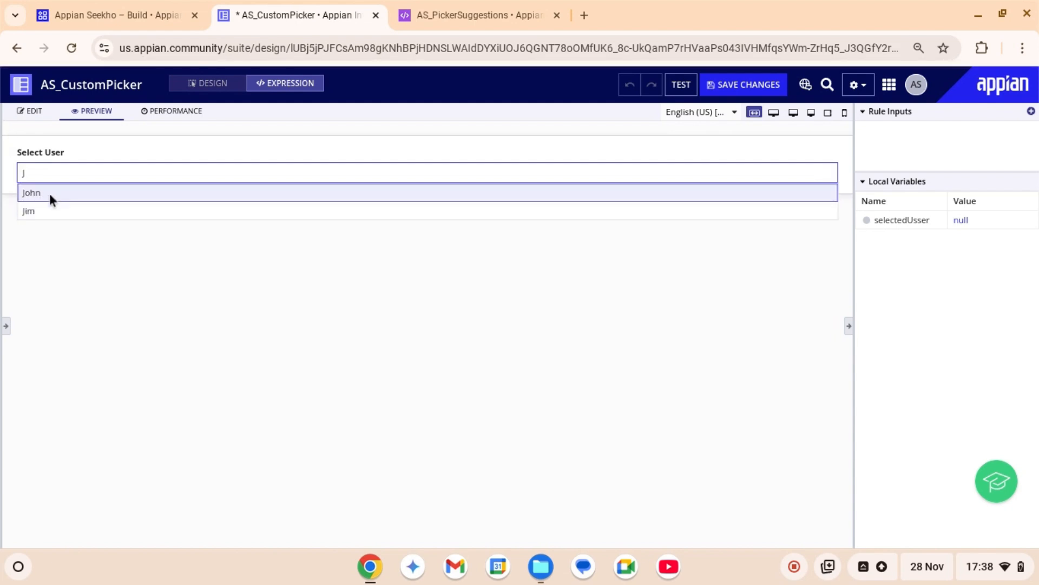
click(31, 192)
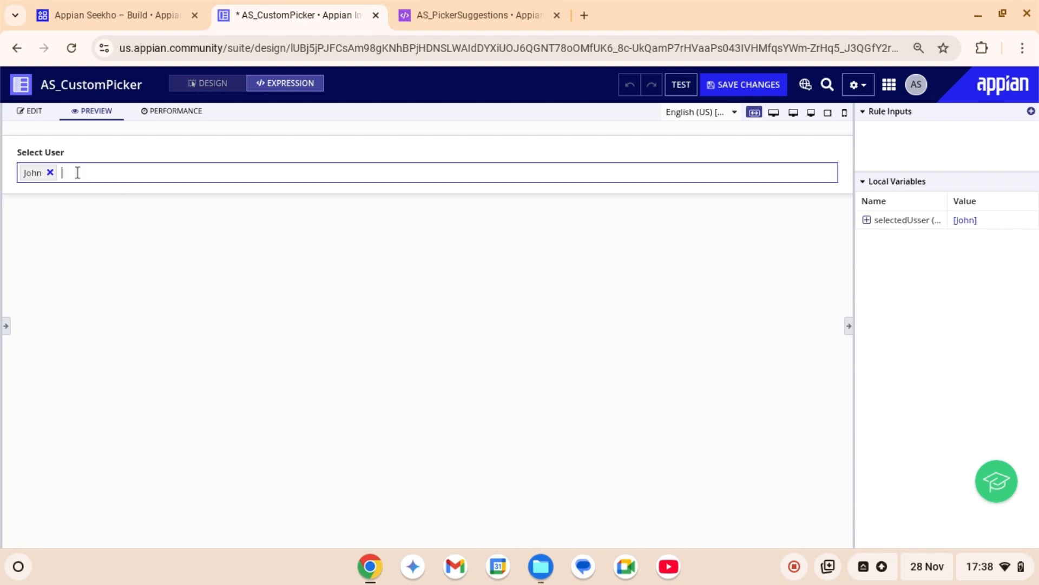
text(J)
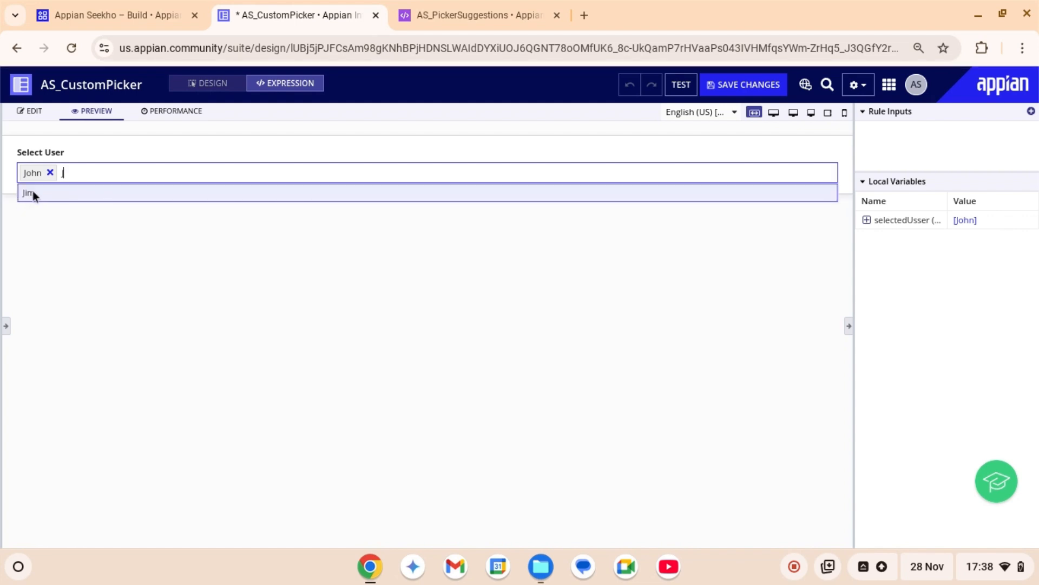
text(J)
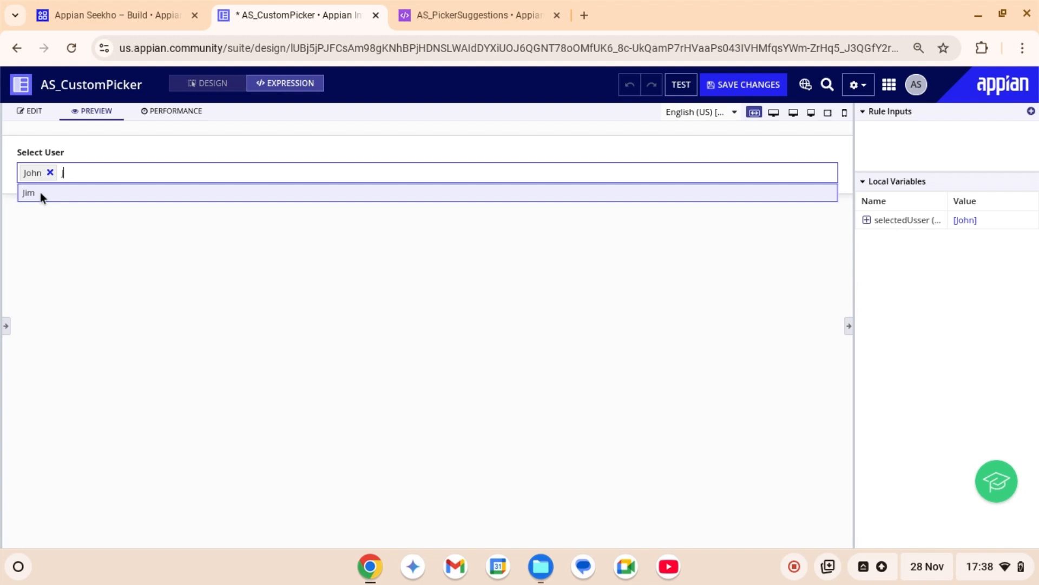
text(J)
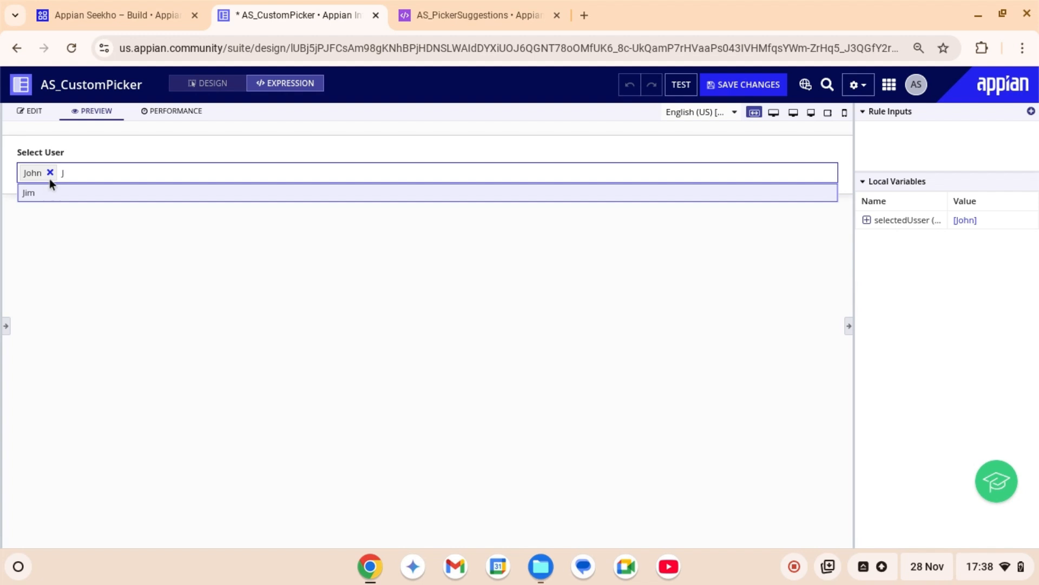
click(30, 192)
text(T)
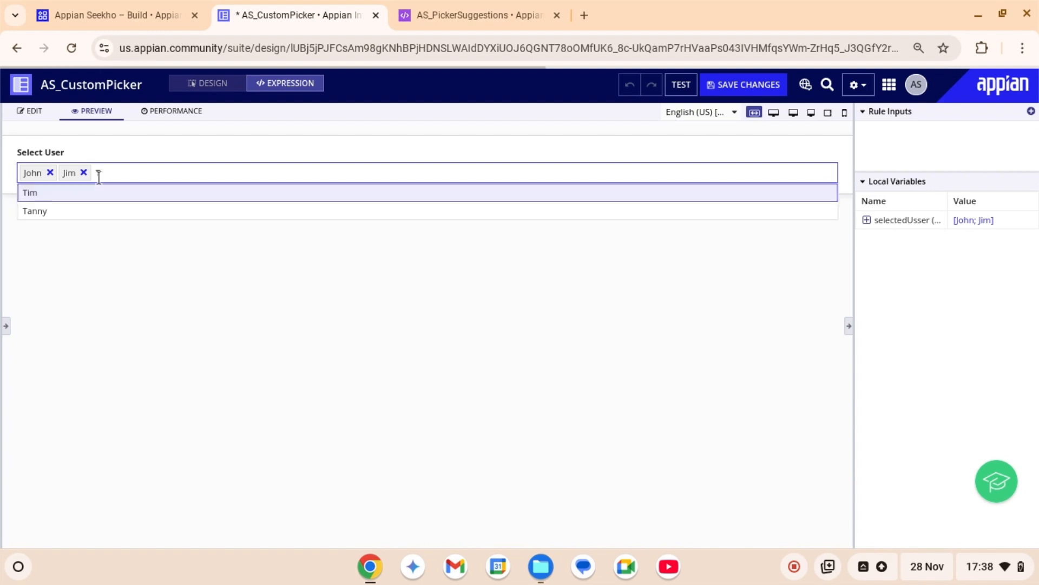
click(31, 193)
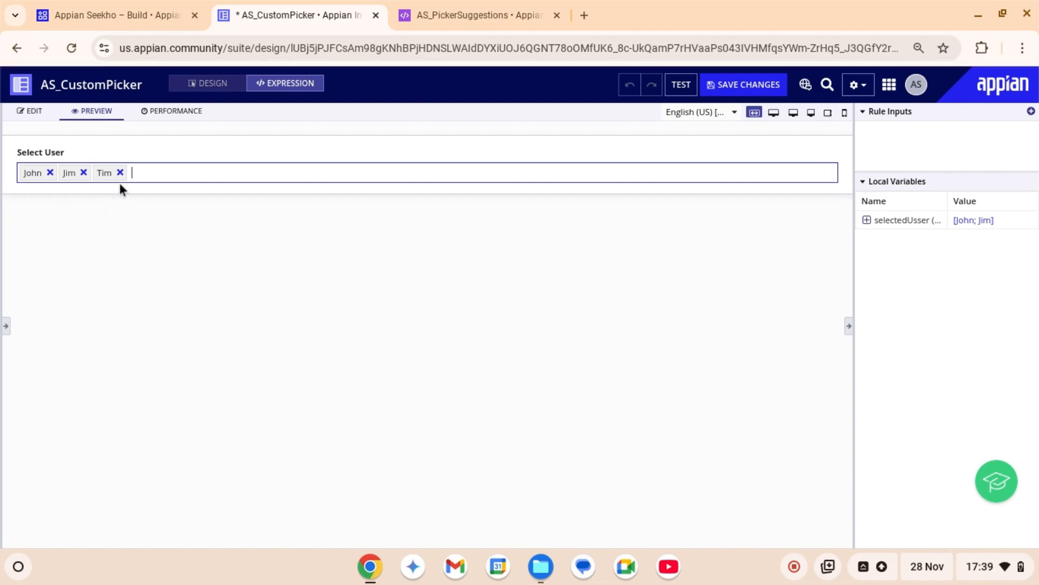
Remove Tim and search T to confirm selected users are filtered out
text(Tanny)
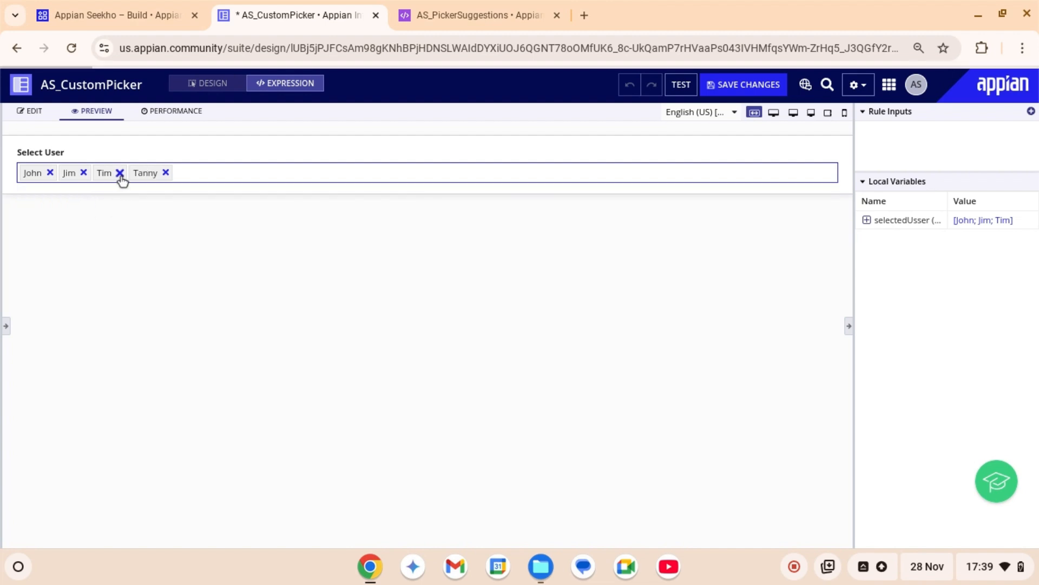
click(120, 173)
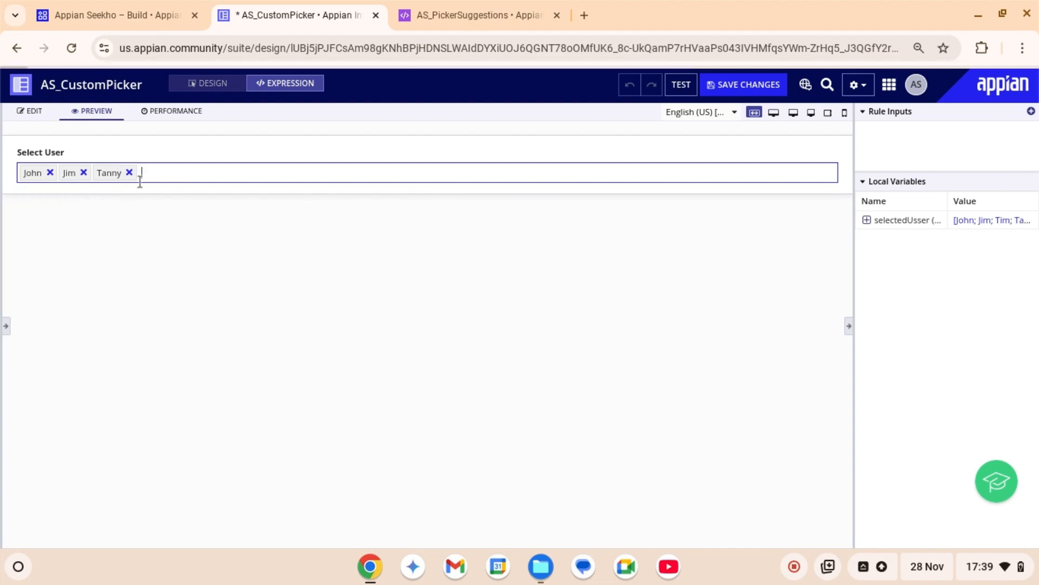
text(T)
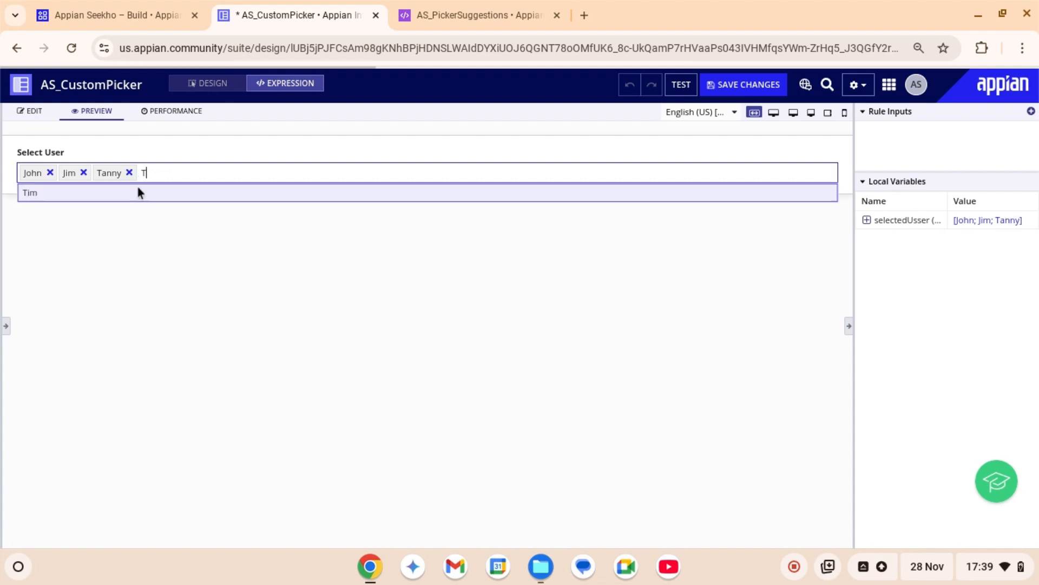